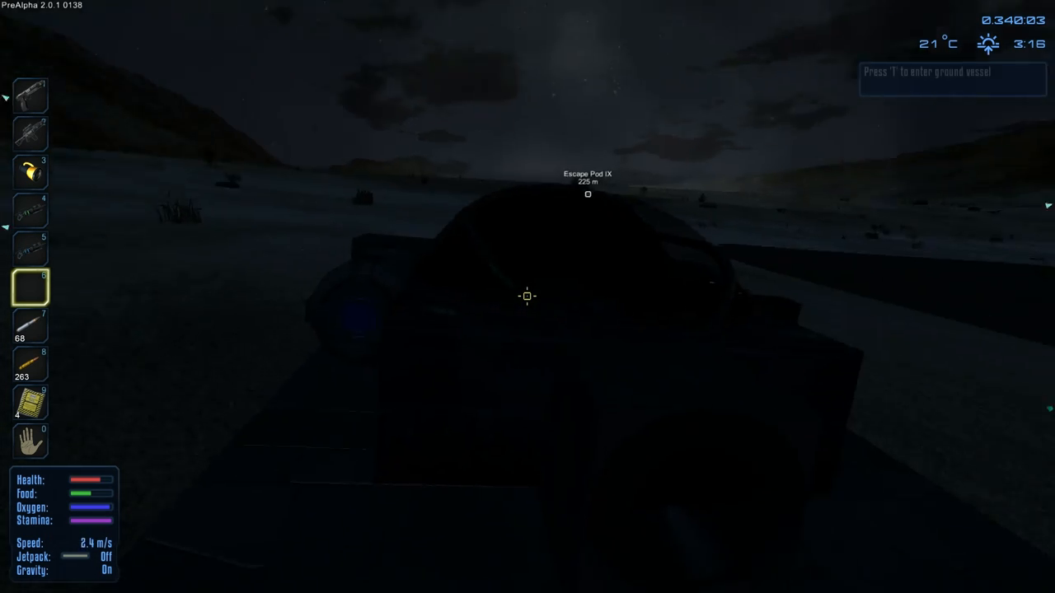
mouse_move(527, 297)
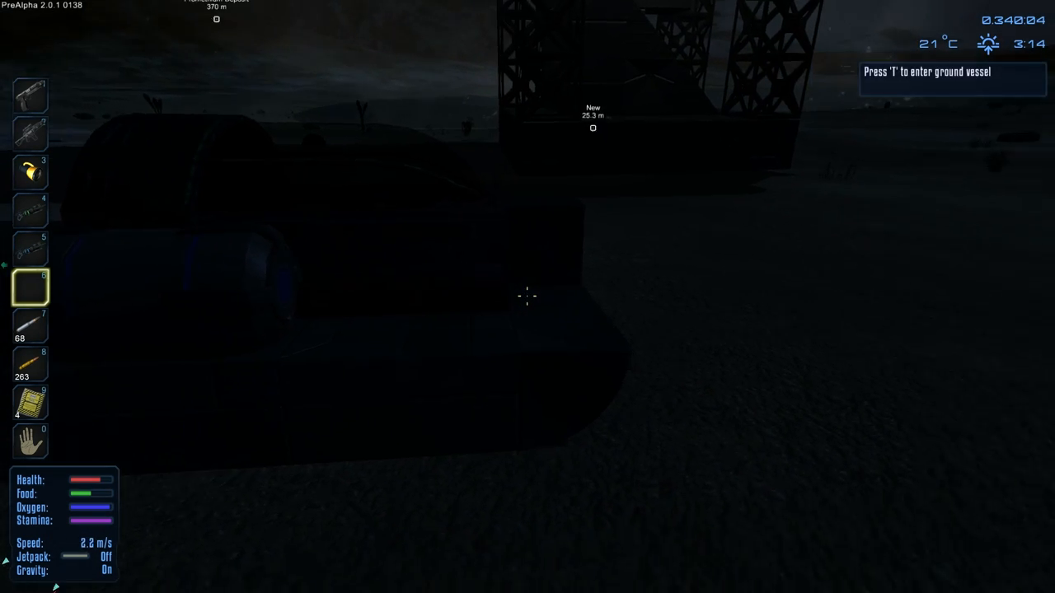
Walk from the hover vehicle into the base corridor up to the constructor.
key(i)
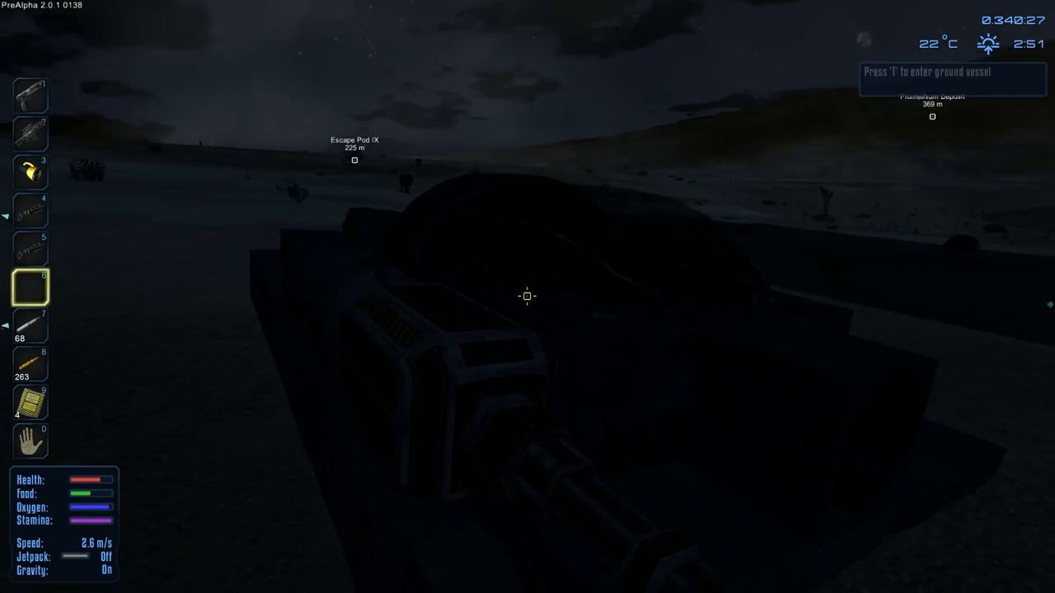
key(t)
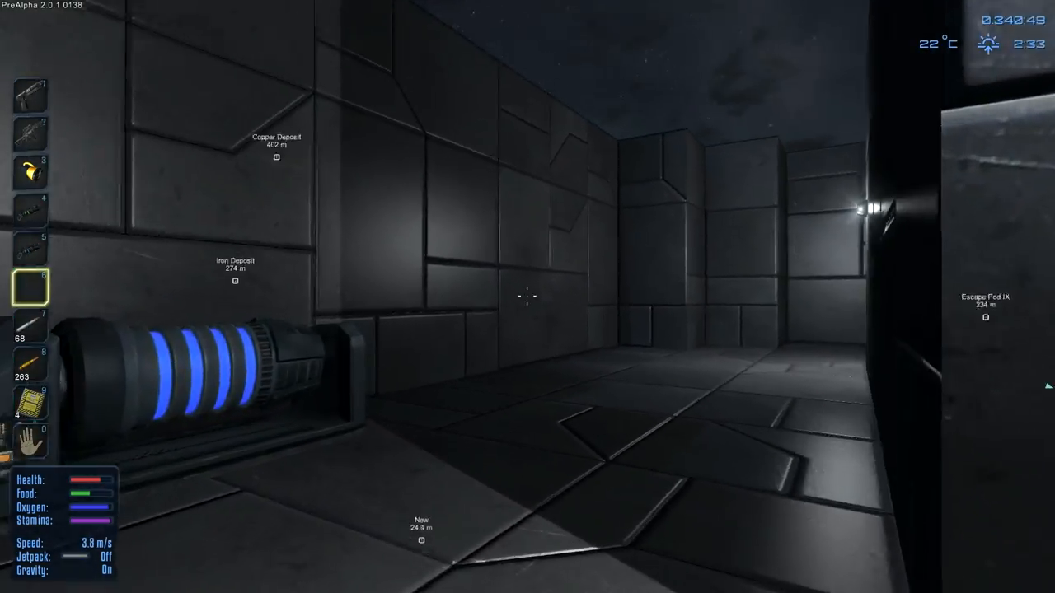
mouse_move(528, 297)
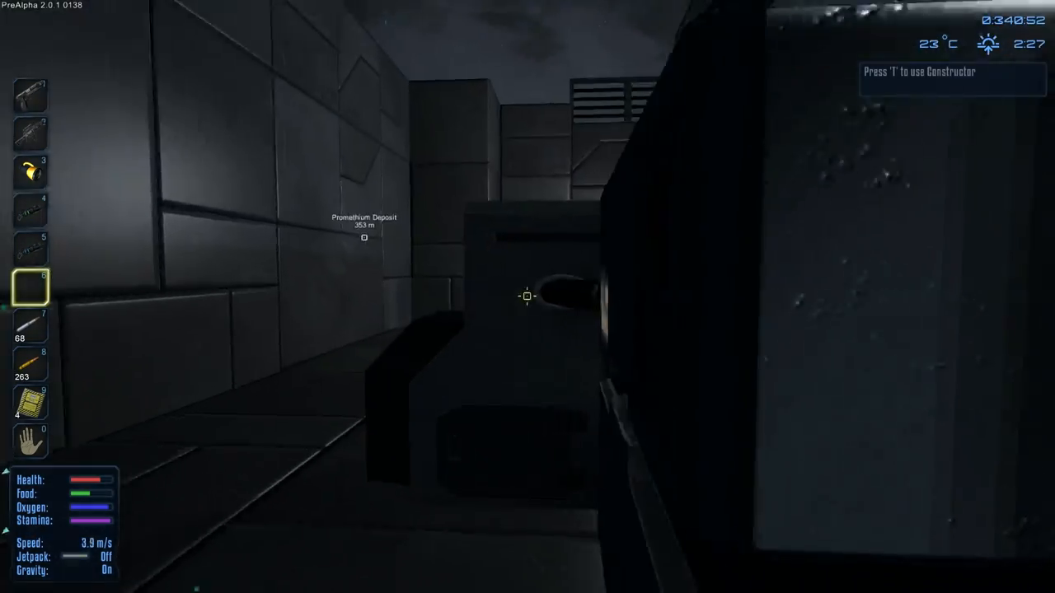
Add 30mm APCR ammunition to the base constructor's Construction Queue.
key(t)
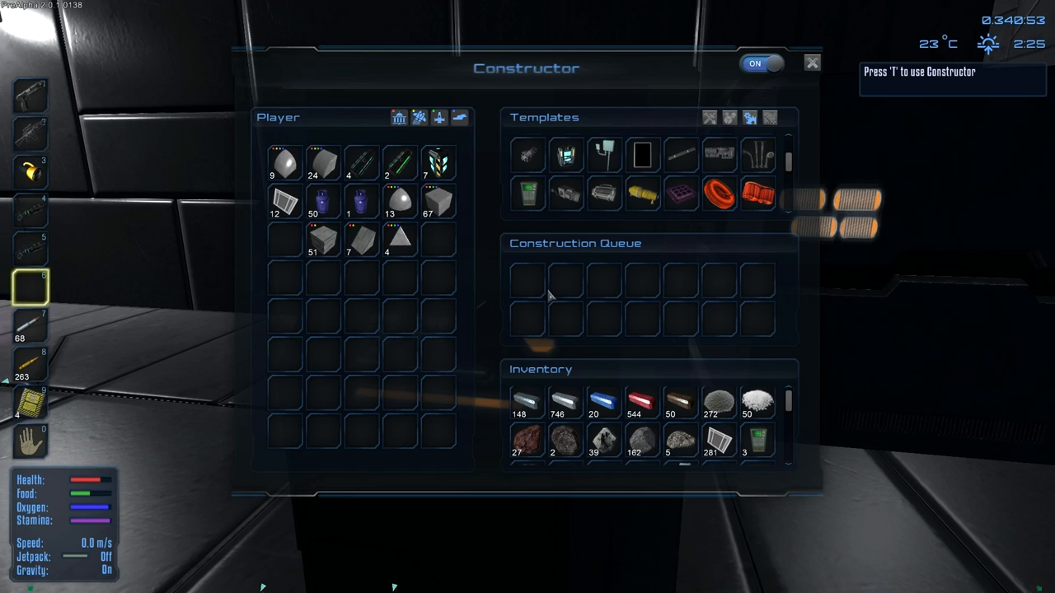
scroll(down, 3)
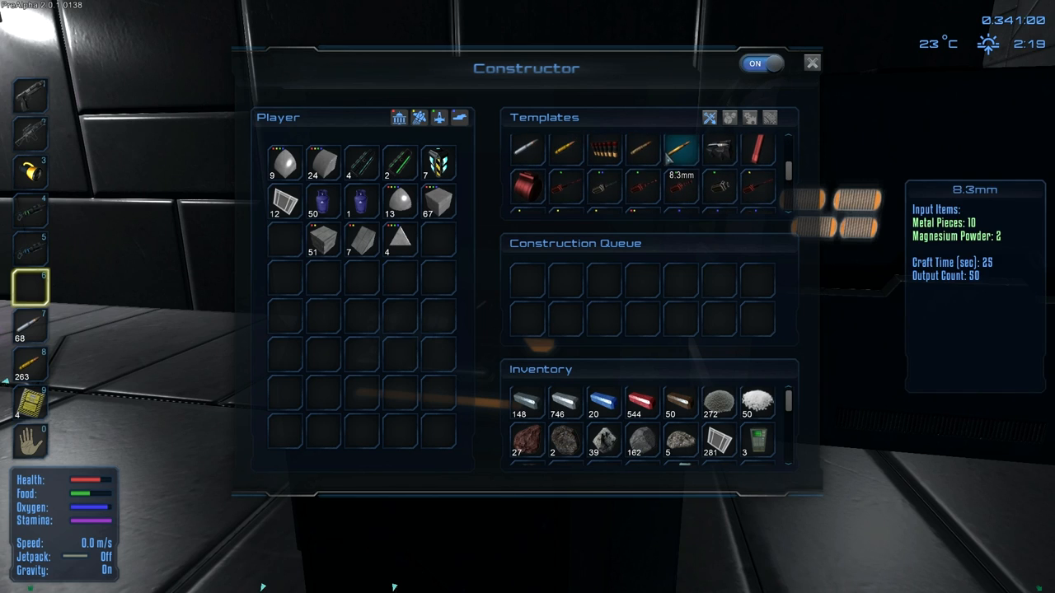
scroll(down, 3)
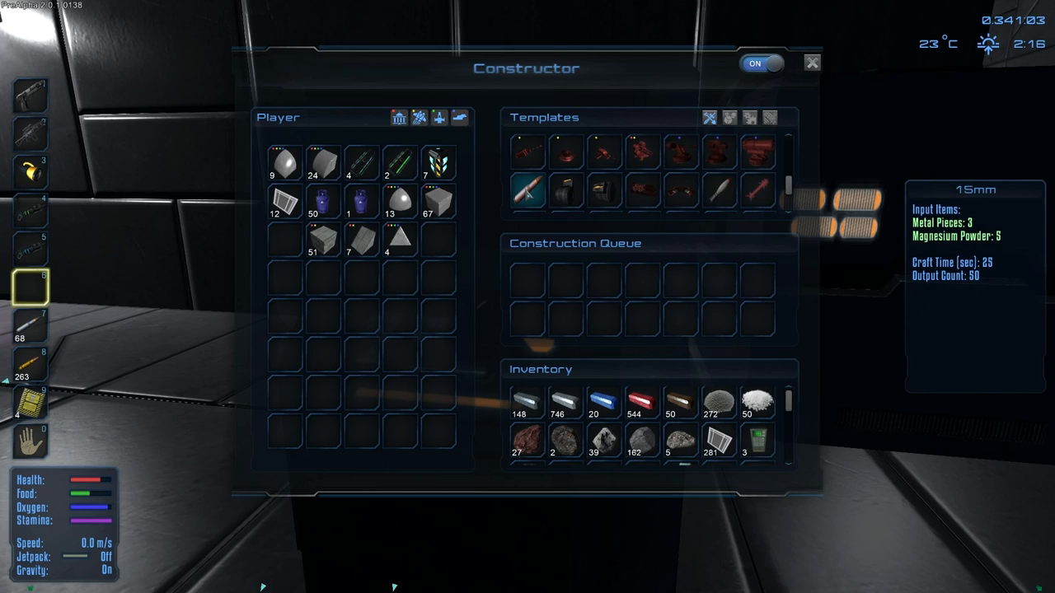
click(566, 192)
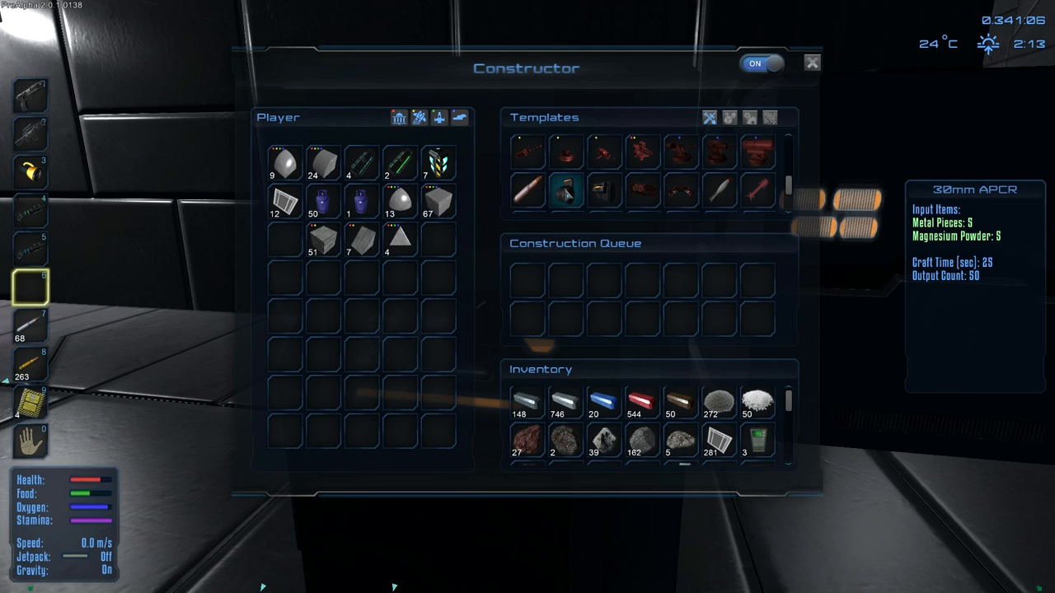
mouse_move(718, 404)
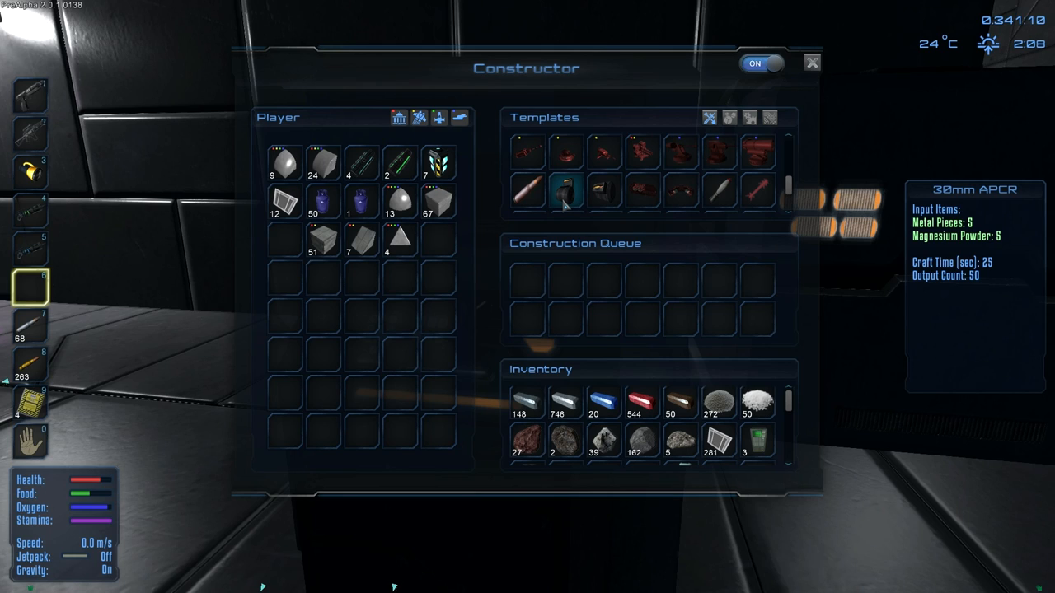
mouse_move(567, 198)
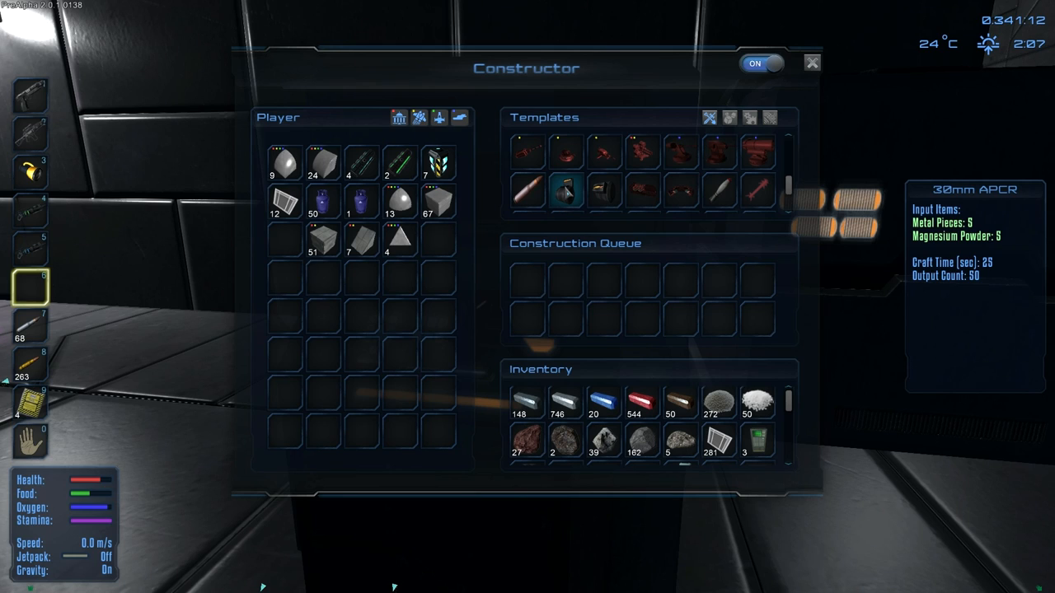
mouse_move(569, 192)
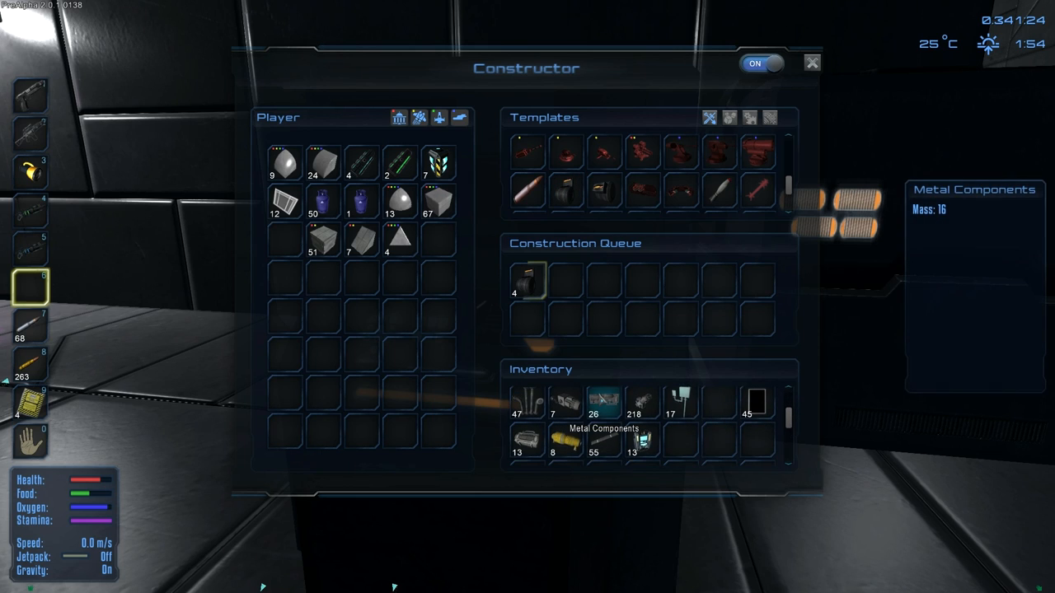
mouse_move(565, 404)
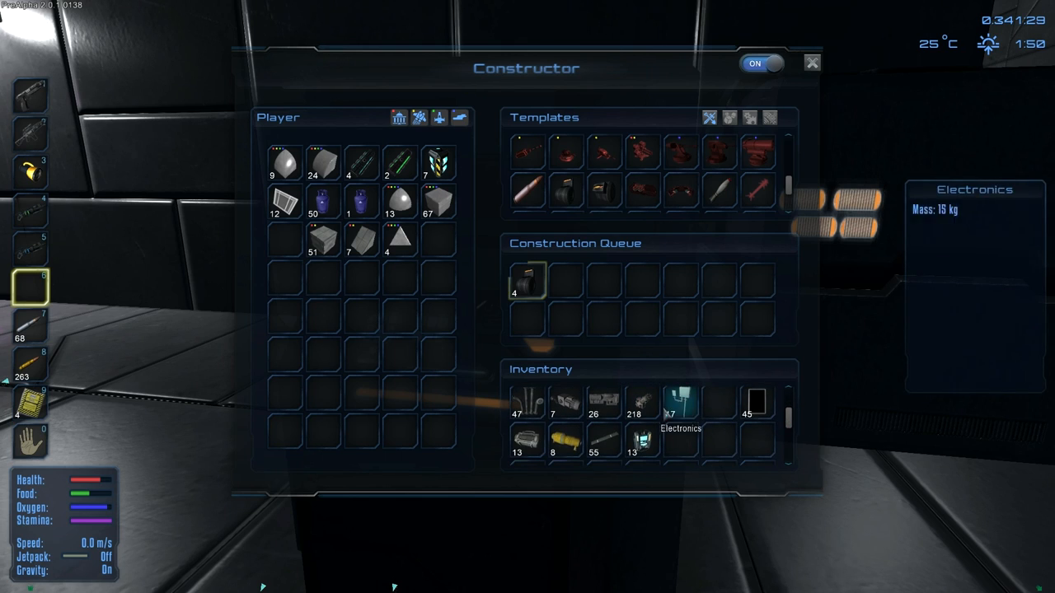
mouse_move(650, 312)
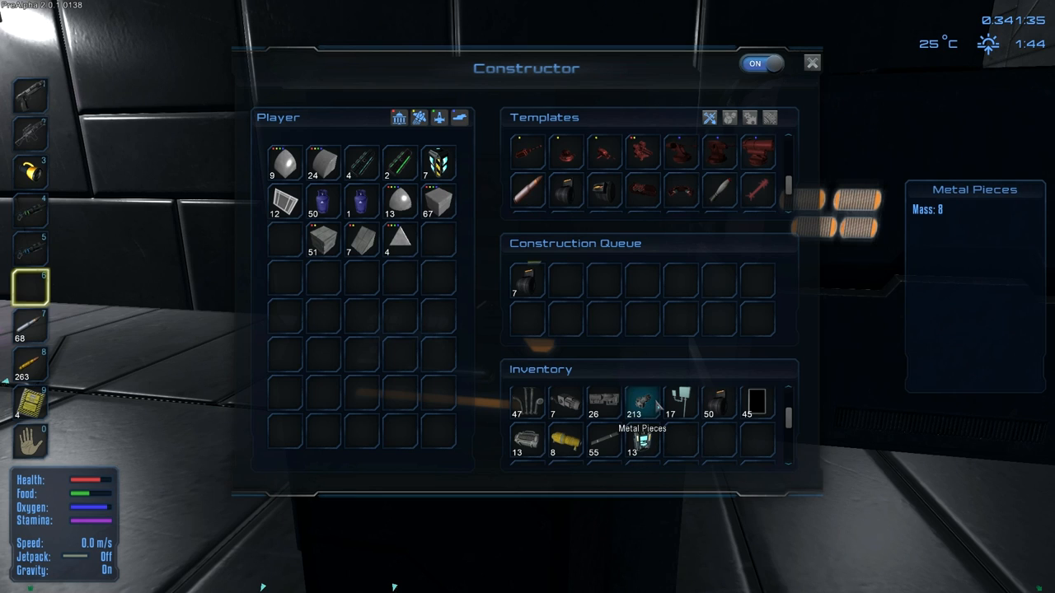
mouse_move(642, 443)
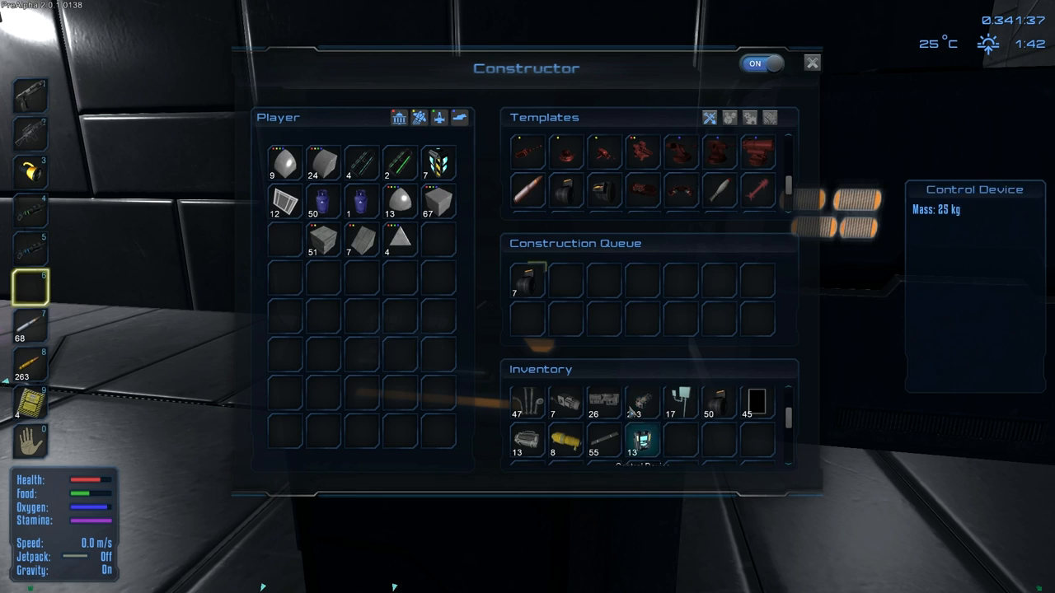
click(566, 192)
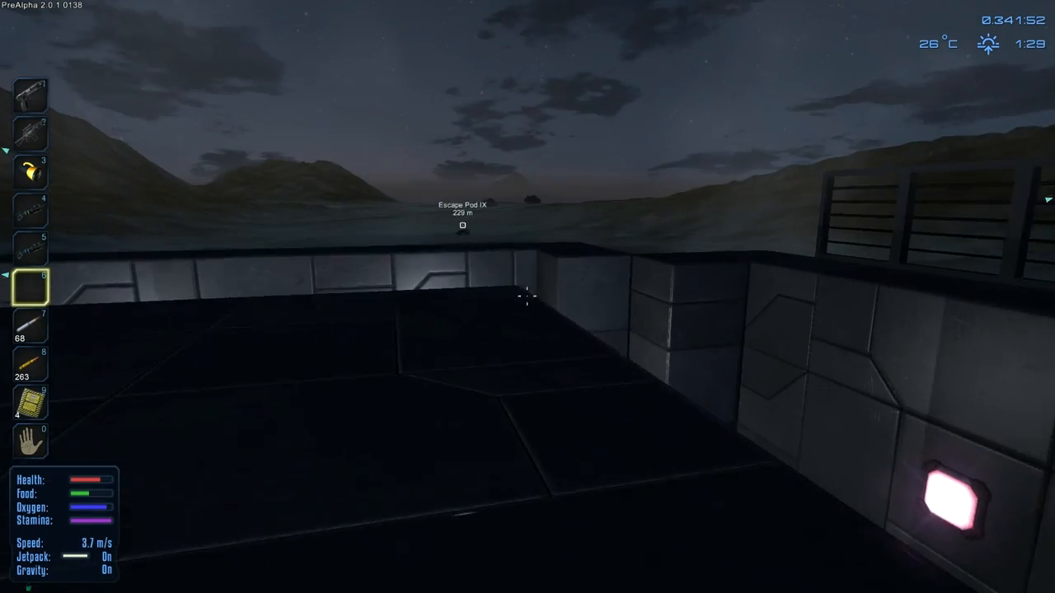
mouse_move(528, 296)
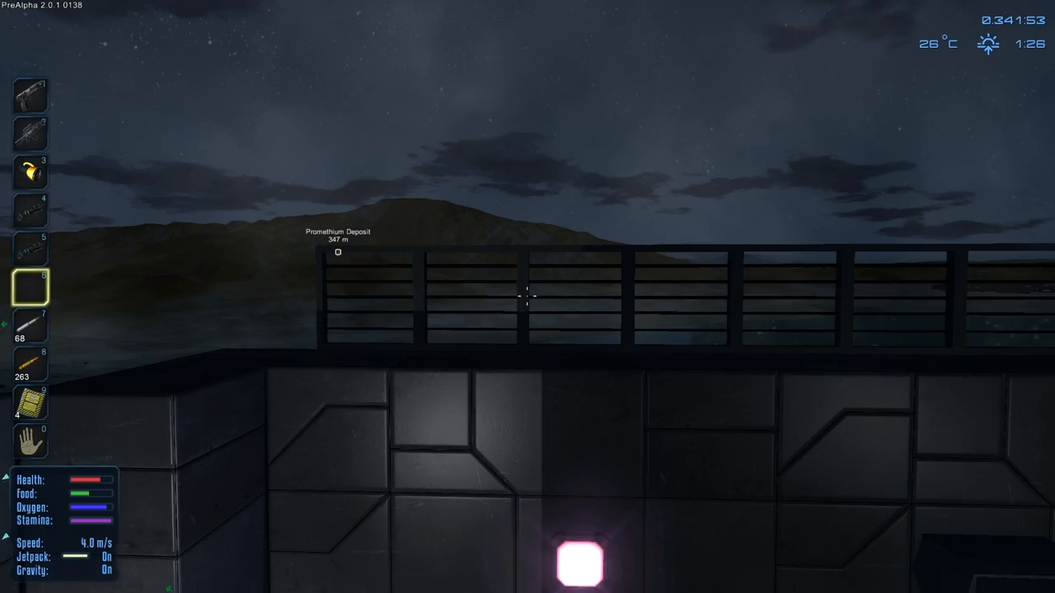
mouse_move(528, 296)
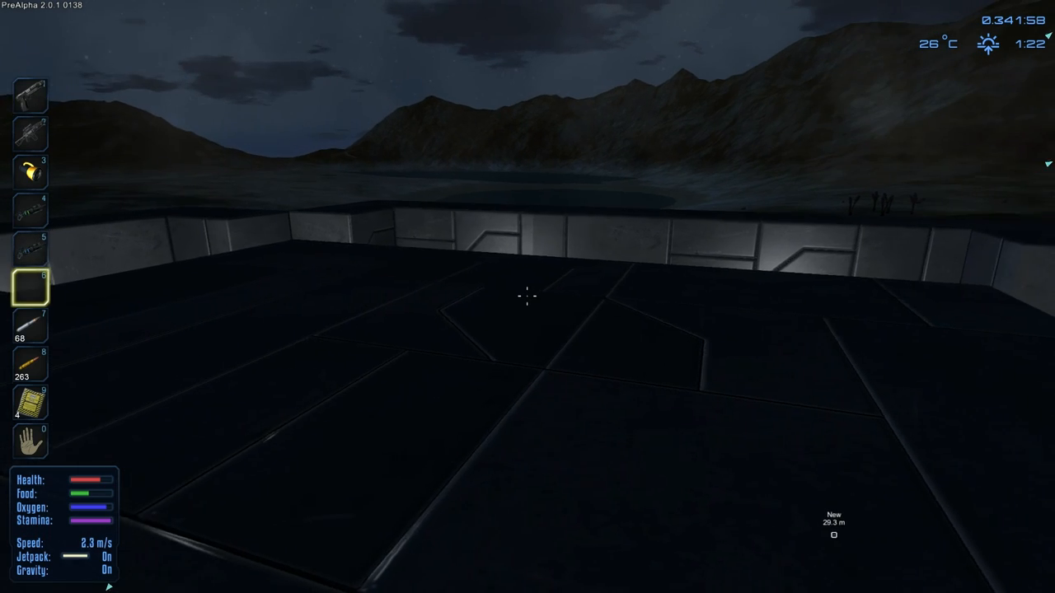
mouse_move(528, 297)
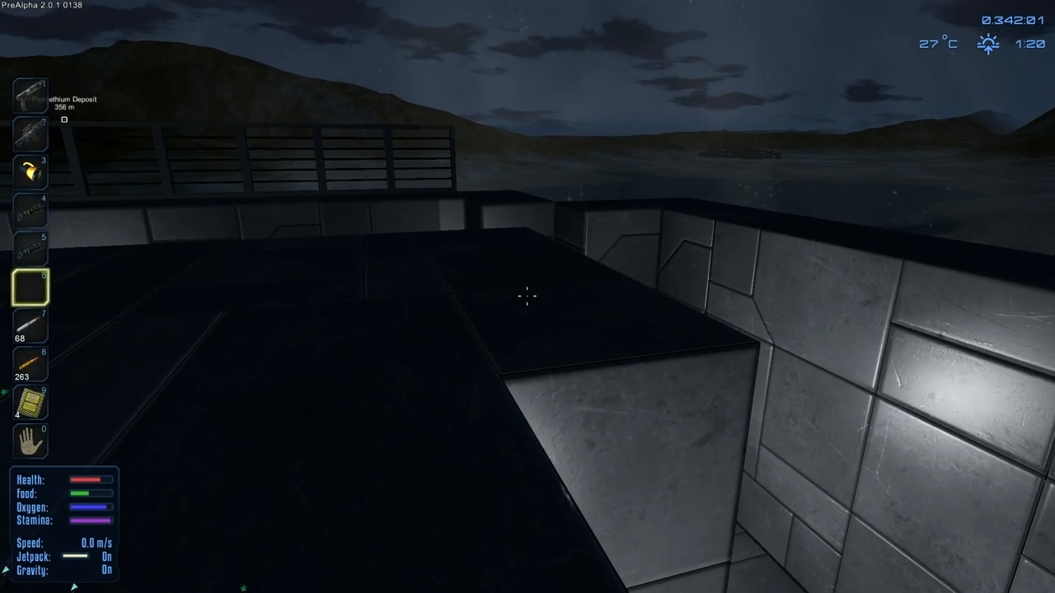
mouse_move(527, 297)
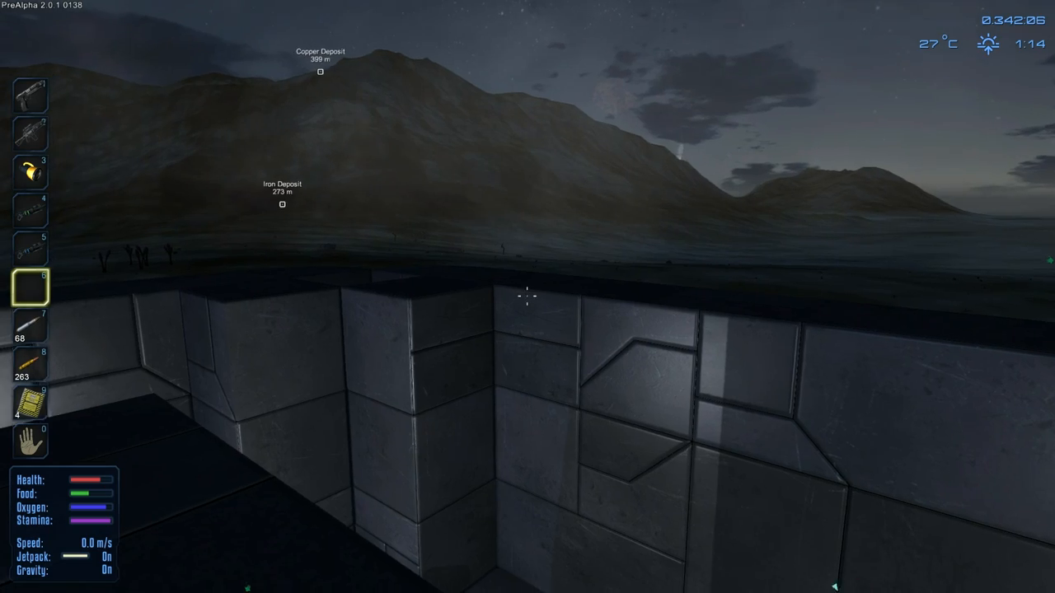
mouse_move(528, 296)
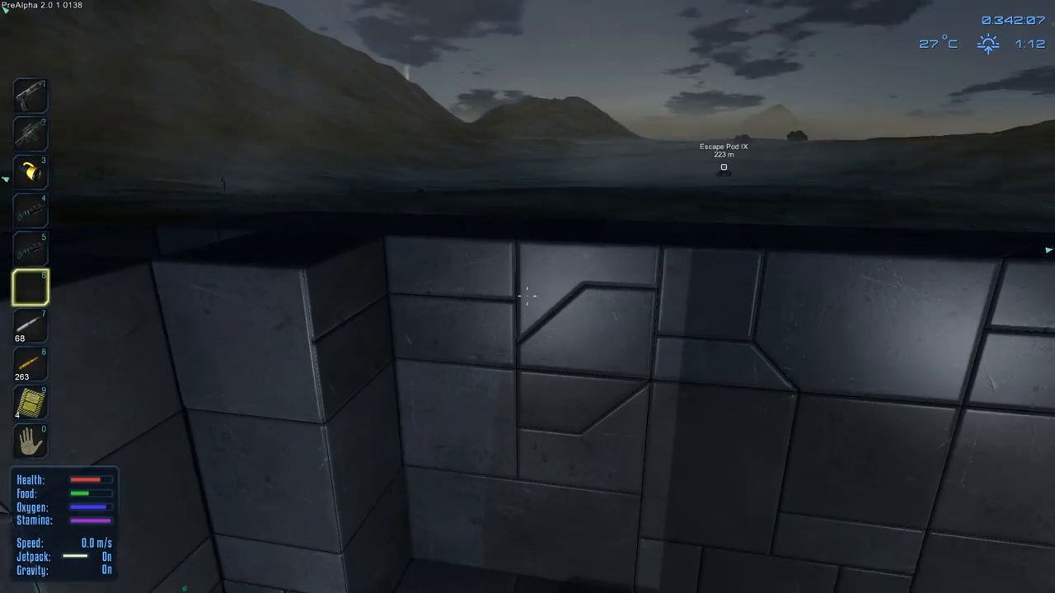
mouse_move(527, 296)
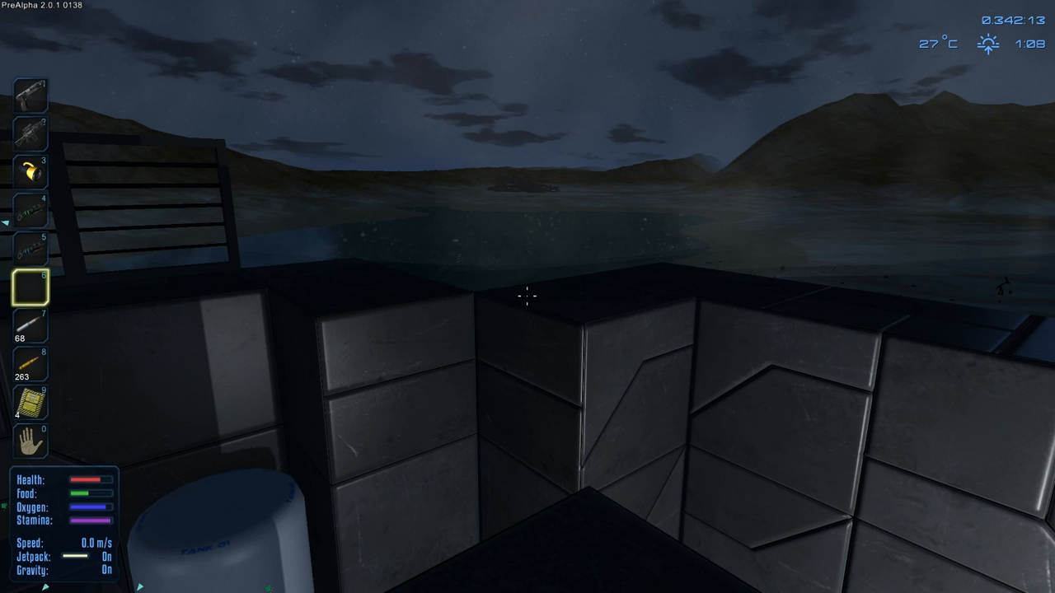
mouse_move(528, 297)
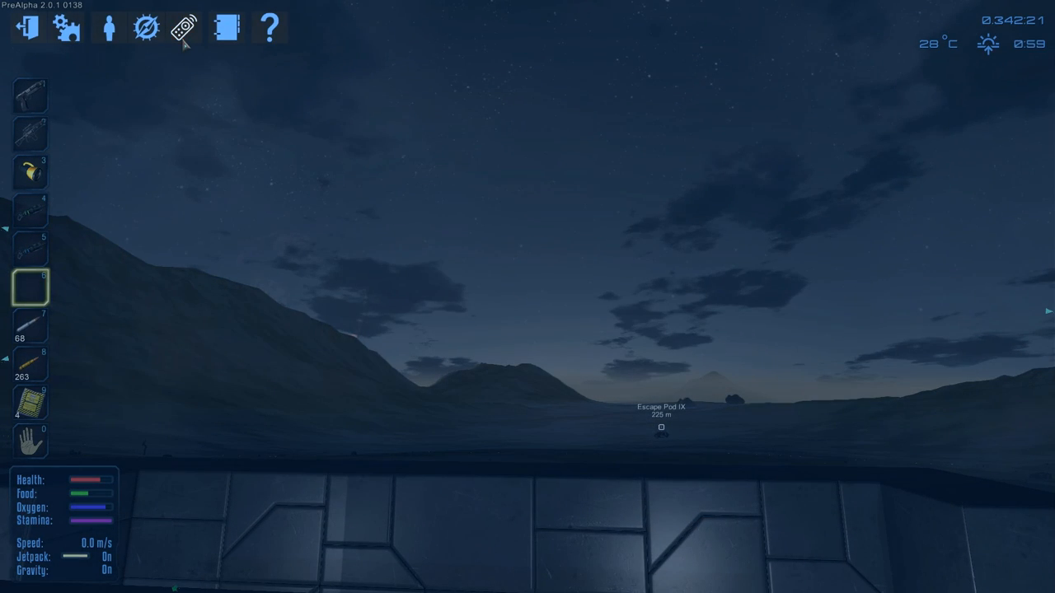
Open the Control Panel to view the core's energy status at 29% power usage.
click(184, 28)
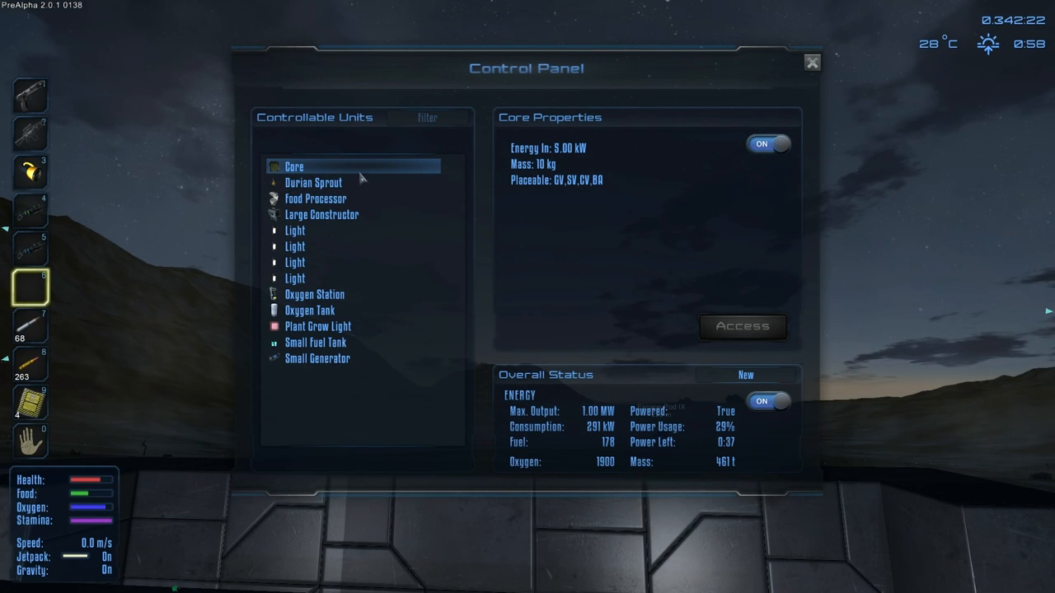
mouse_move(328, 322)
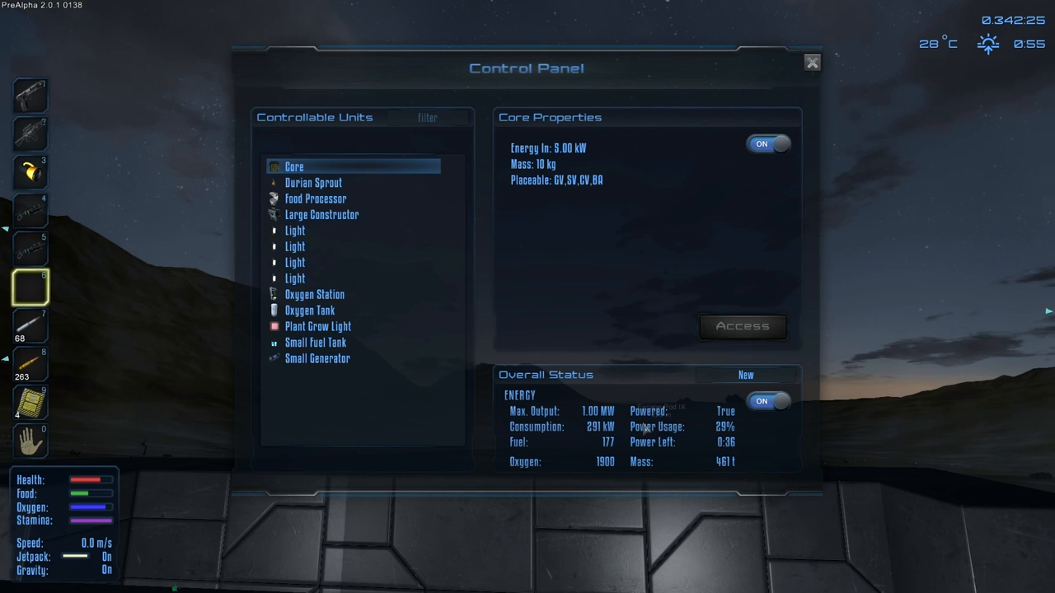
mouse_move(714, 453)
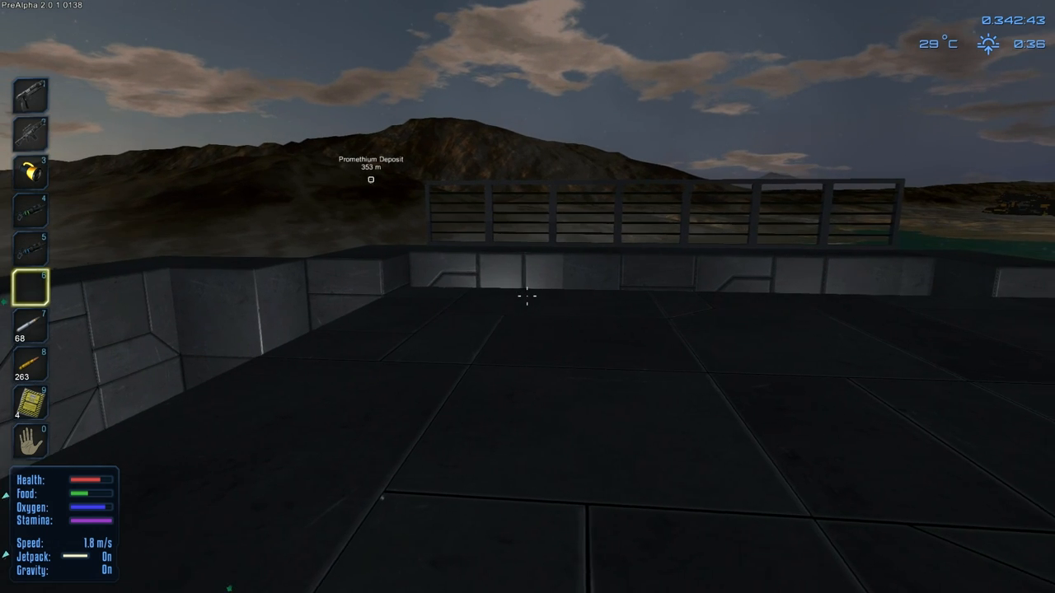
mouse_move(527, 297)
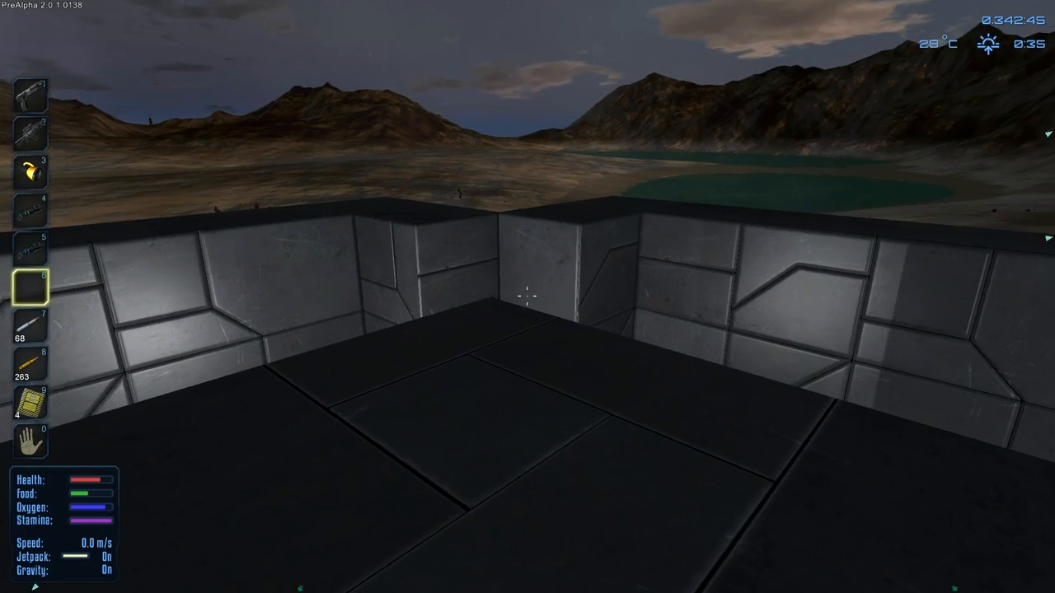
mouse_move(528, 296)
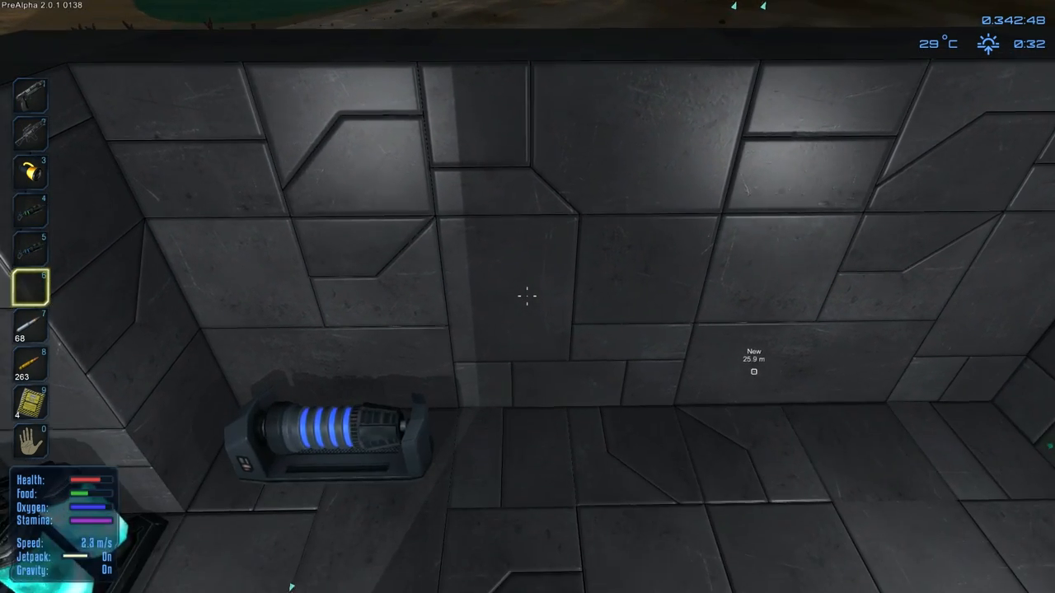
mouse_move(527, 297)
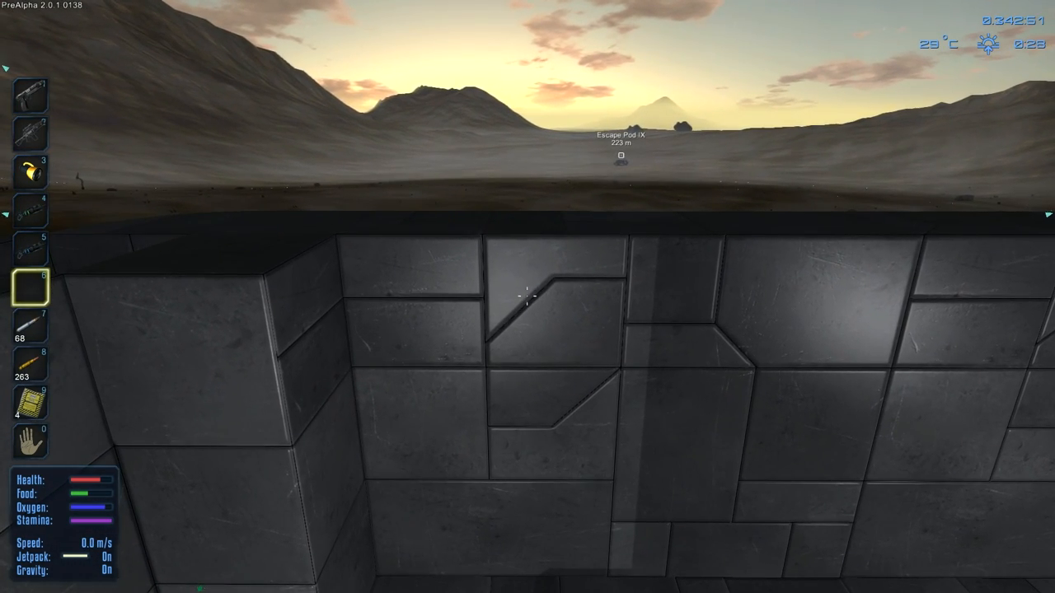
Check the inventory's grey hull blocks and other building materials.
key(i)
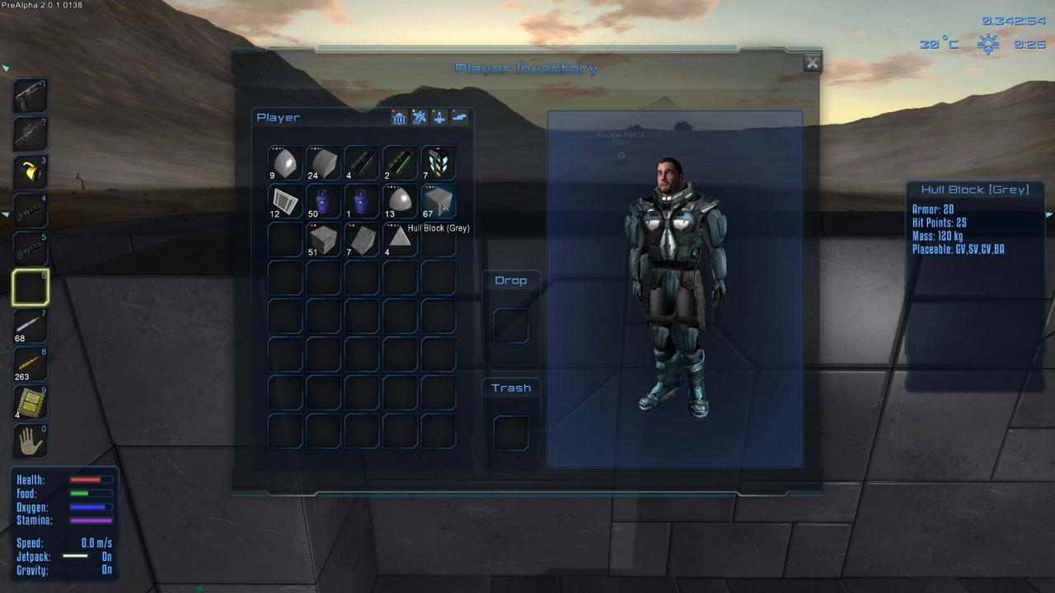
mouse_move(324, 241)
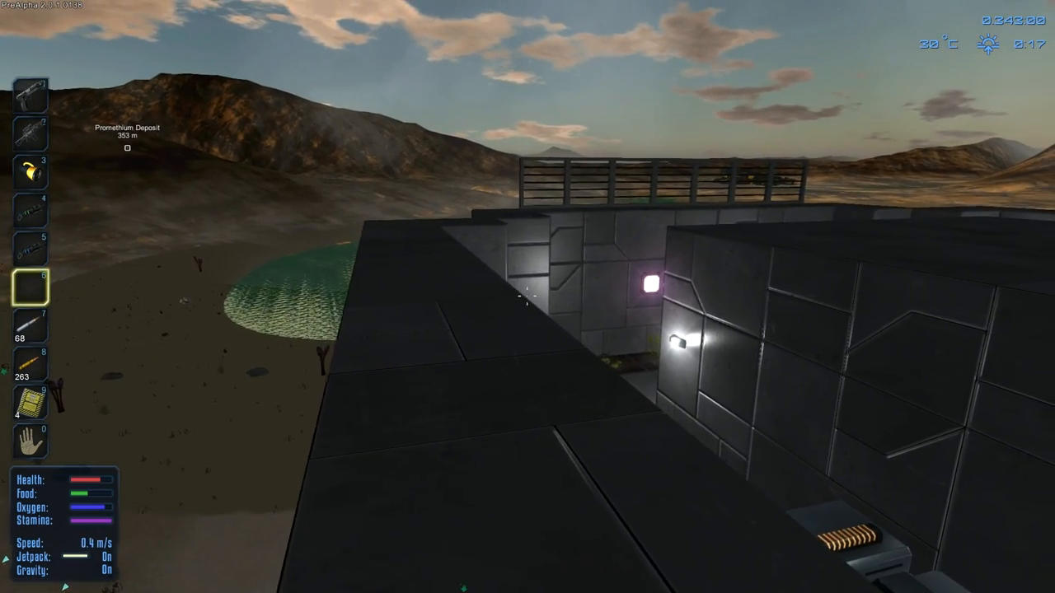
mouse_move(527, 296)
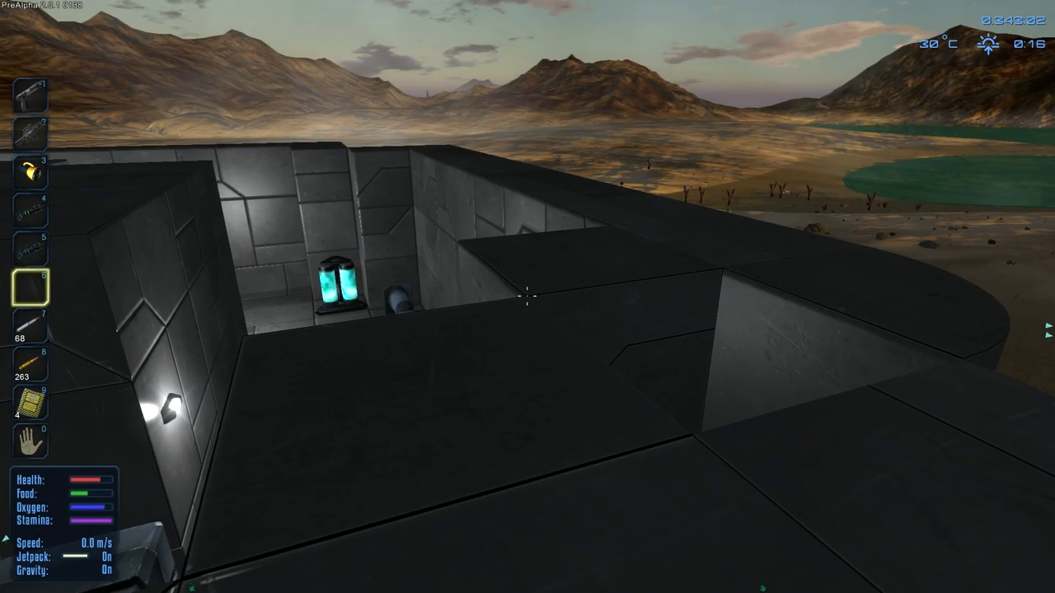
mouse_move(528, 297)
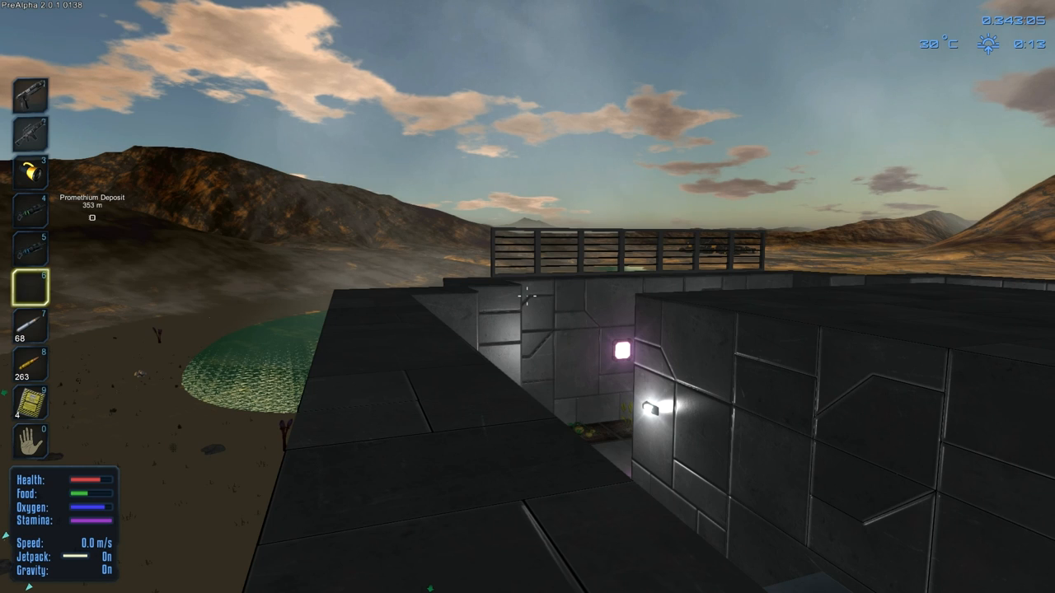
mouse_move(527, 297)
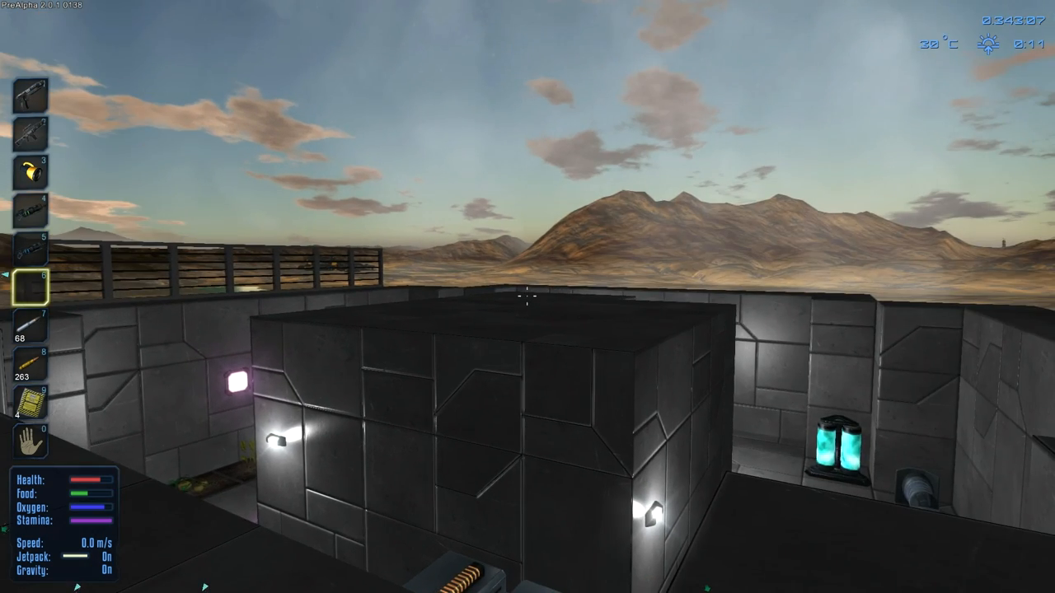
mouse_move(527, 297)
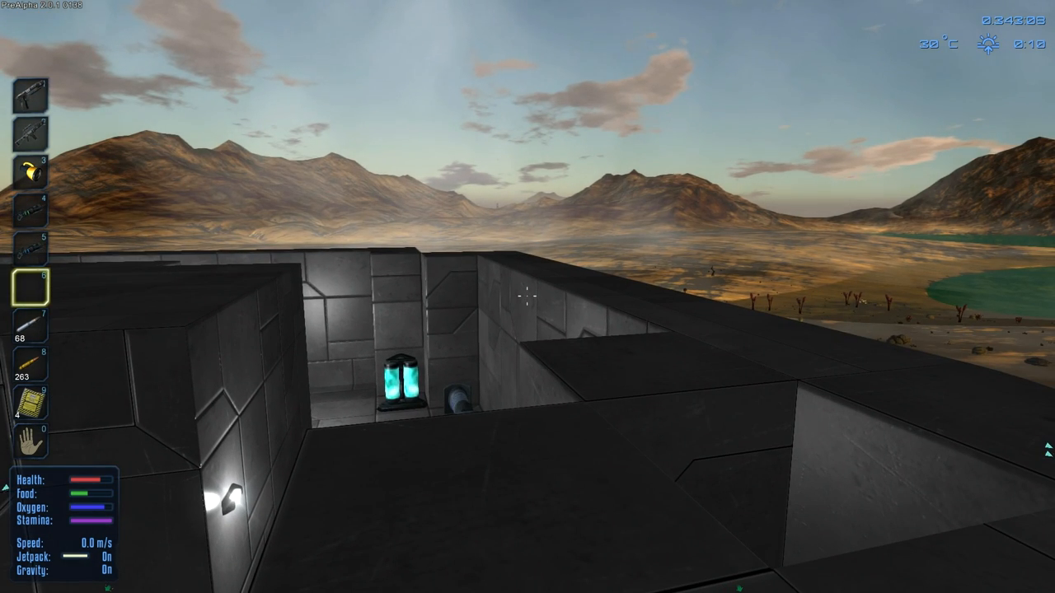
mouse_move(528, 296)
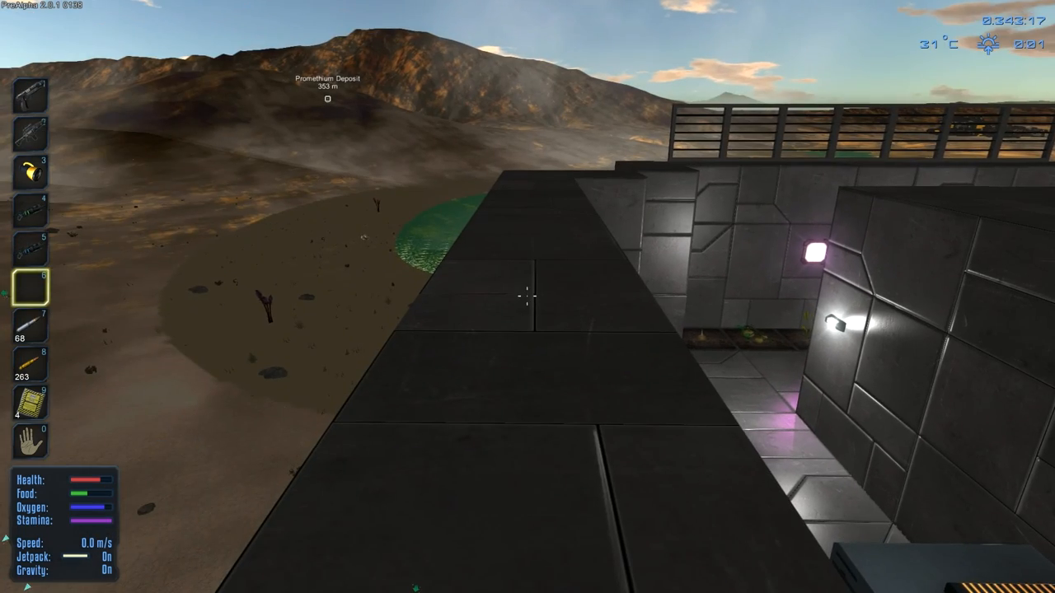
Ready grey hull blocks to patch the holes in the base walls and ceiling.
key(i)
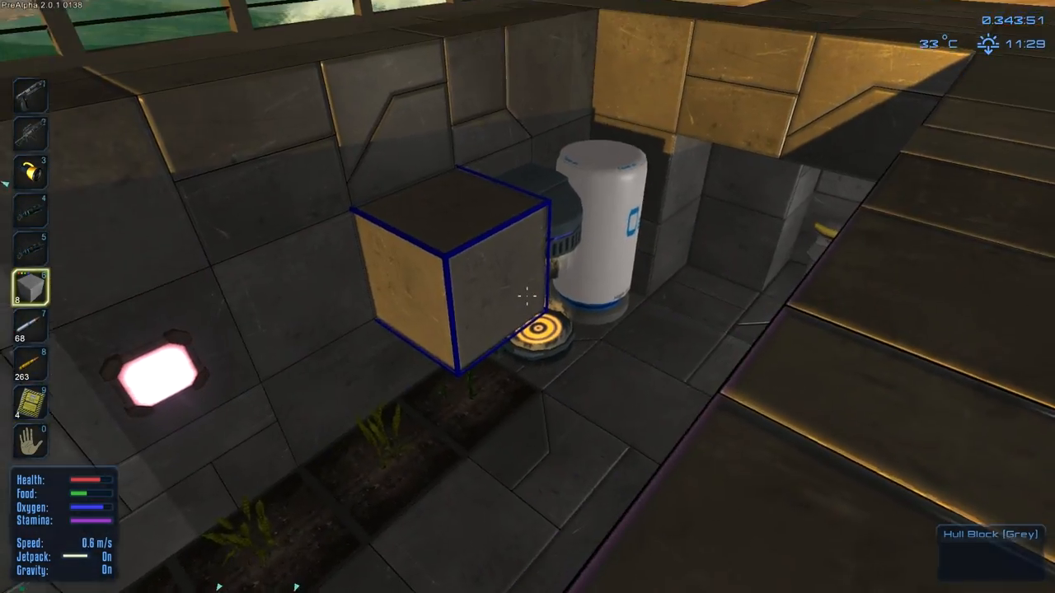
mouse_move(528, 297)
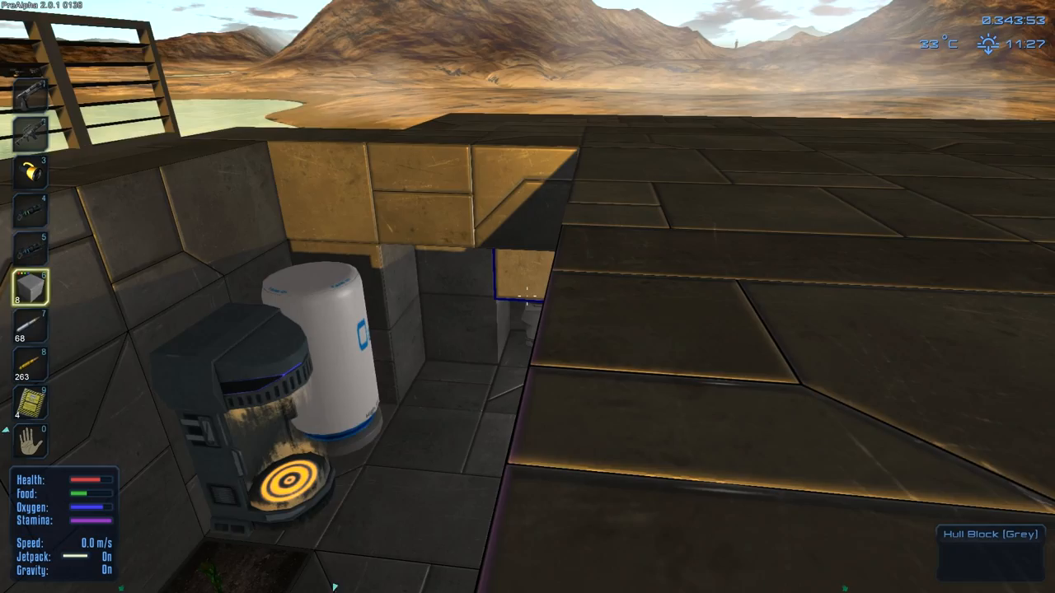
mouse_move(528, 297)
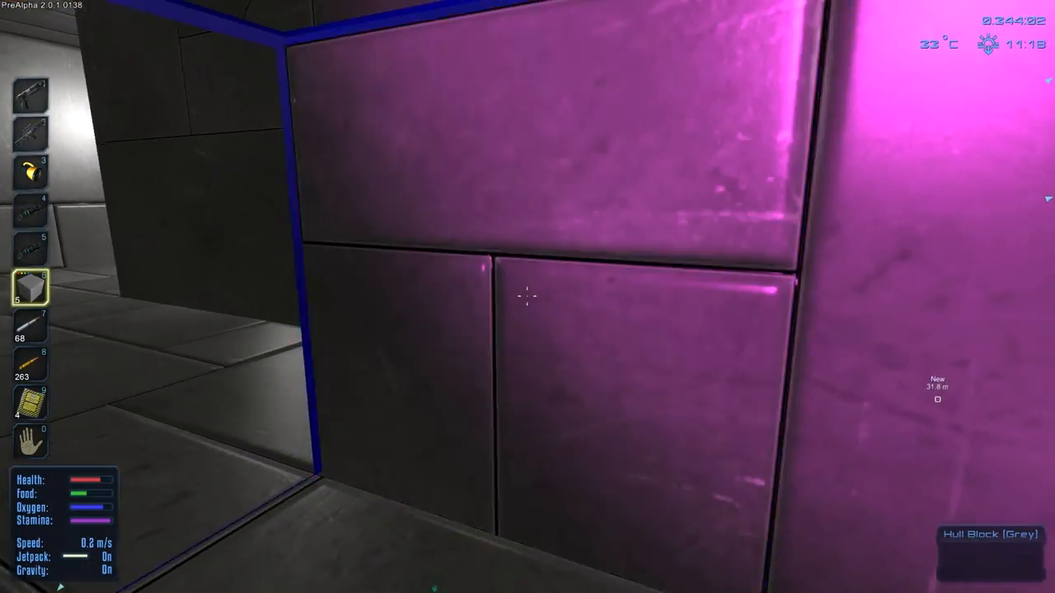
mouse_move(528, 297)
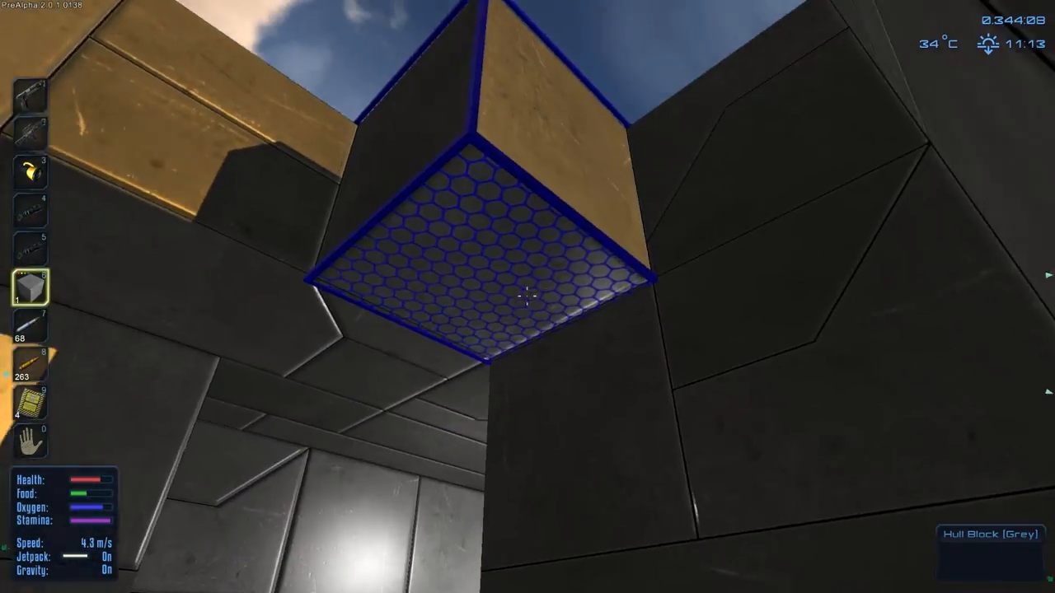
mouse_move(527, 297)
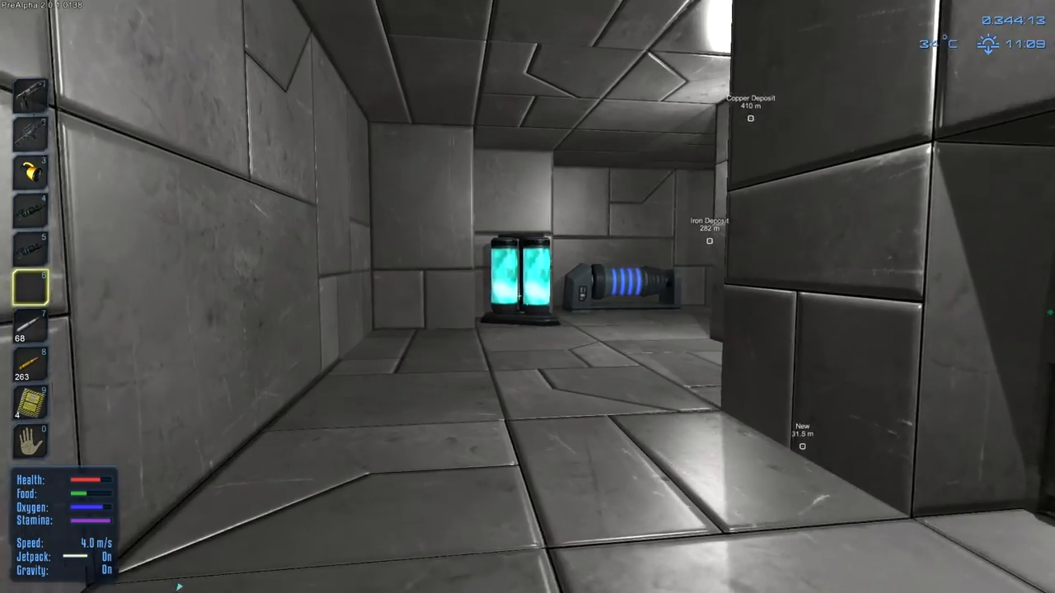
mouse_move(528, 296)
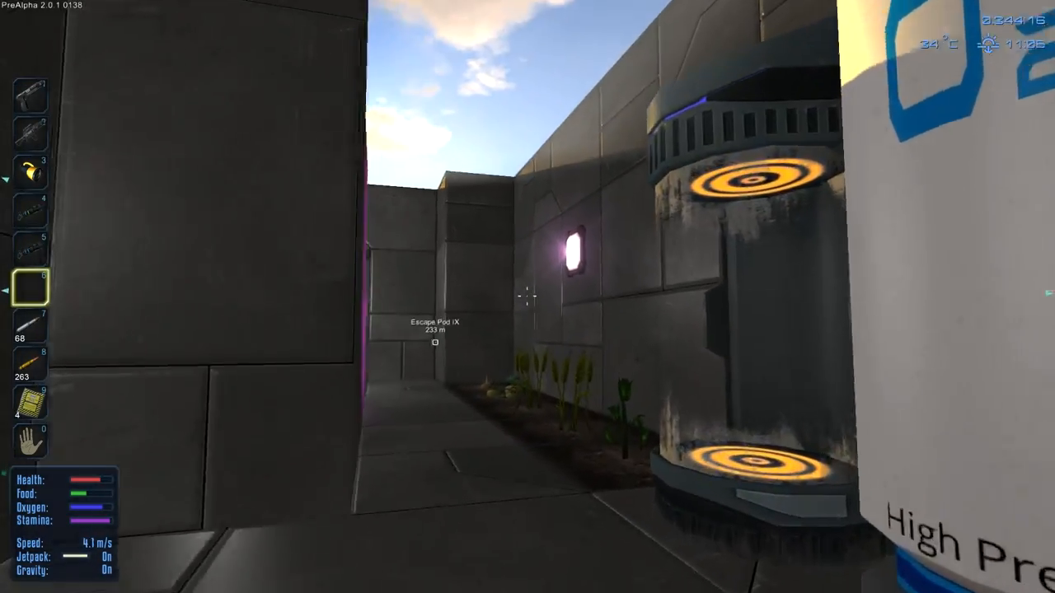
mouse_move(527, 297)
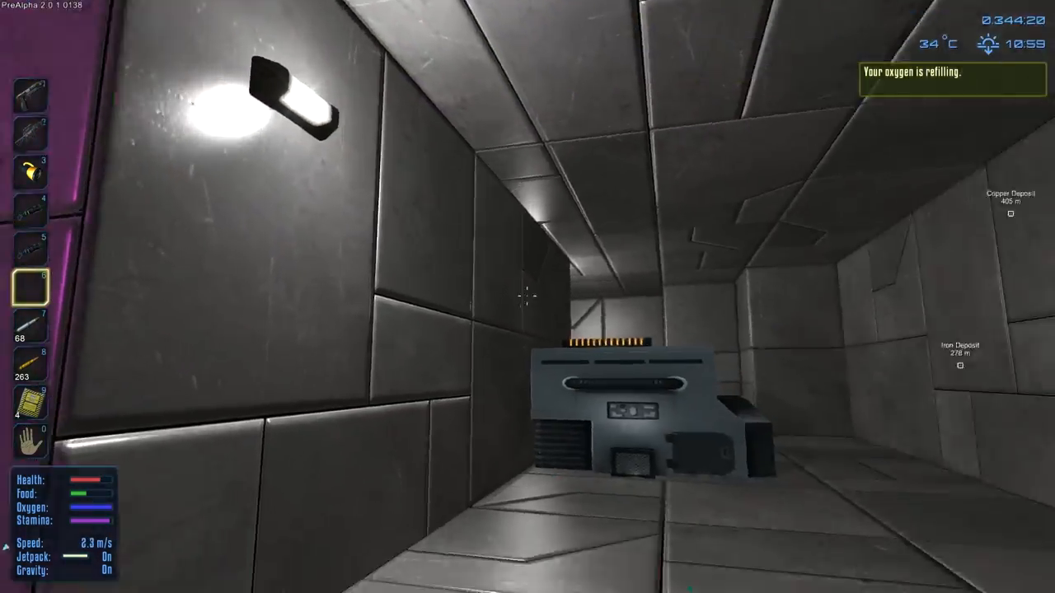
mouse_move(527, 297)
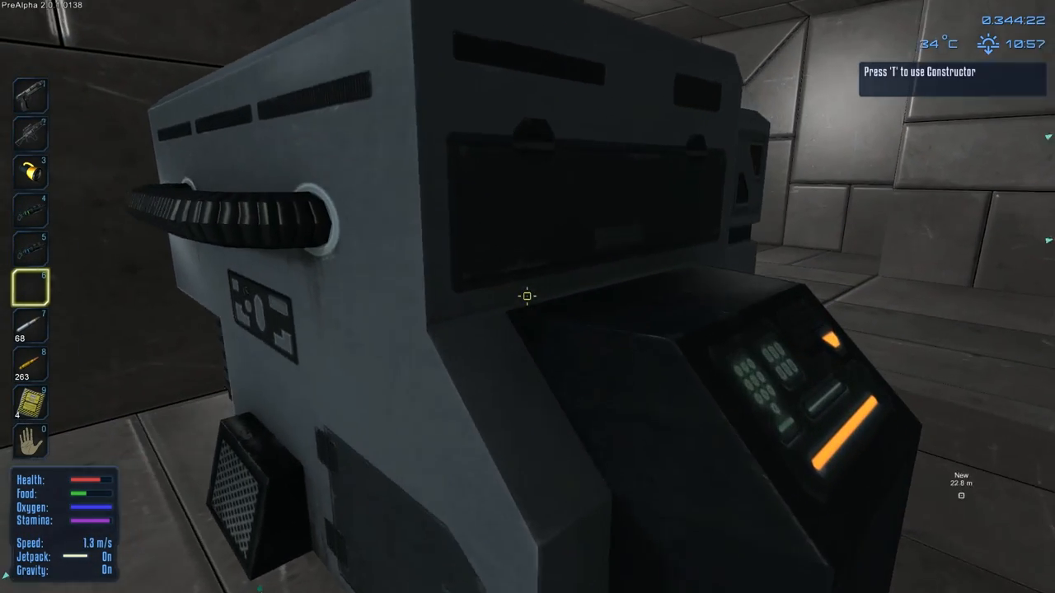
key(t)
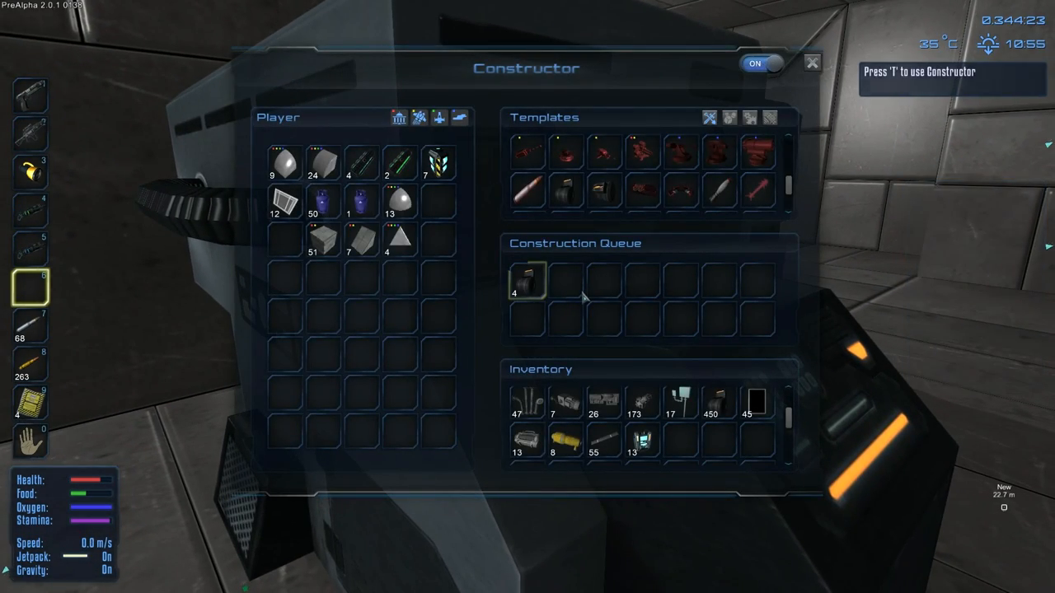
mouse_move(528, 284)
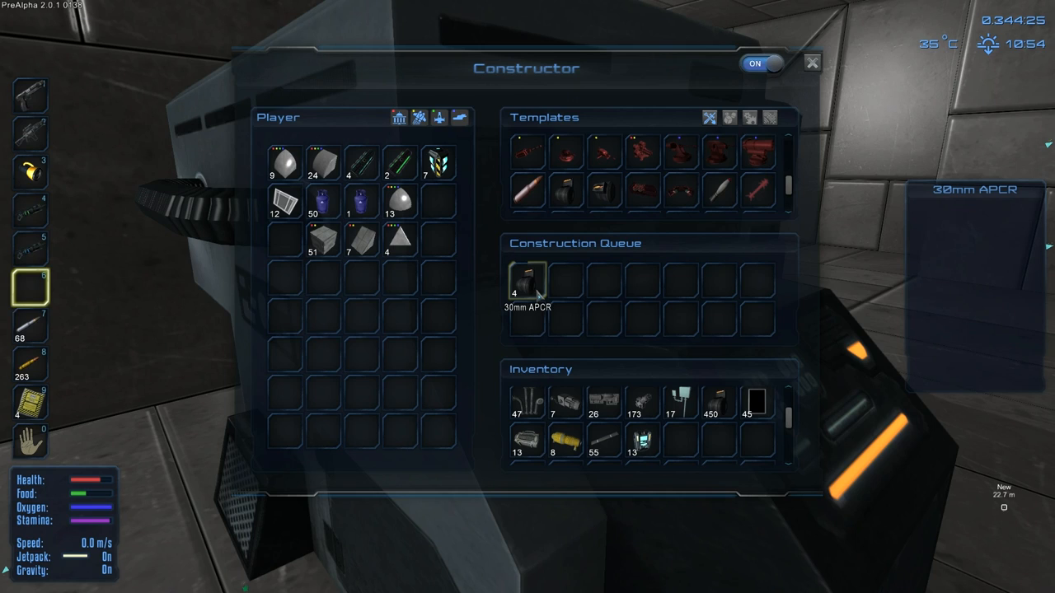
click(528, 280)
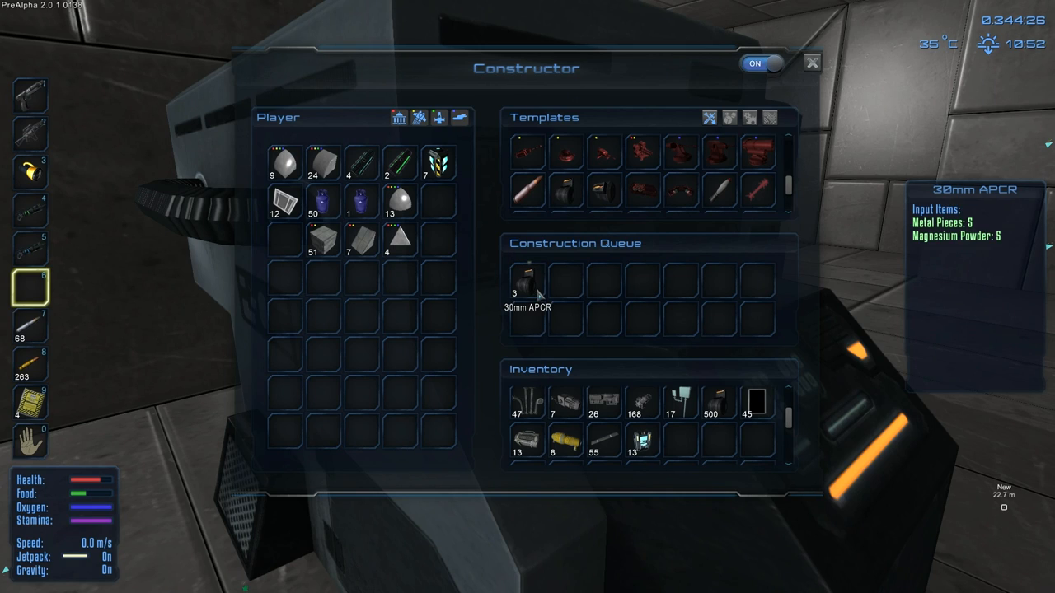
mouse_move(540, 294)
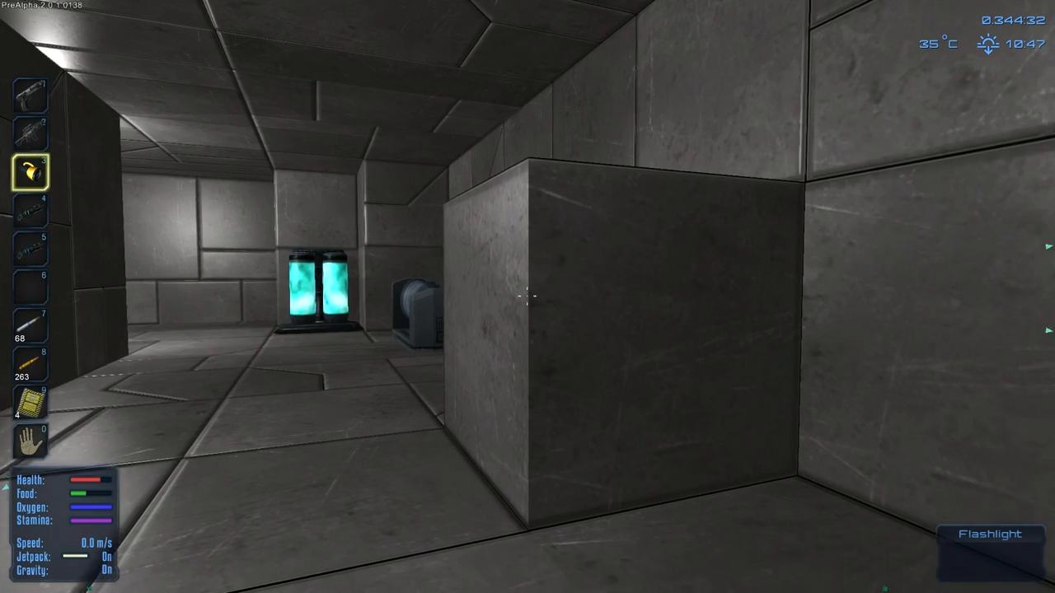
Equip the Remove & Repair Tool and remove the stray corridor block.
key(4)
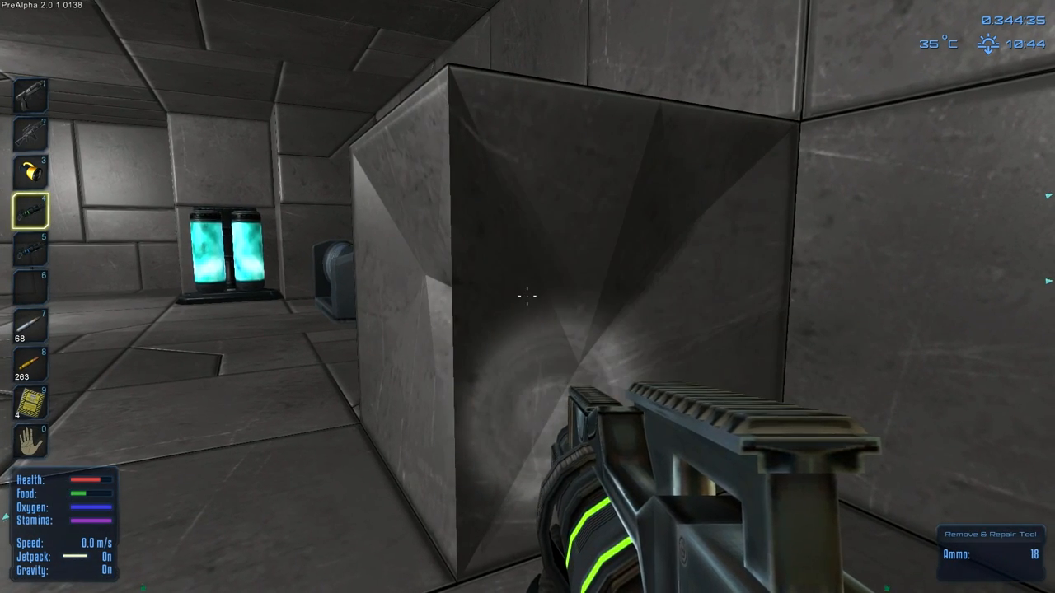
click(528, 297)
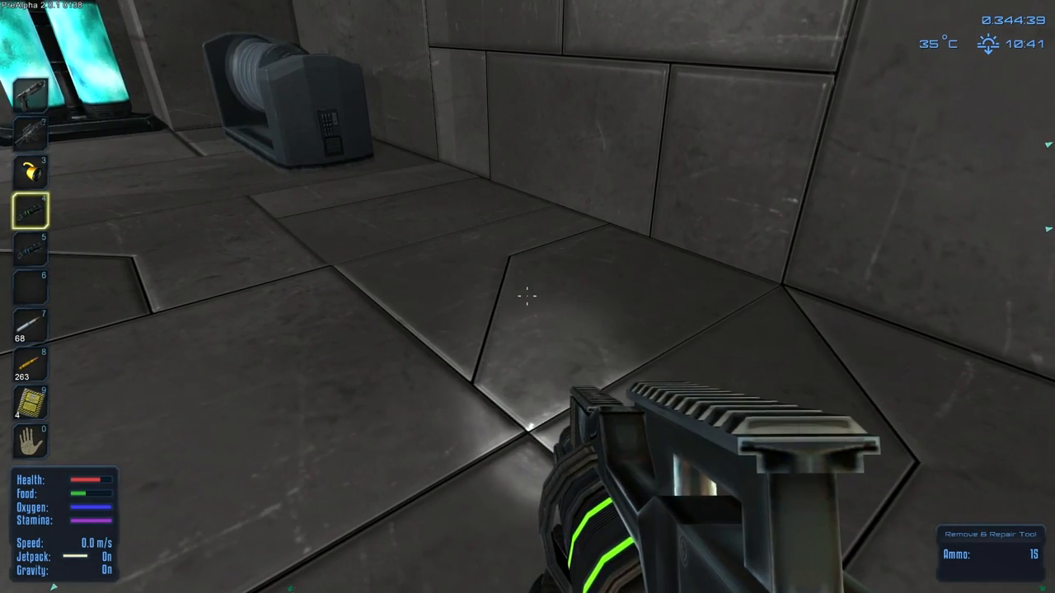
mouse_move(527, 297)
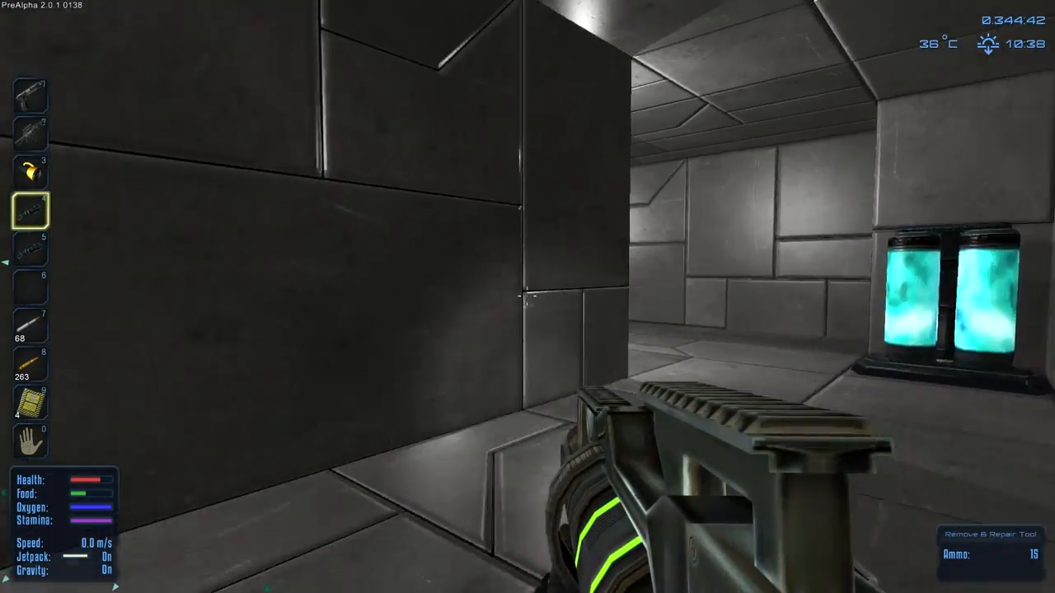
mouse_move(527, 297)
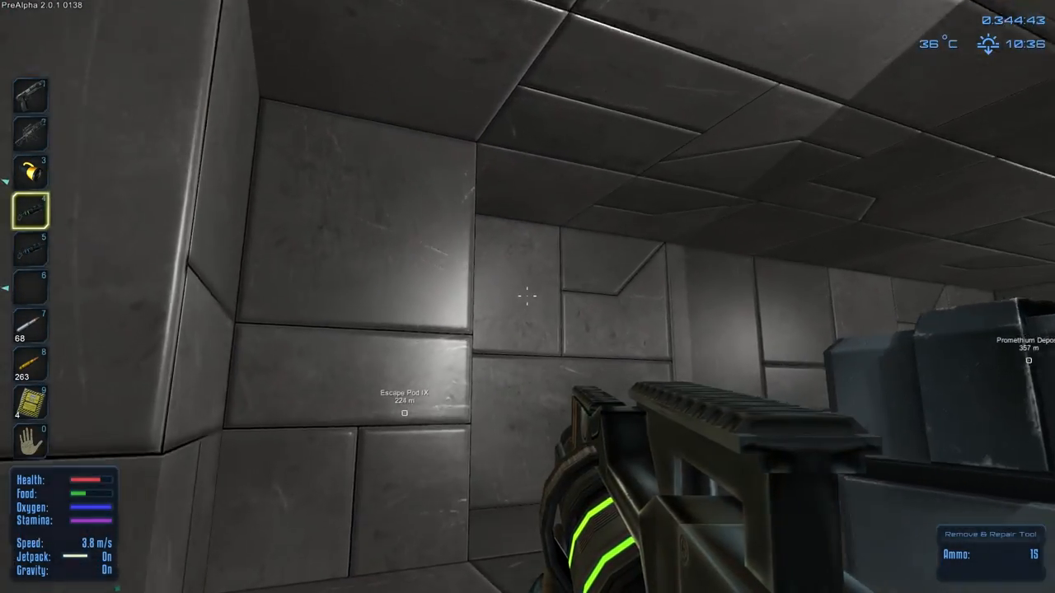
mouse_move(527, 297)
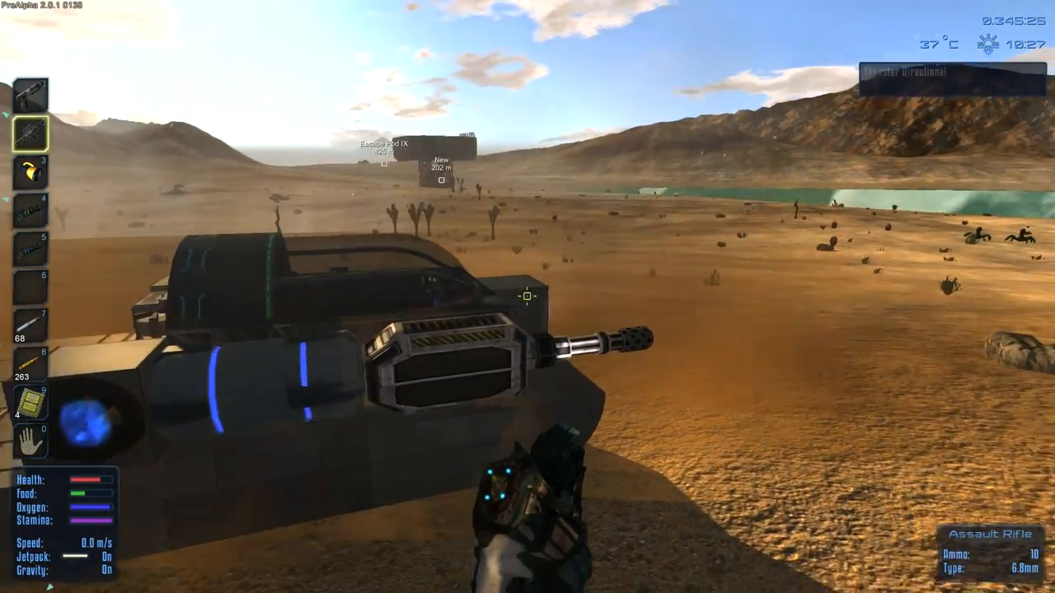
mouse_move(528, 297)
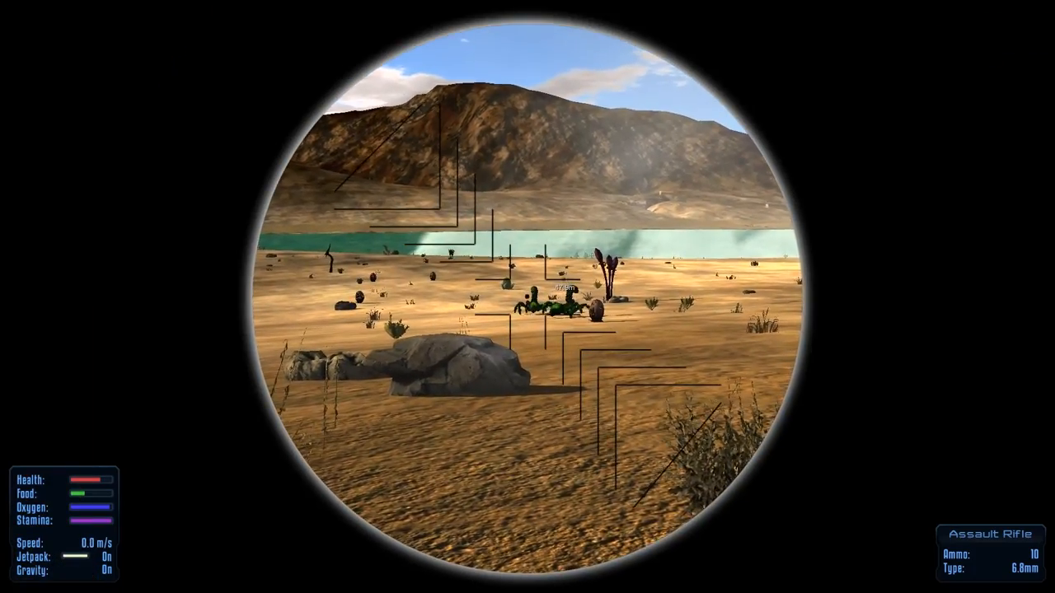
Shoot the arachnid on the desert near the lake until it dies.
click(544, 297)
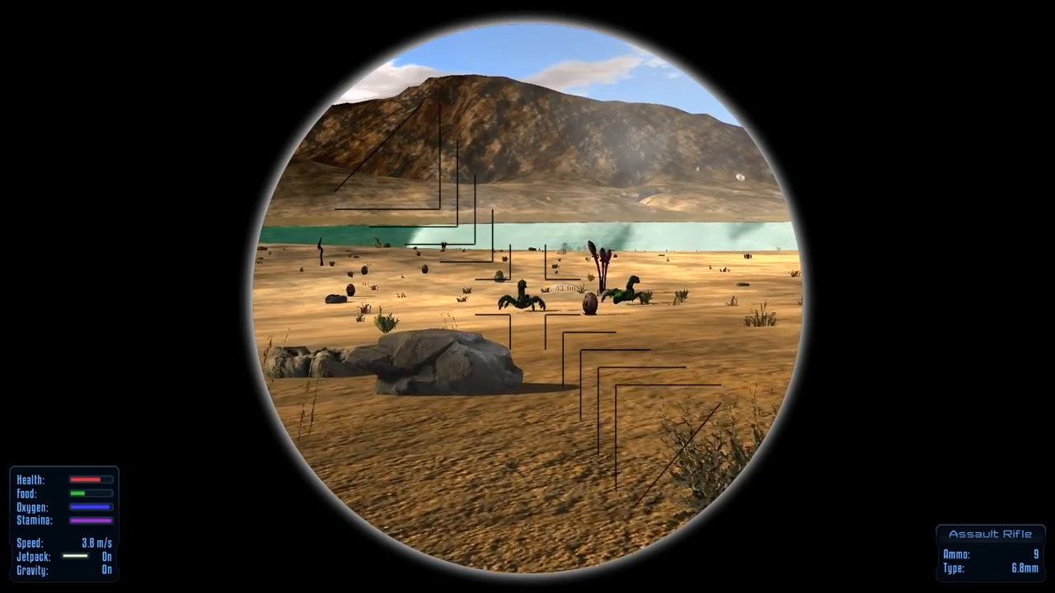
click(527, 296)
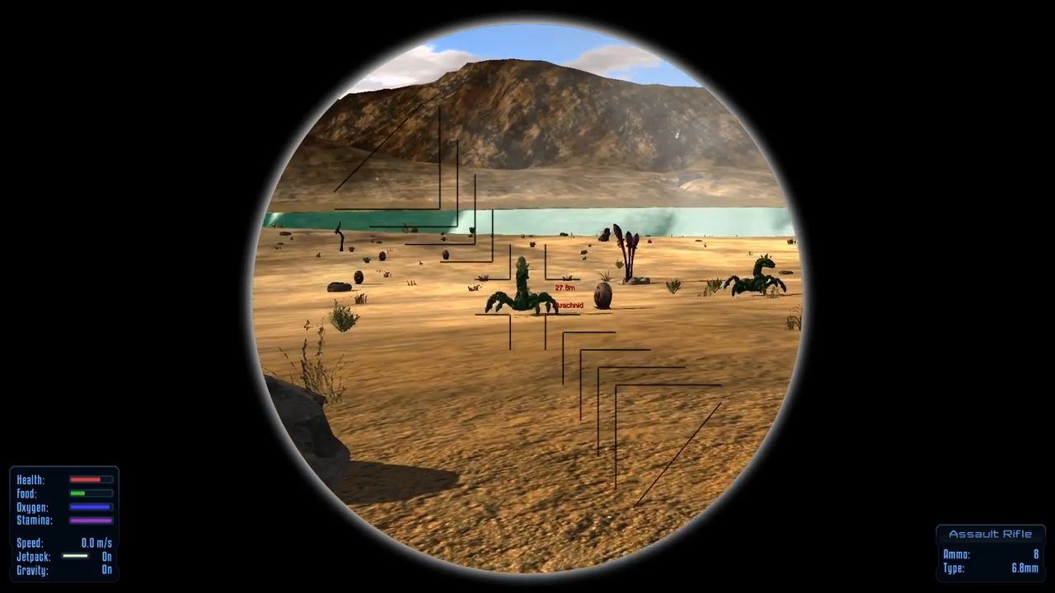
click(528, 297)
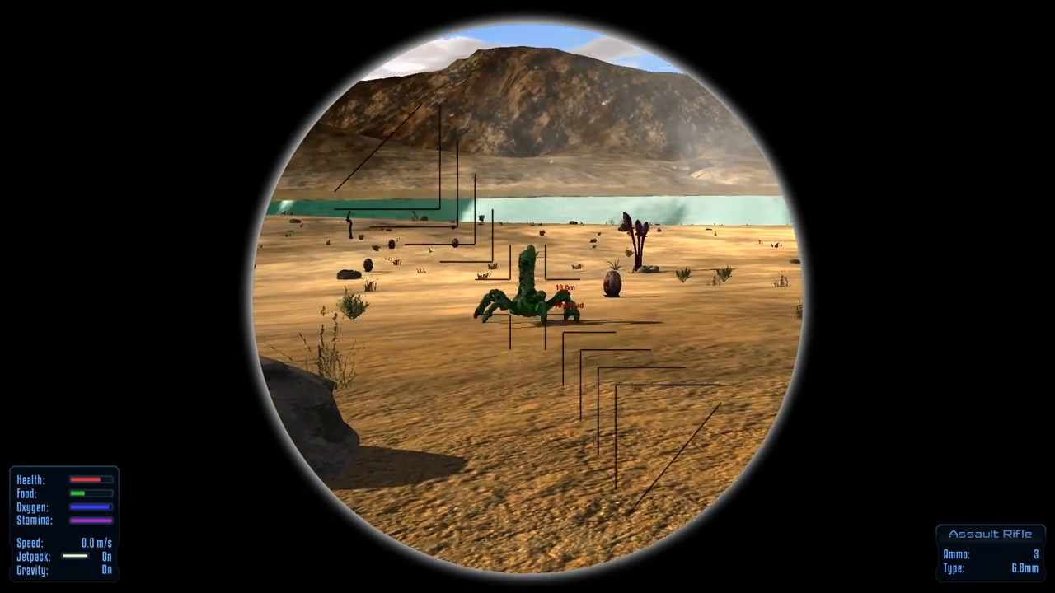
click(527, 297)
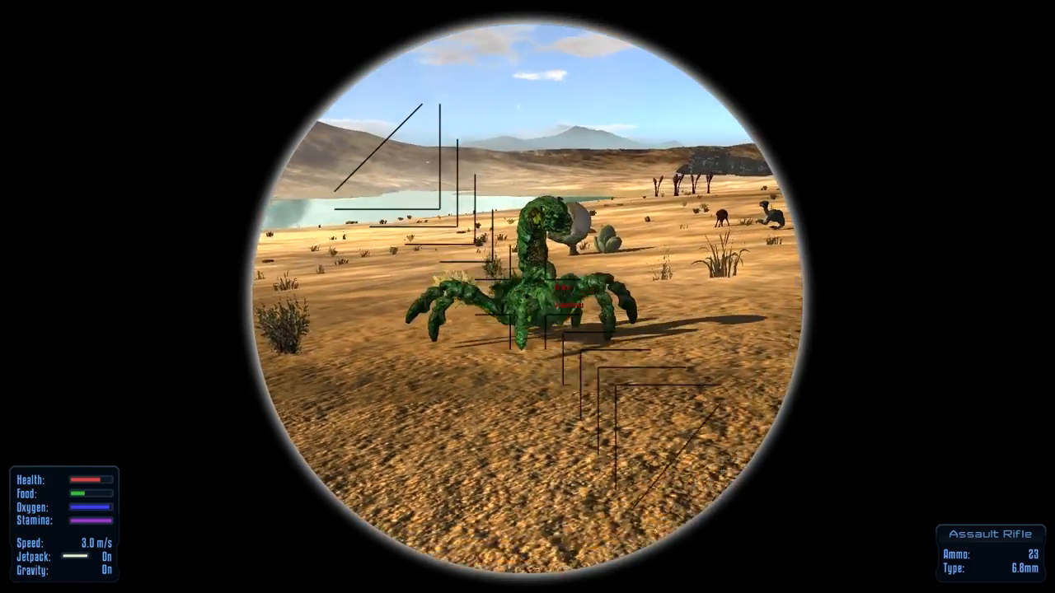
click(527, 297)
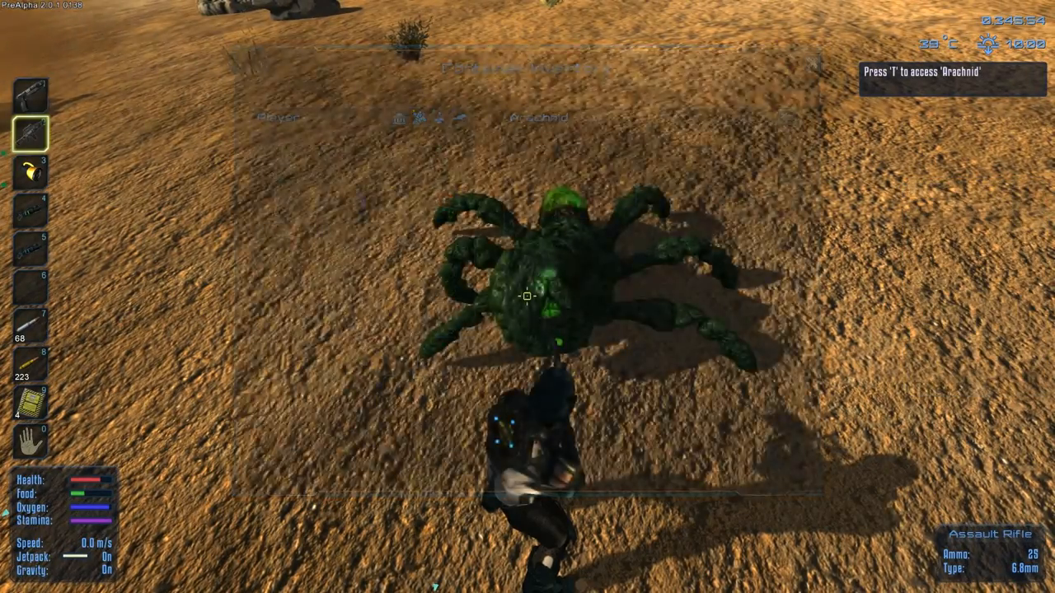
Loot Alien Parts and an AlienTooth from the arachnid corpse.
key(t)
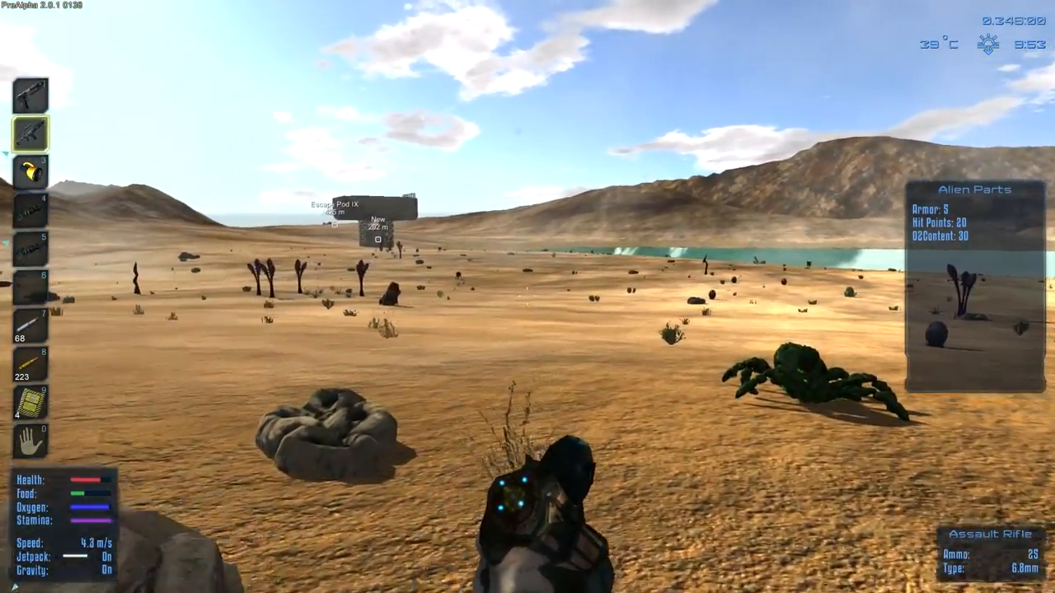
key(t)
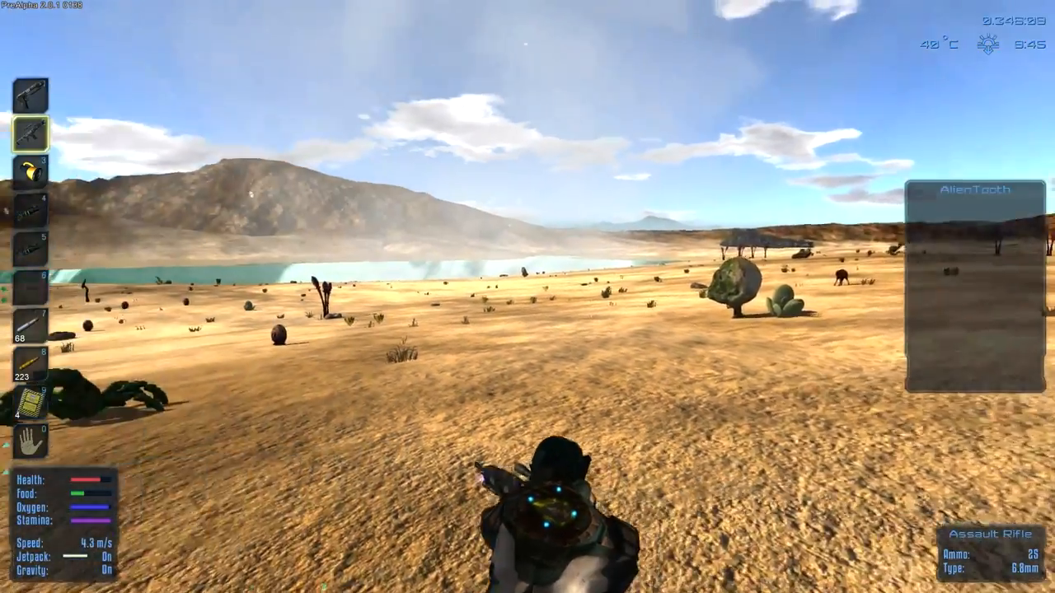
Scope in, kill the first desert worm, and loot it.
right_click(527, 296)
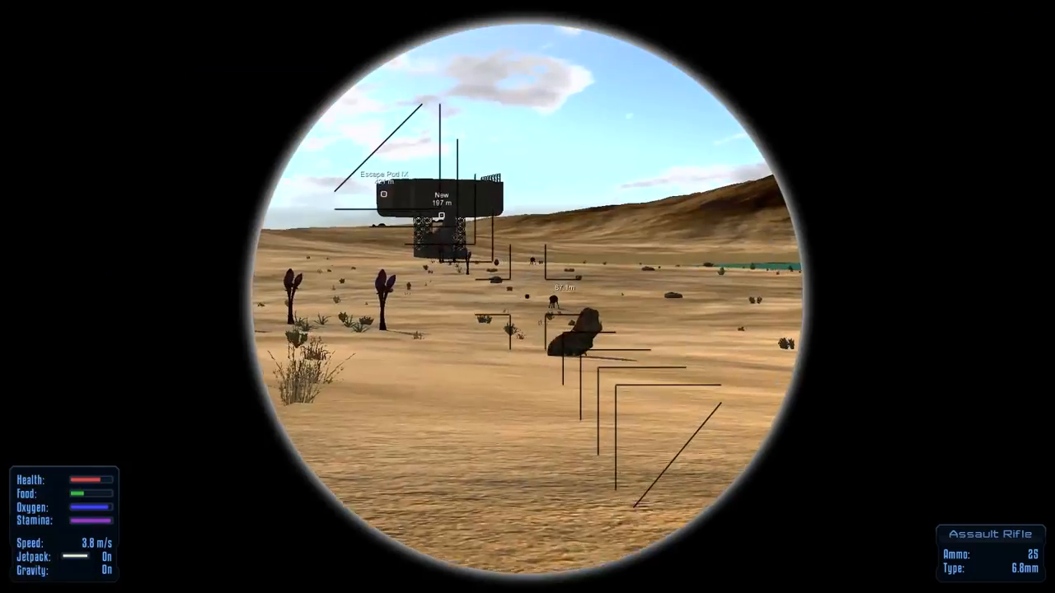
click(527, 297)
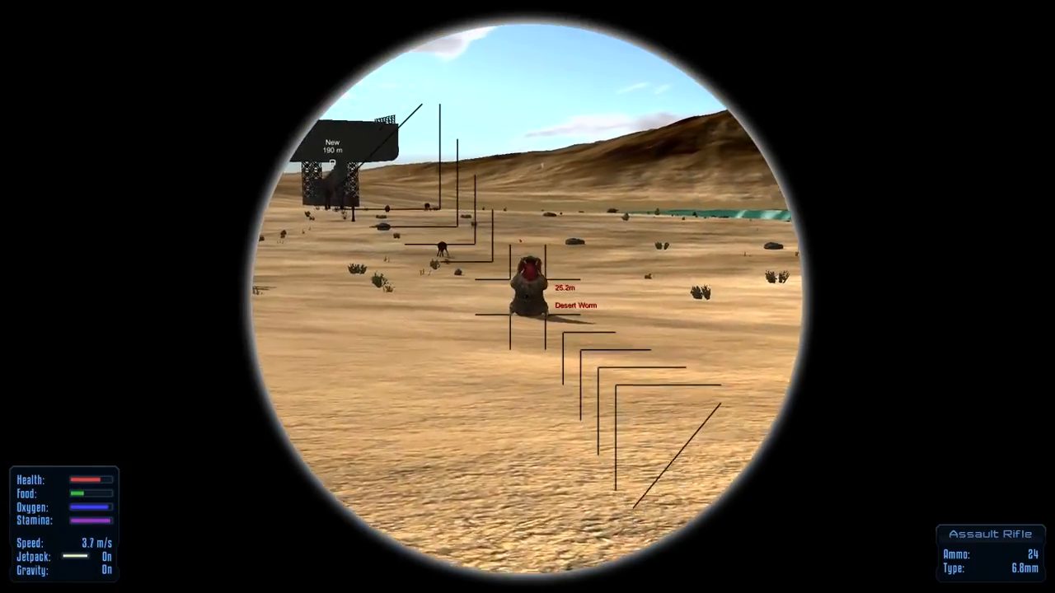
click(527, 297)
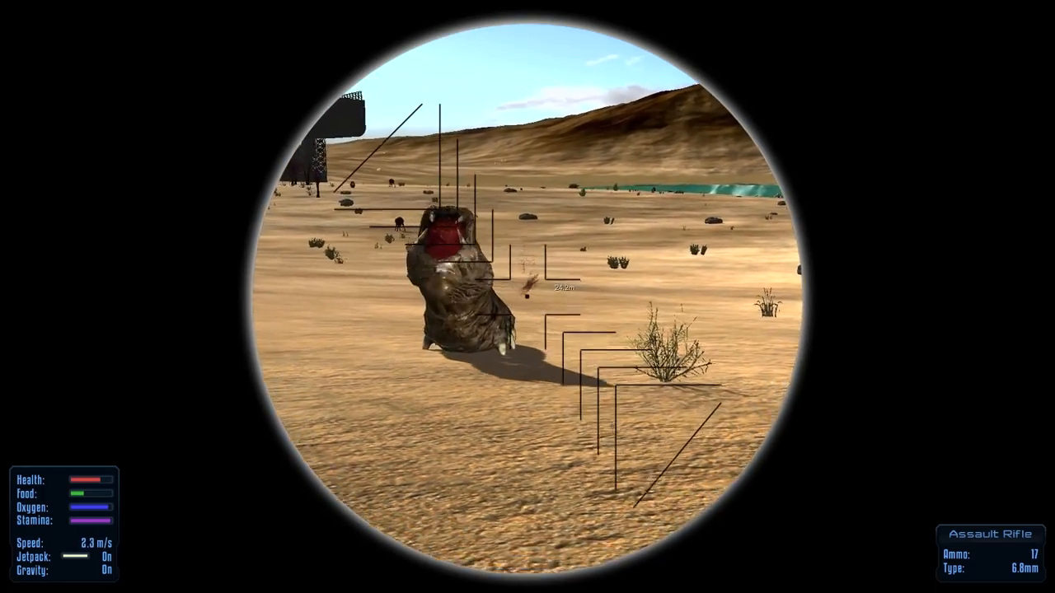
click(527, 297)
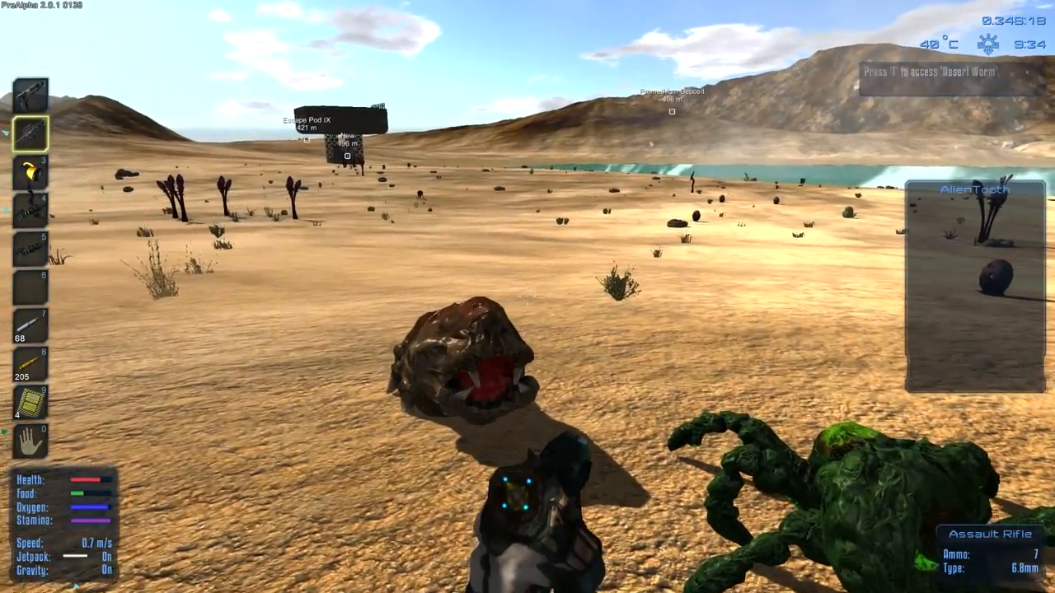
key(t)
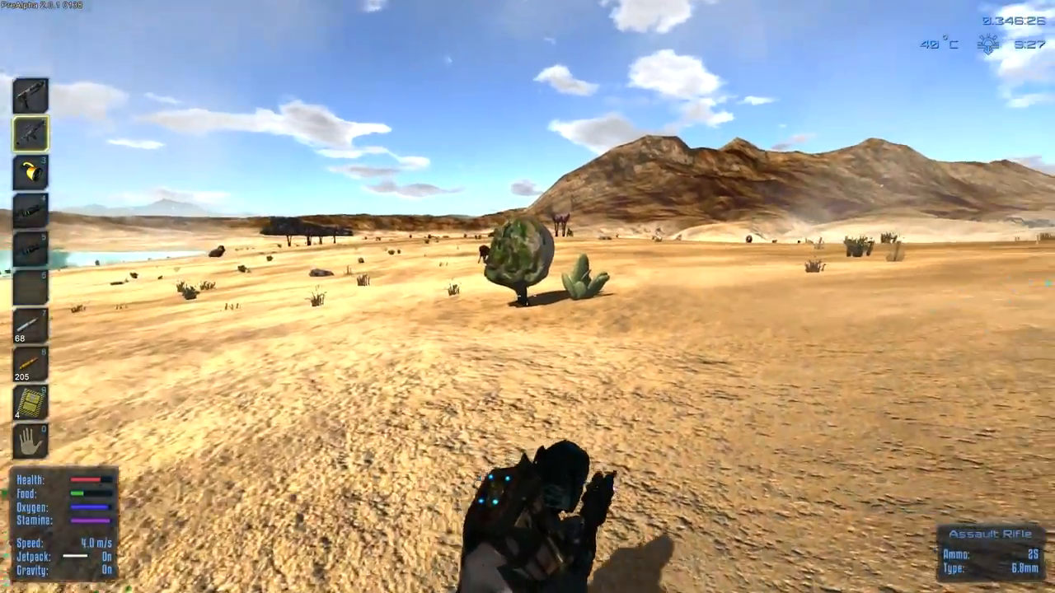
mouse_move(527, 297)
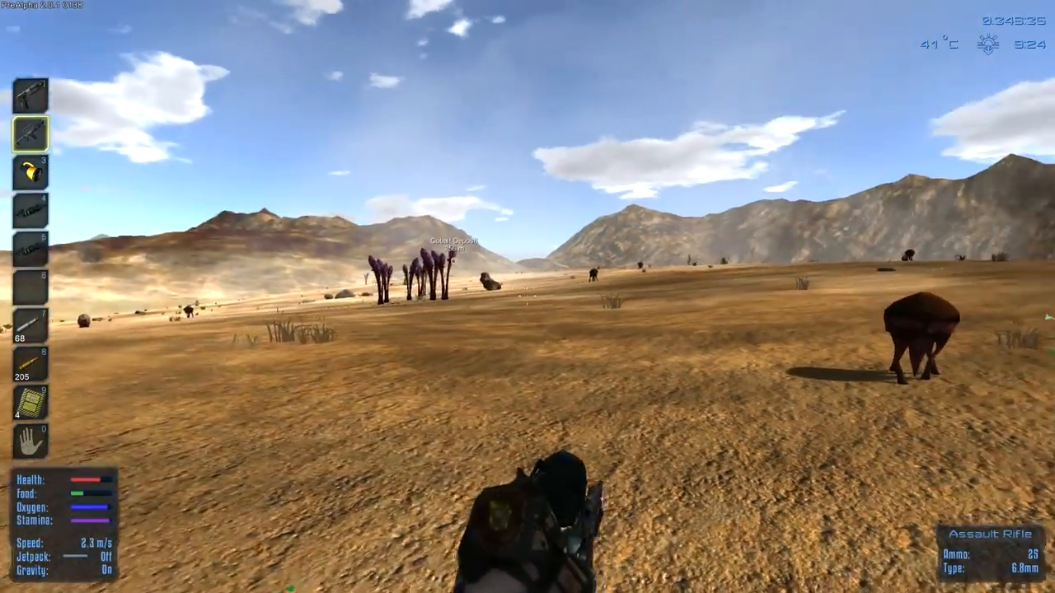
mouse_move(528, 297)
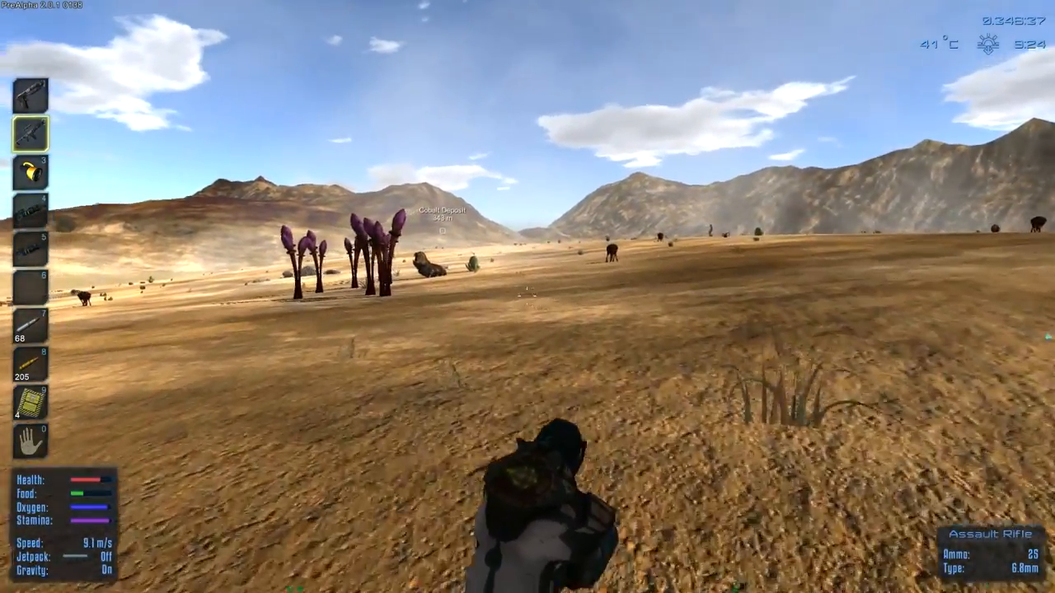
Kill the second desert worm among the purple plants and loot it.
right_click(527, 296)
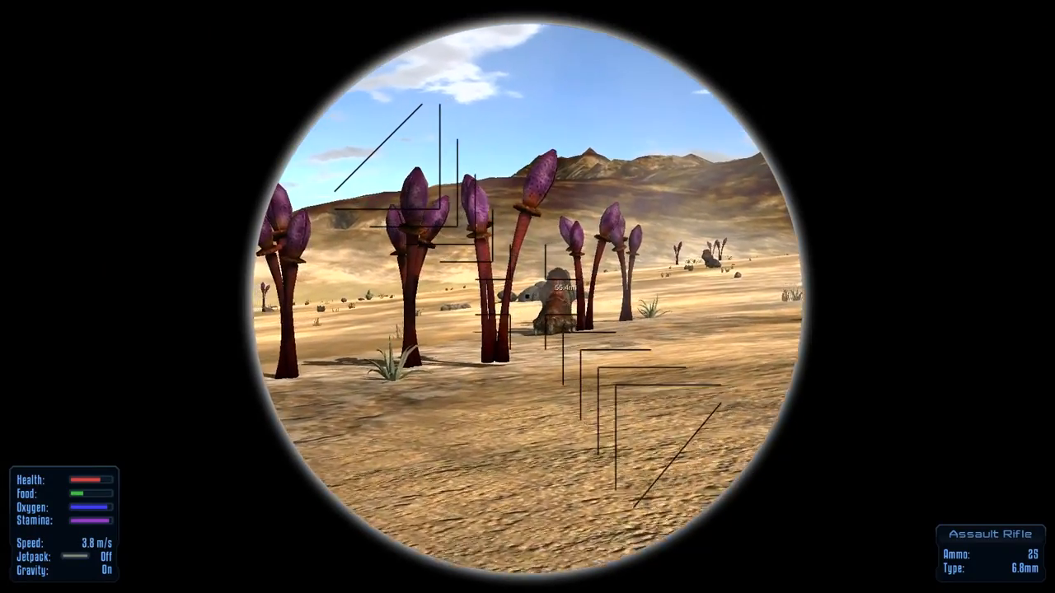
click(527, 297)
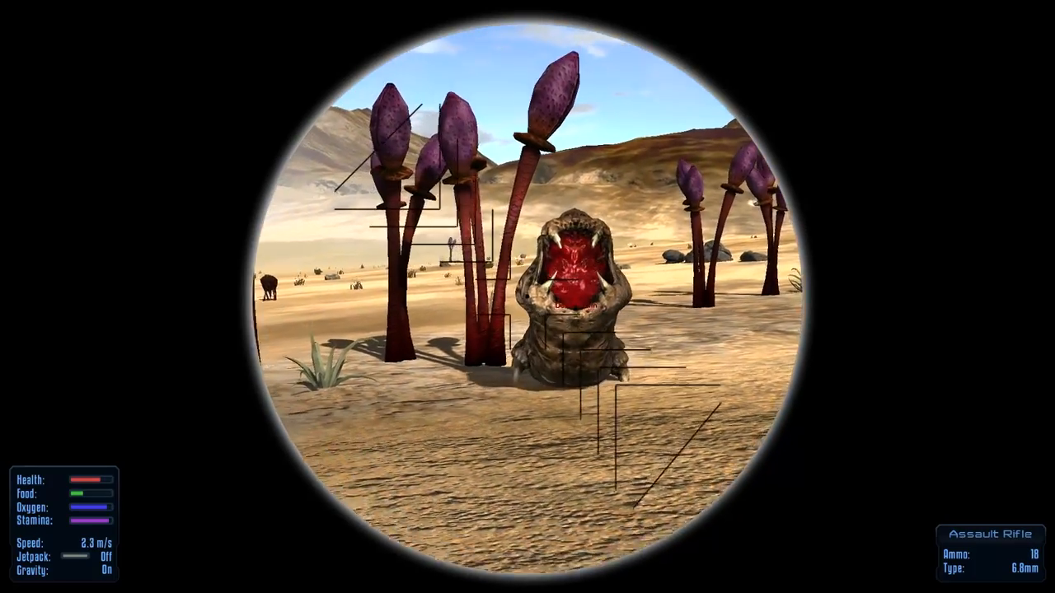
click(528, 297)
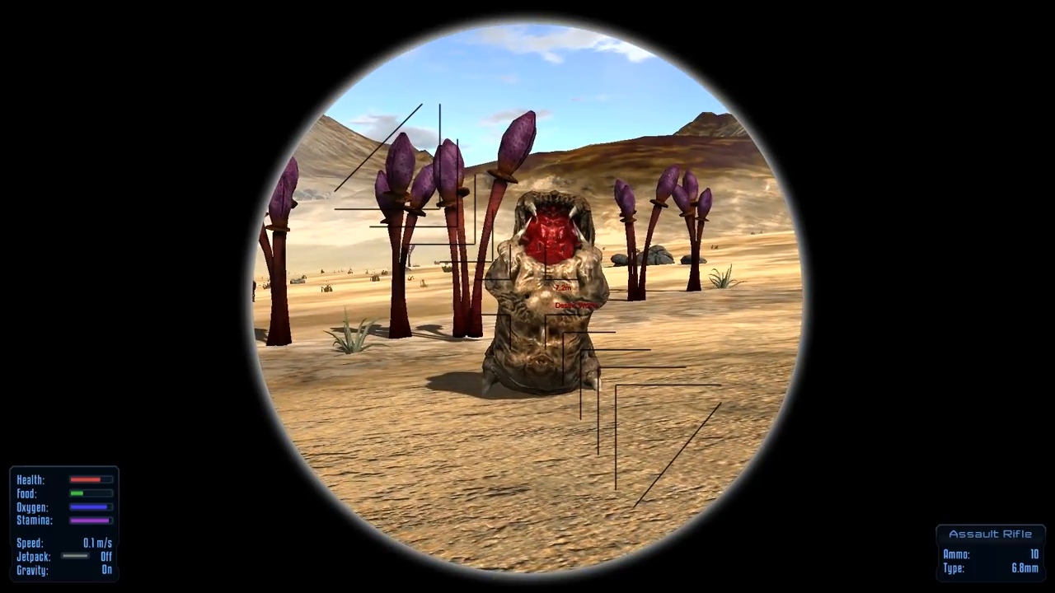
right_click(528, 297)
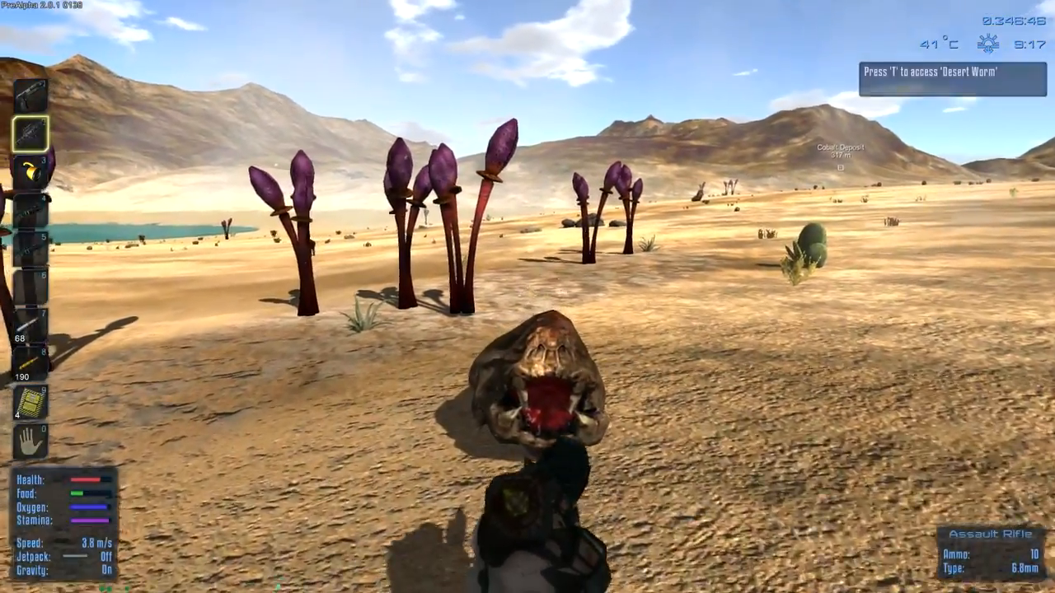
key(t)
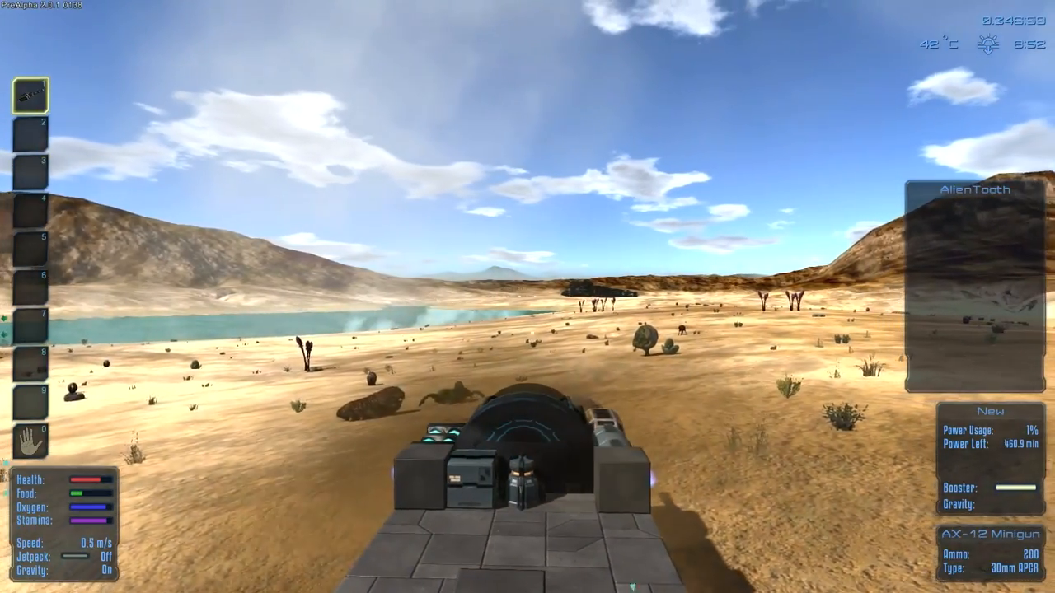
mouse_move(528, 297)
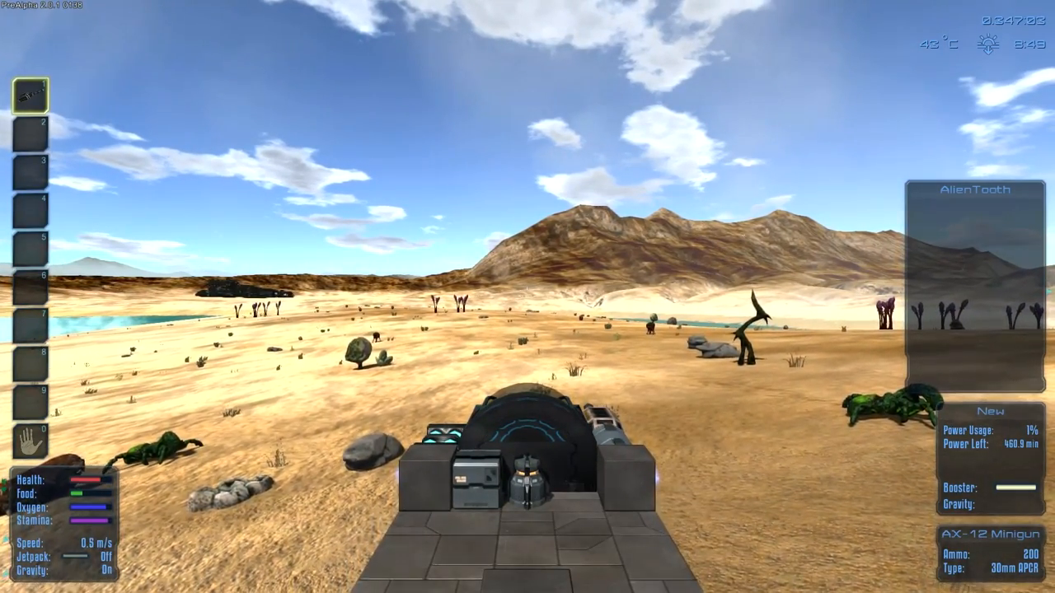
mouse_move(528, 297)
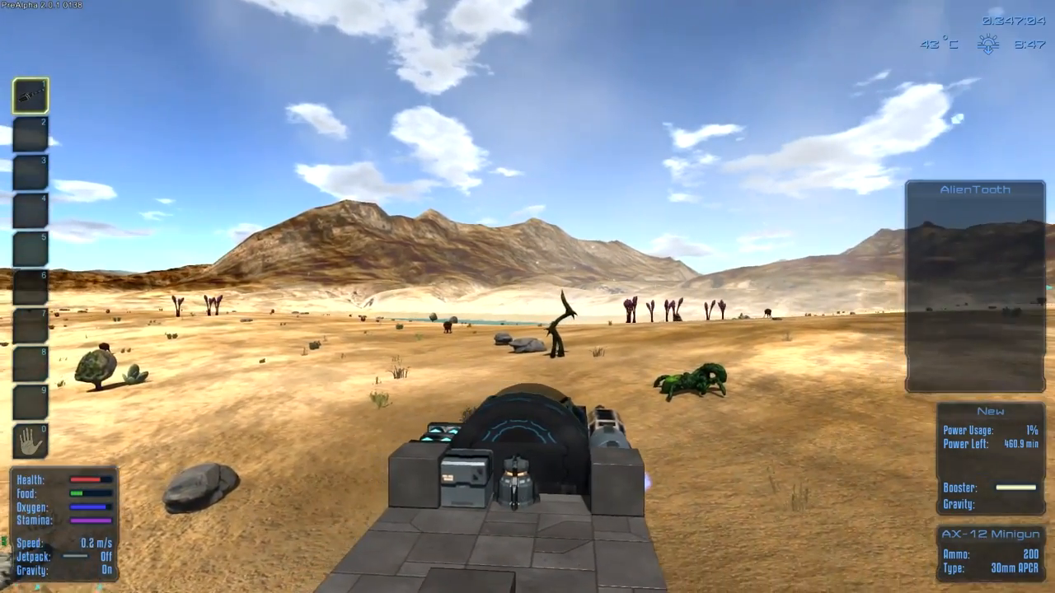
mouse_move(528, 297)
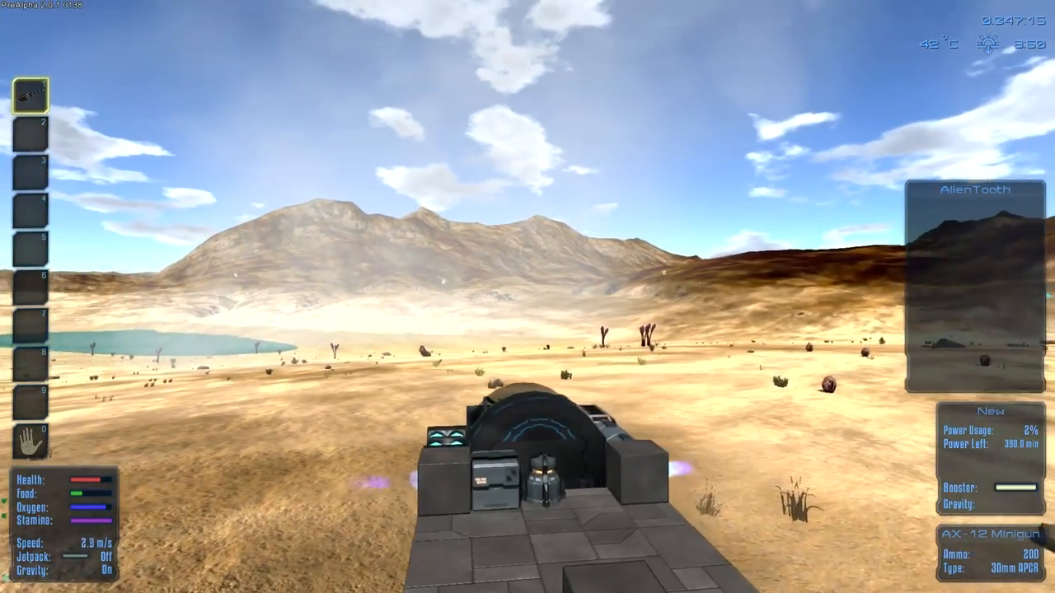
Step out of the hover vehicle beside its minigun.
key(w)
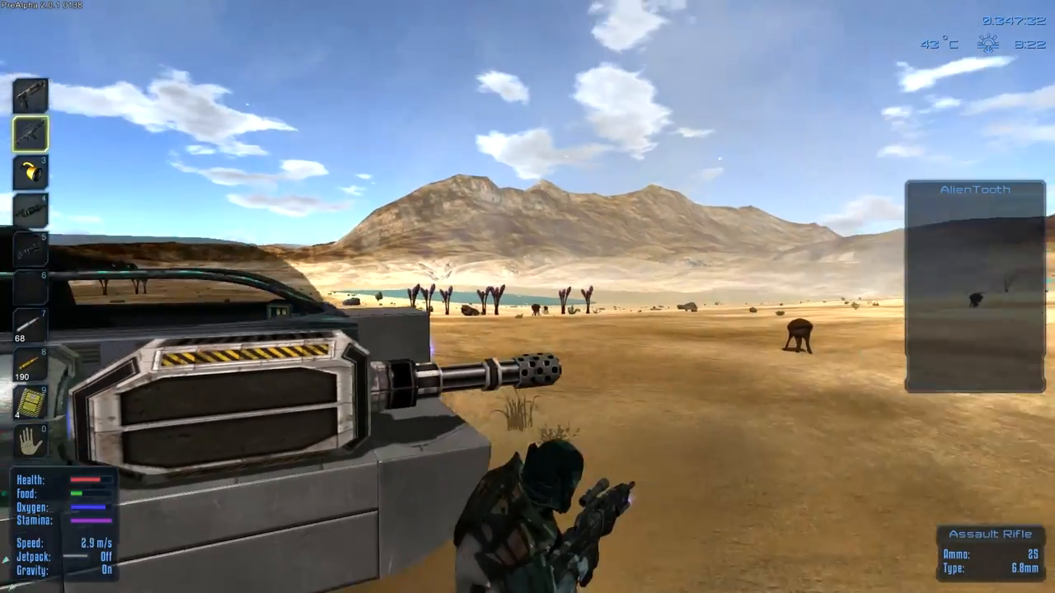
Zoom in and shoot the Minigun Drone until it crashes, then loot a glass plate from the wreck.
right_click(527, 297)
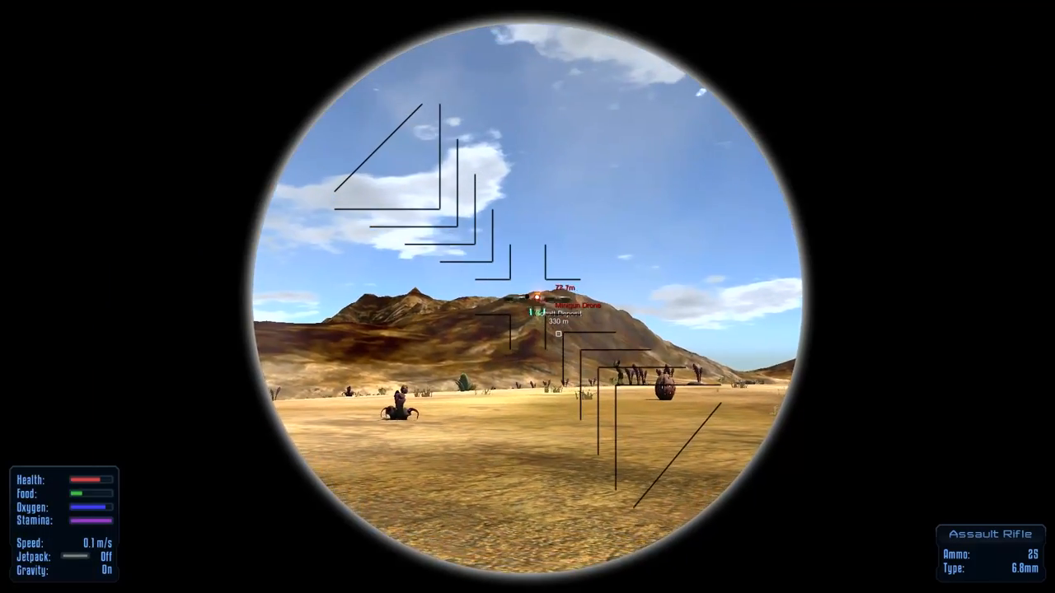
click(527, 297)
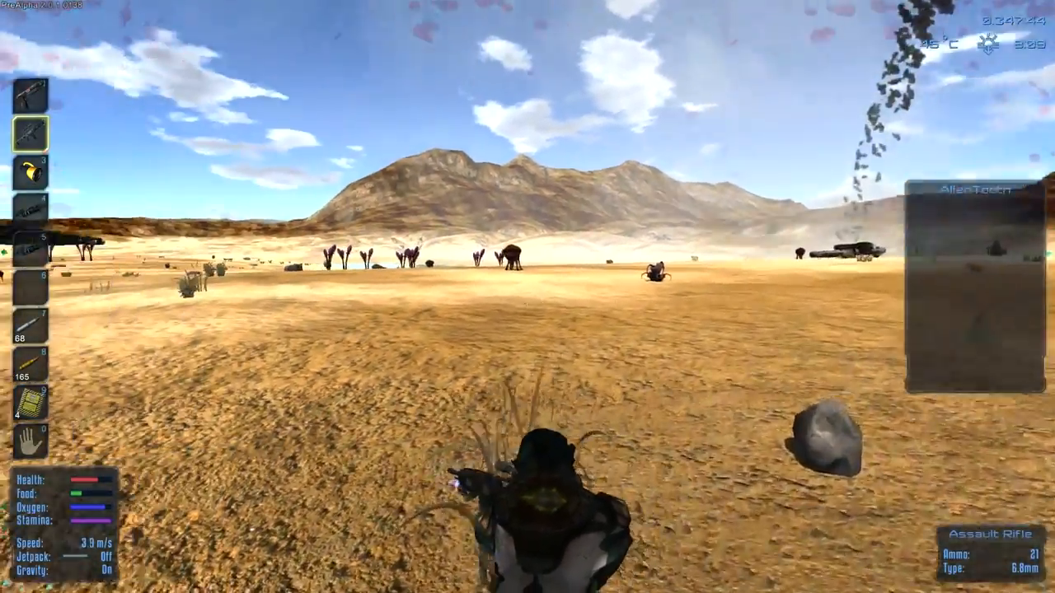
mouse_move(527, 297)
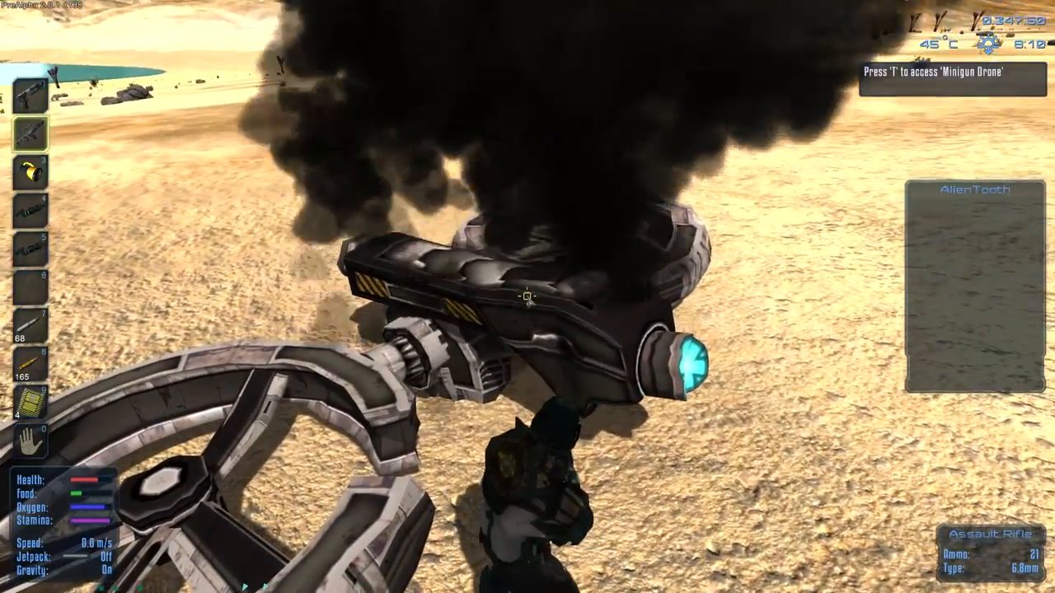
key(t)
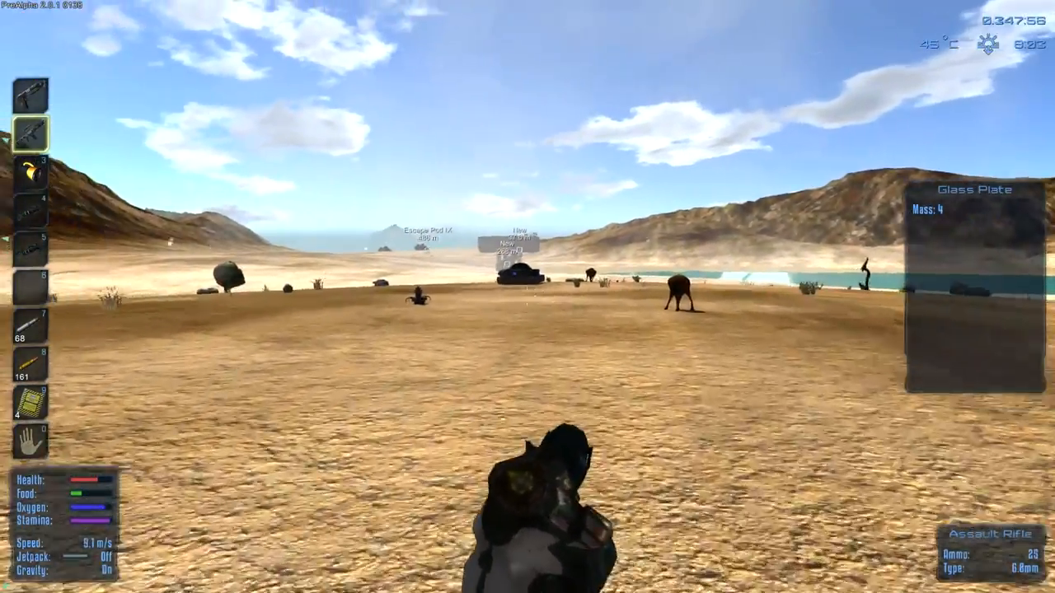
mouse_move(527, 297)
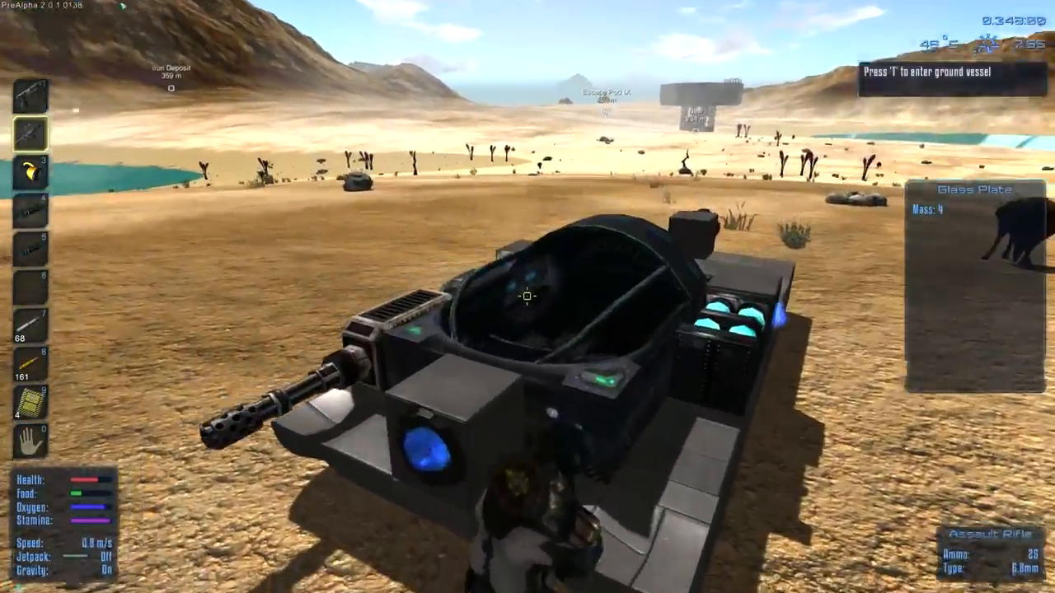
Drive briefly, dismount to kill the desert creature with the assault rifle, and walk back to the vehicle.
key(t)
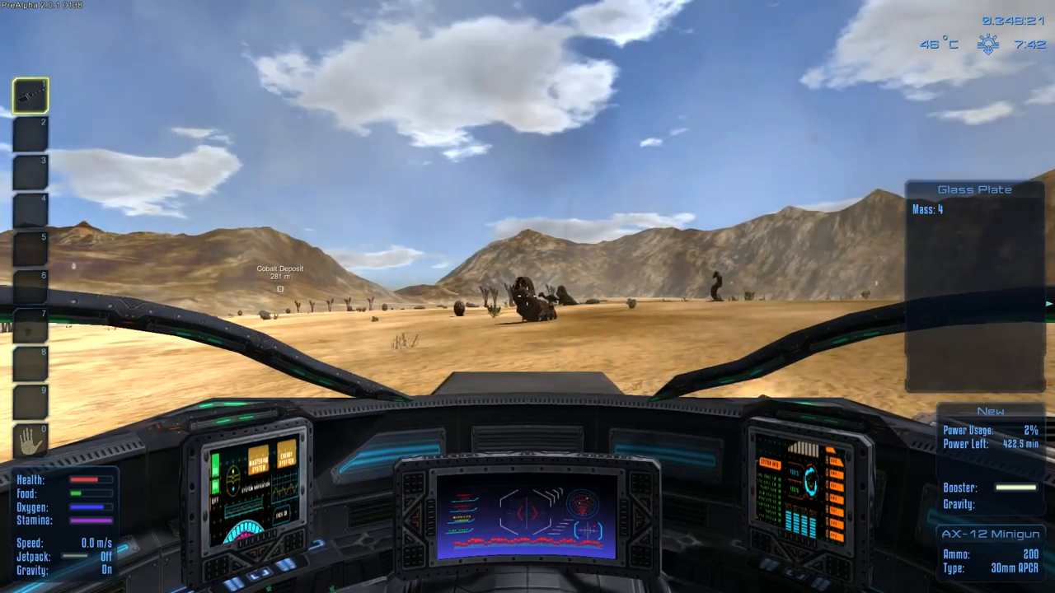
key(w)
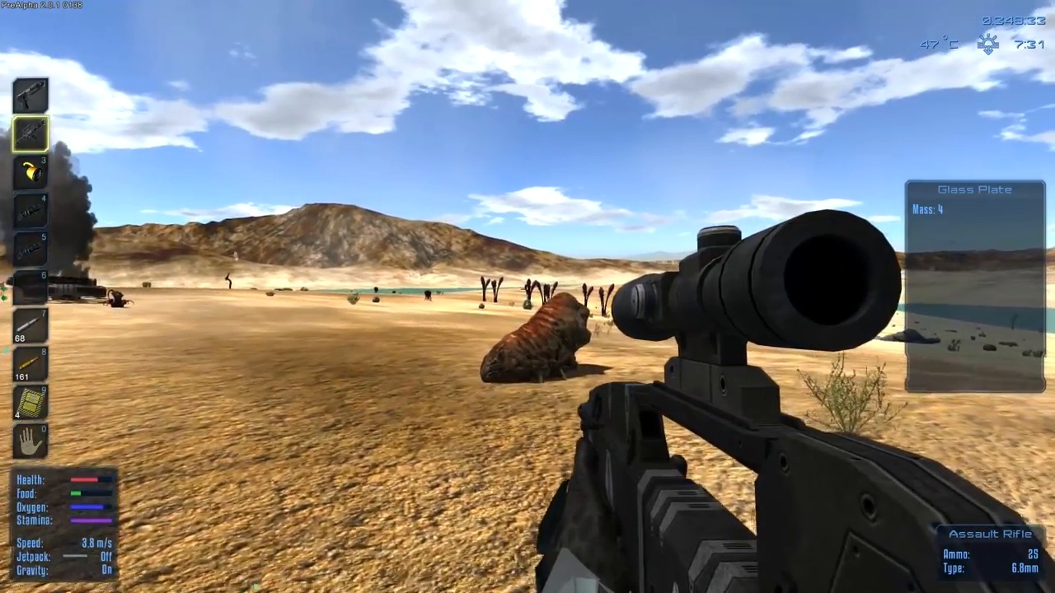
key(t)
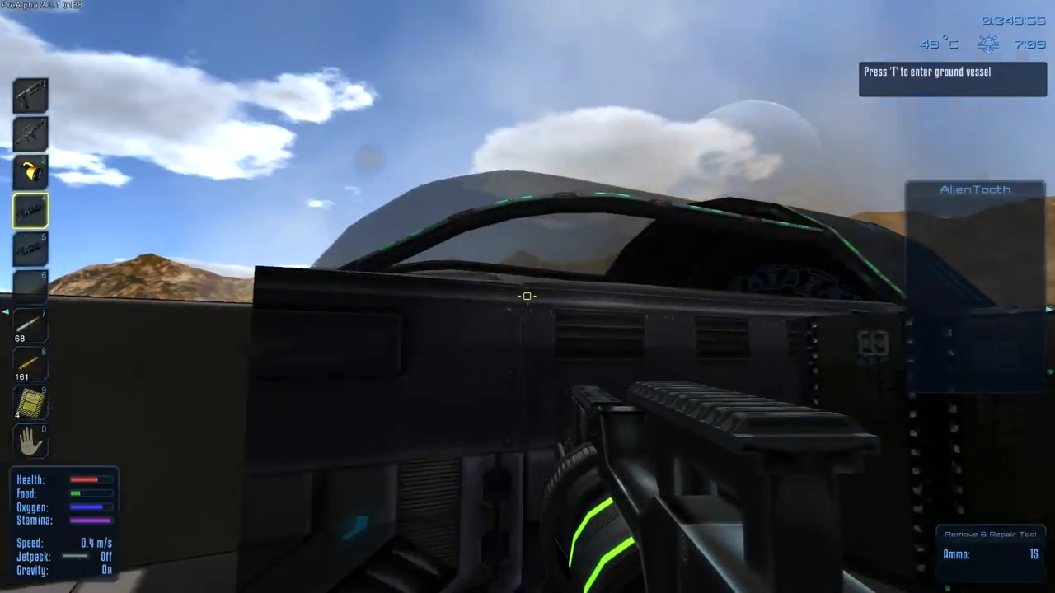
Ride the hover vehicle to the dark raised tower base and dismount against its hull.
key(t)
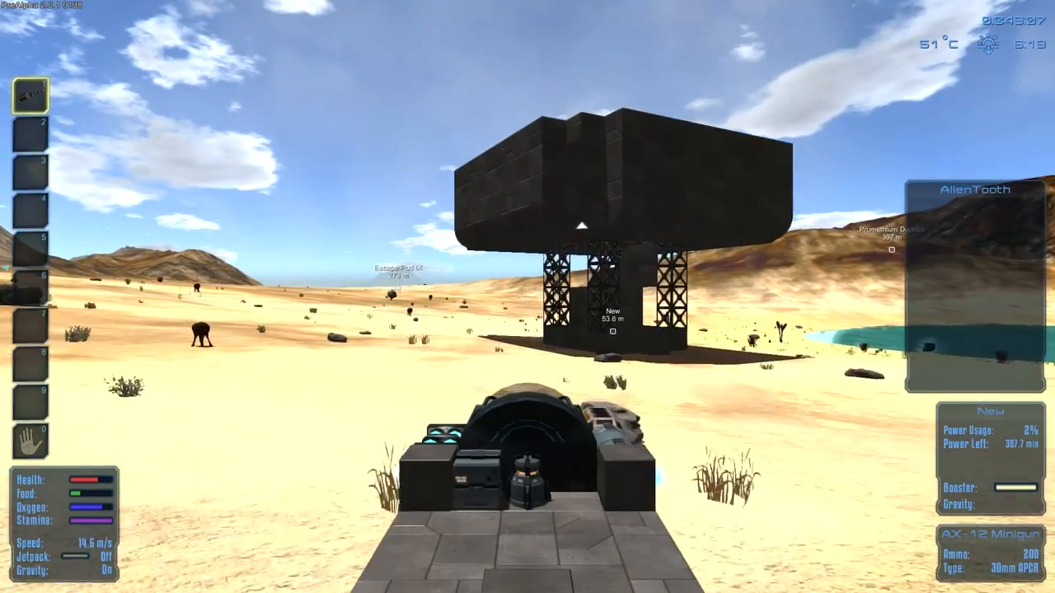
mouse_move(527, 297)
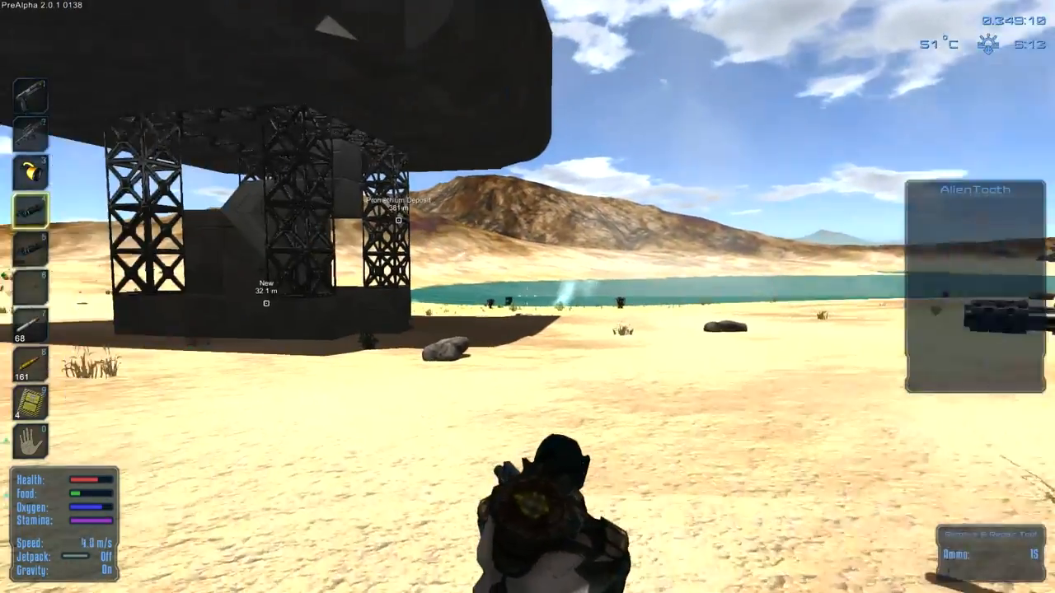
mouse_move(528, 296)
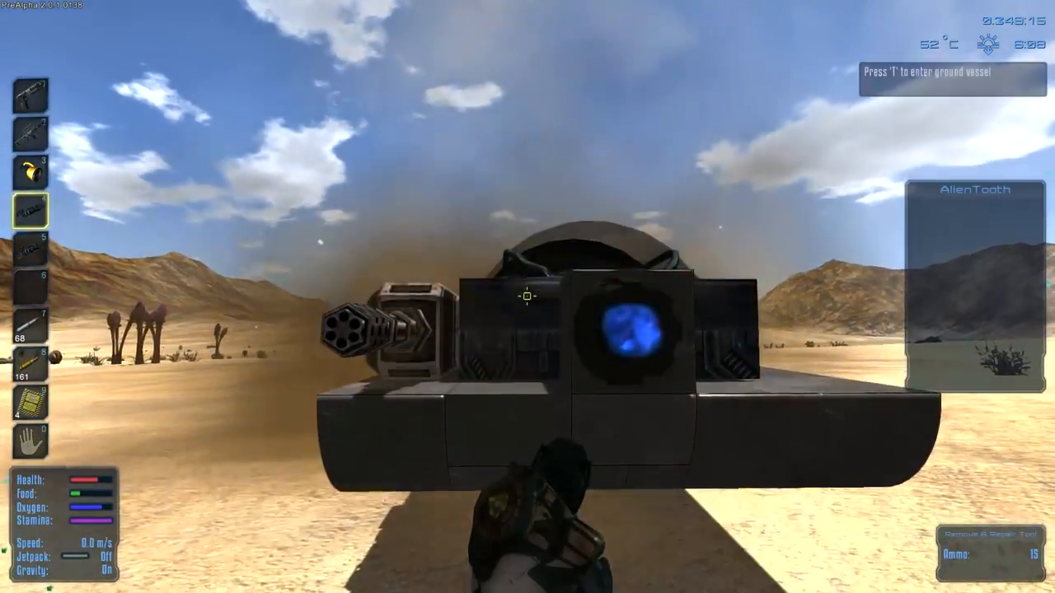
key(t)
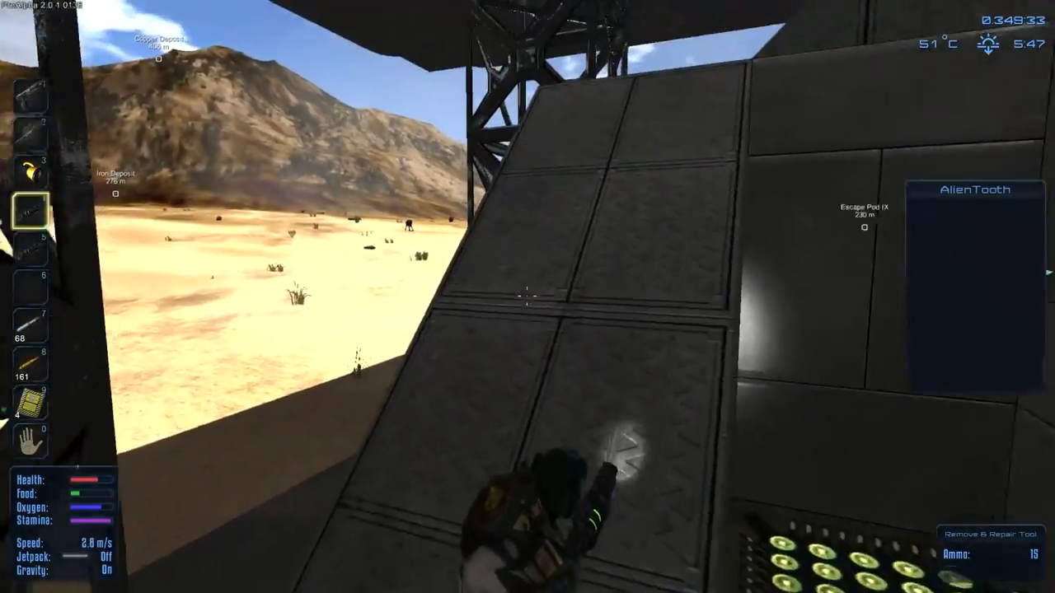
mouse_move(527, 296)
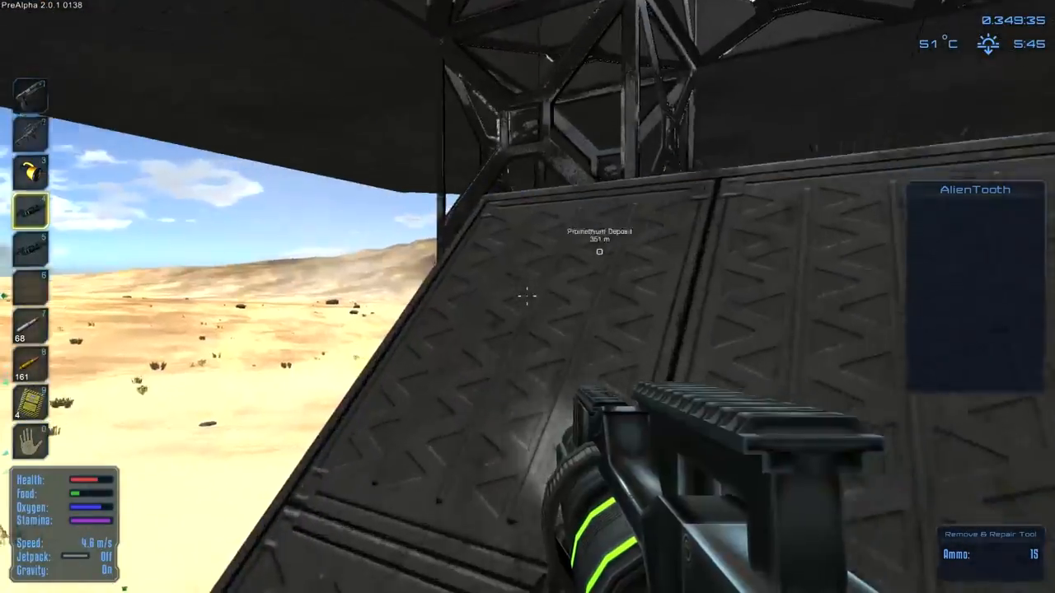
mouse_move(527, 297)
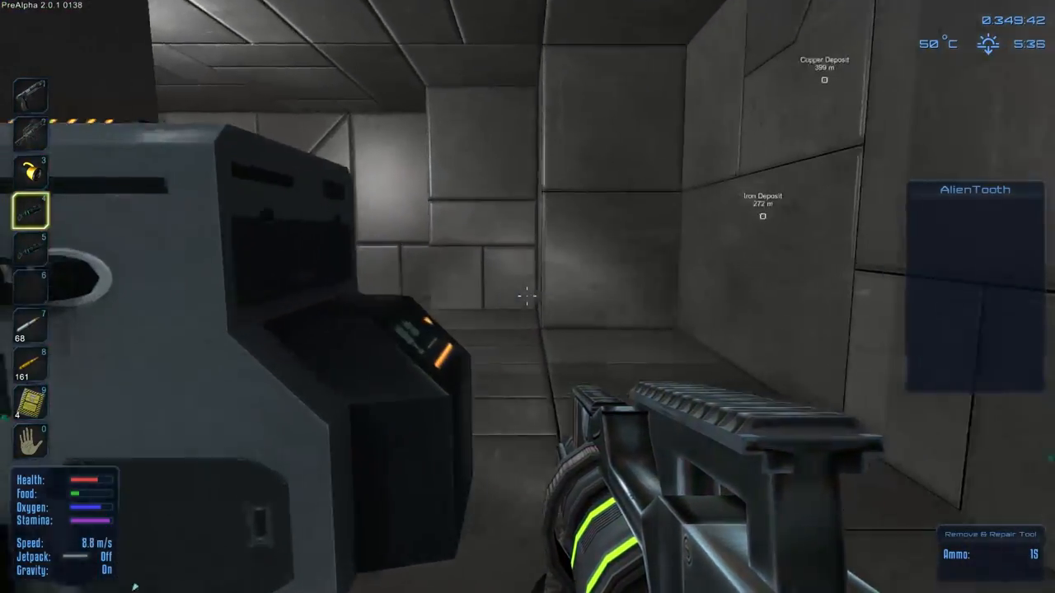
Walk up the ramp into the tower and use the Constructor, showing its empty queue.
key(t)
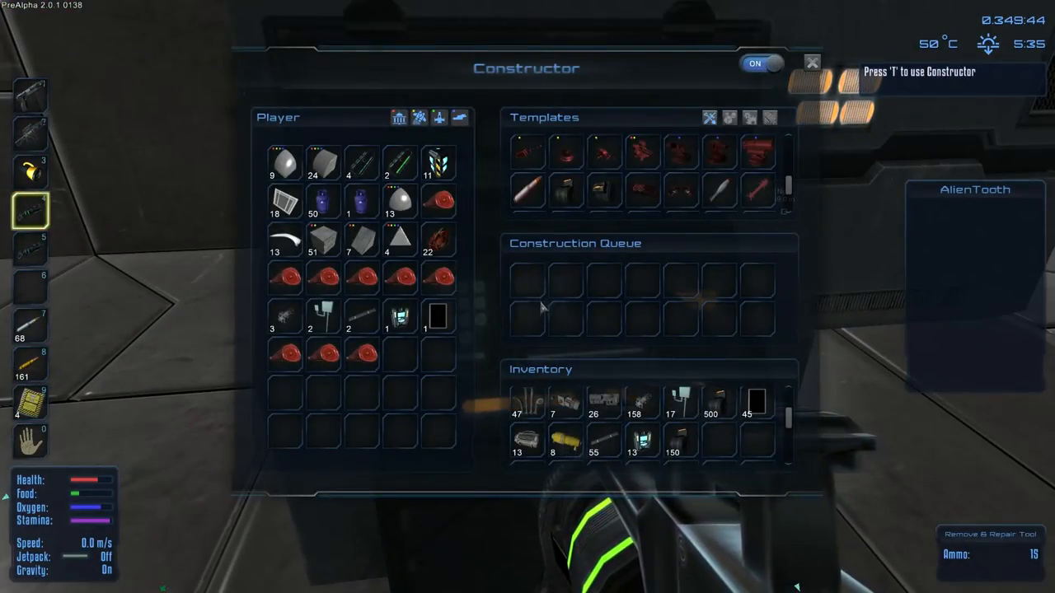
mouse_move(812, 195)
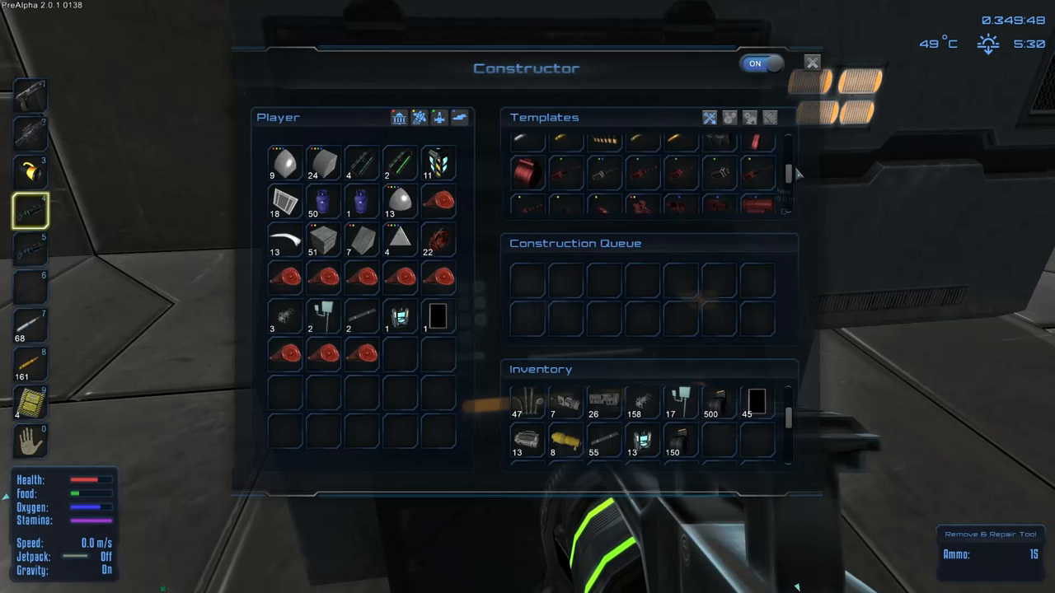
mouse_move(565, 152)
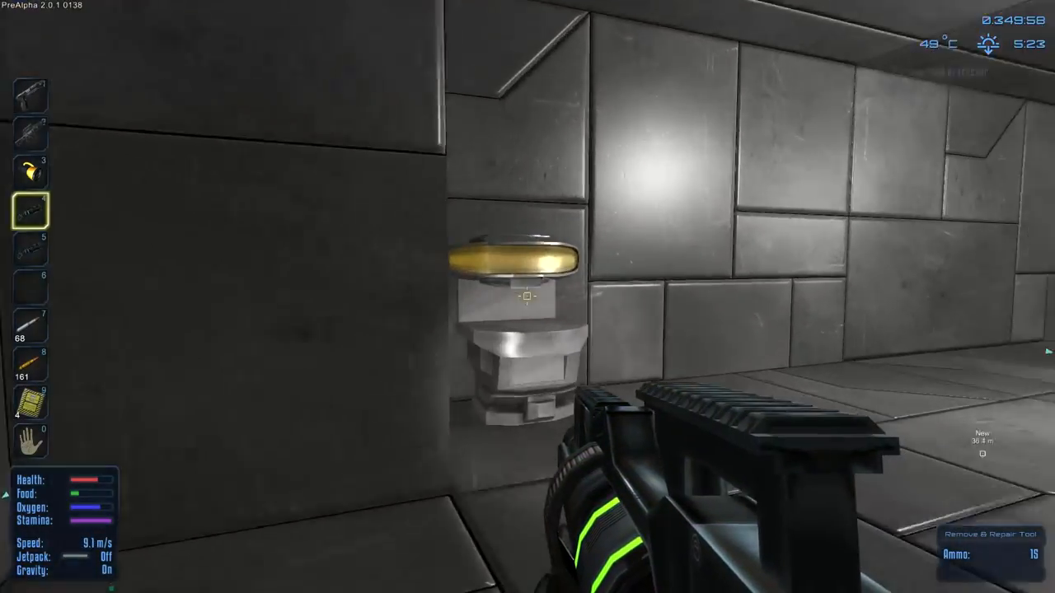
Drag a food recipe from Templates into the Processing Queue six times, then close the processor.
key(t)
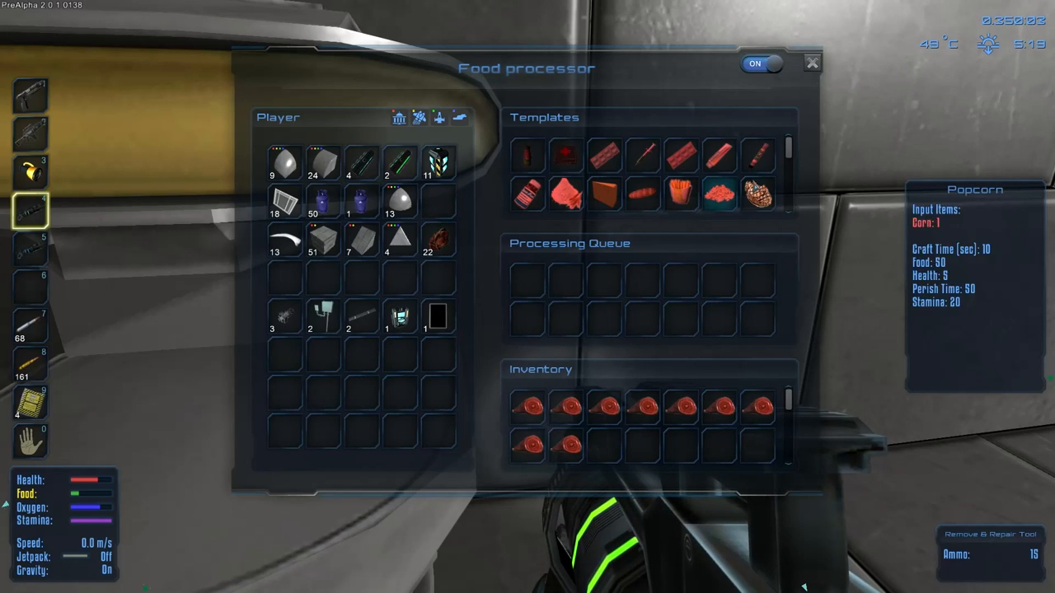
scroll(down, 3)
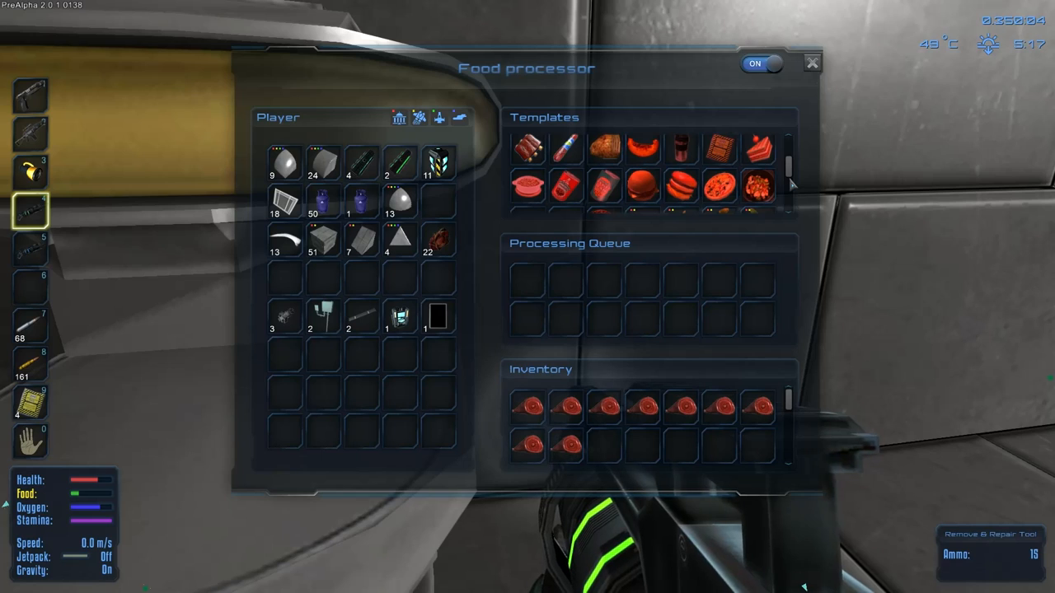
scroll(down, 3)
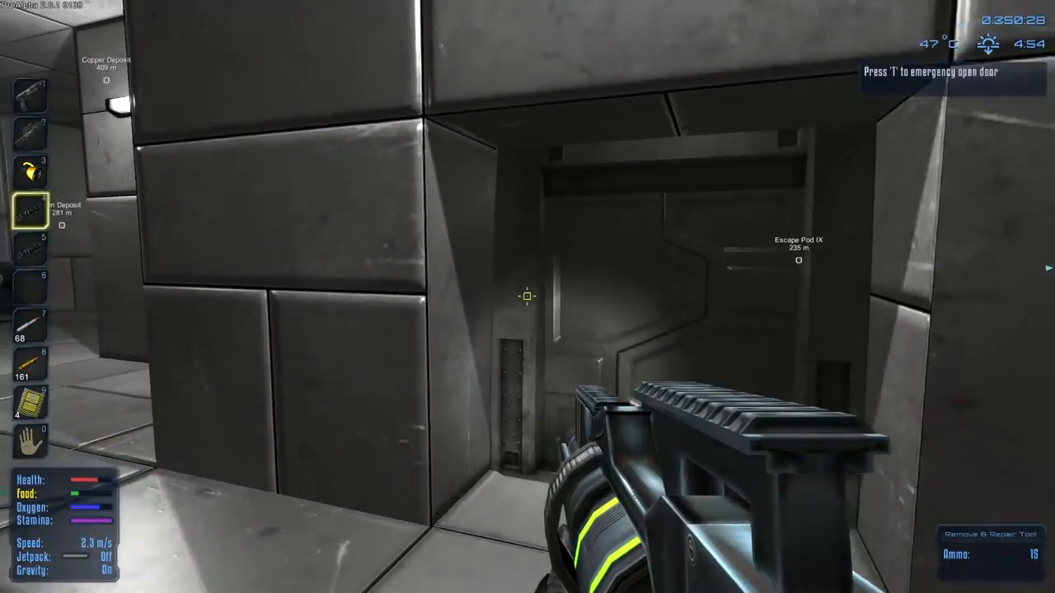
key(t)
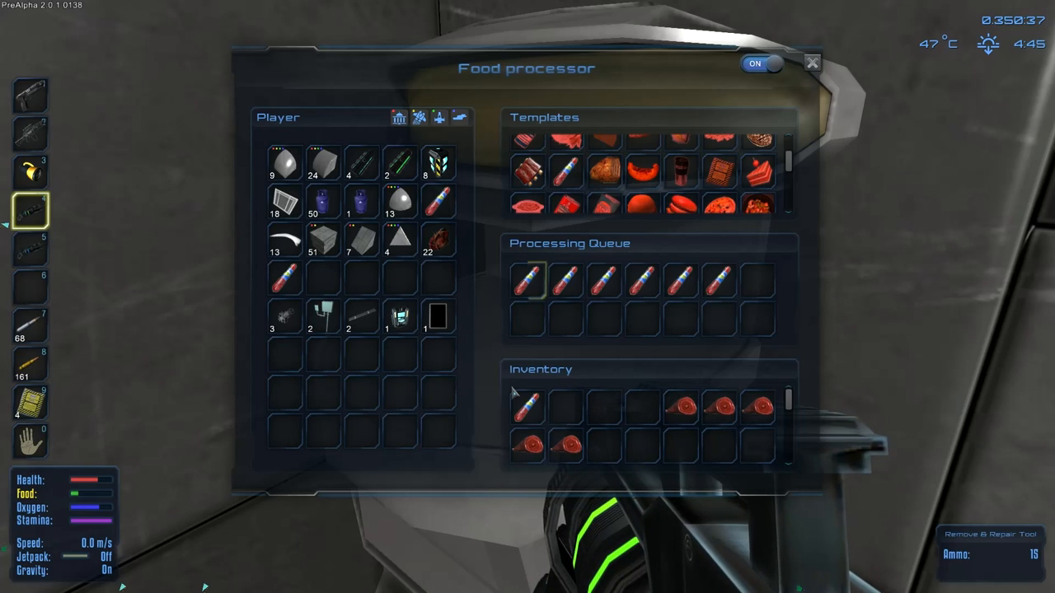
mouse_move(482, 181)
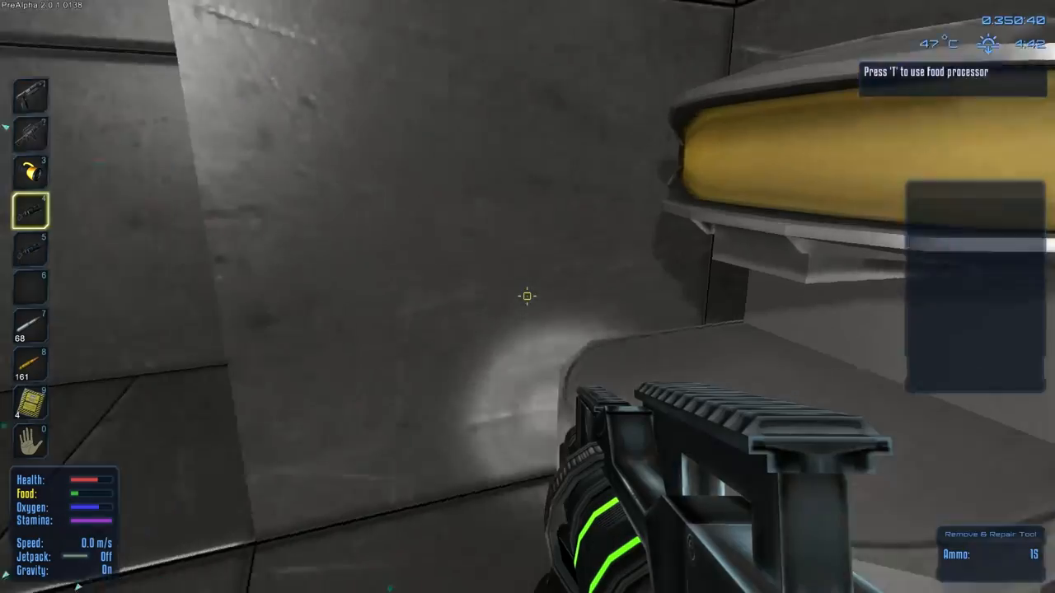
mouse_move(528, 297)
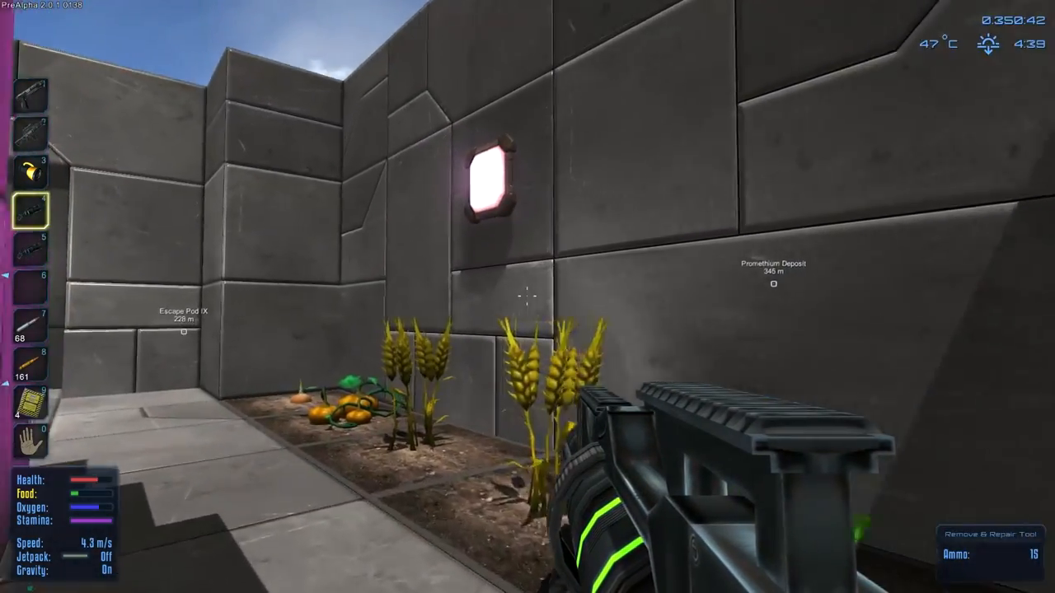
mouse_move(527, 296)
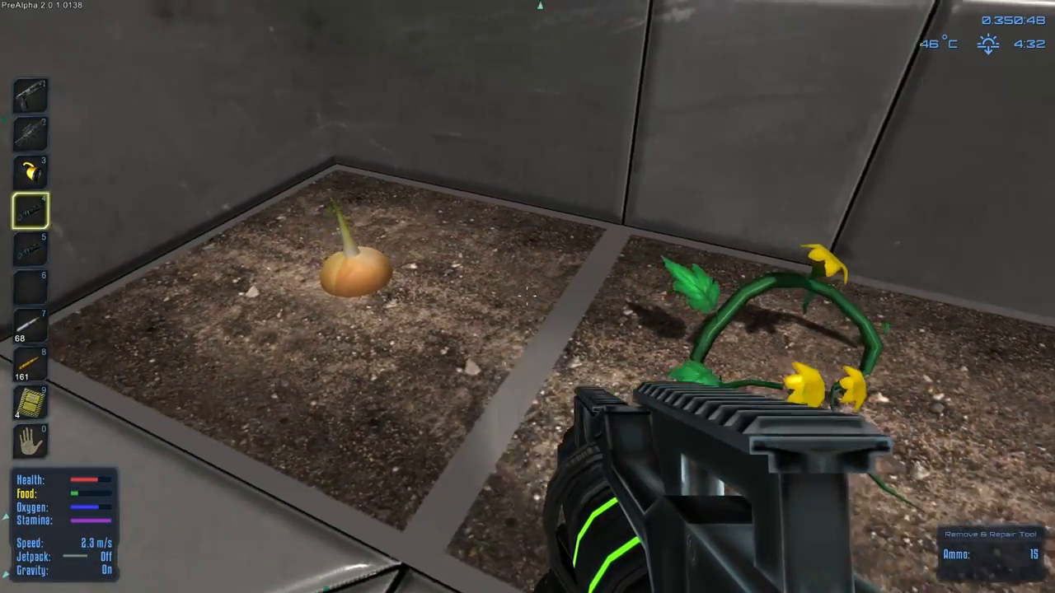
Harvest ripe wheat and pumpkins from the garden beds and reopen the food processor.
key(i)
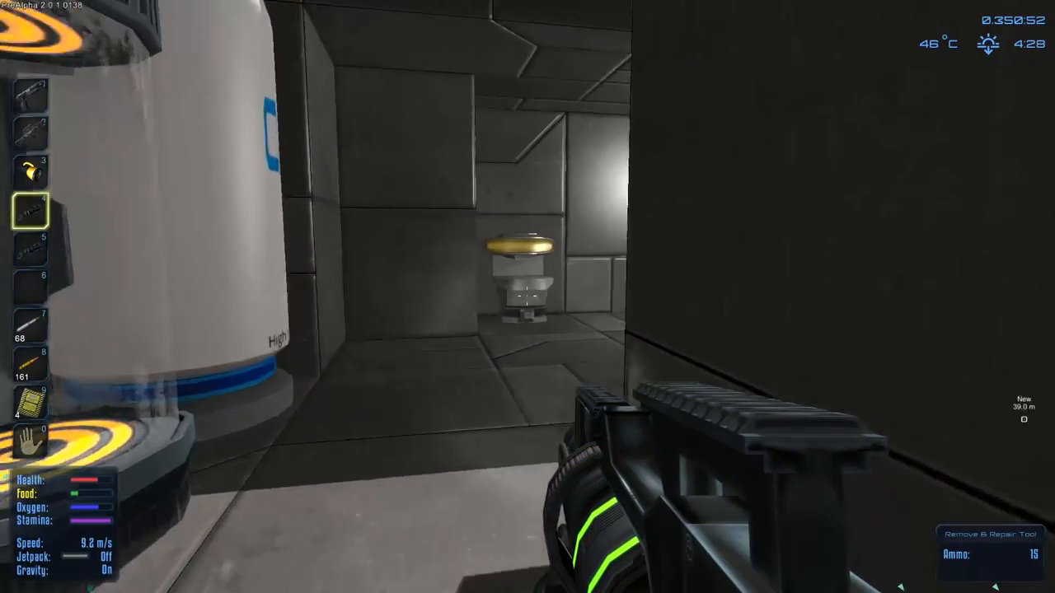
key(t)
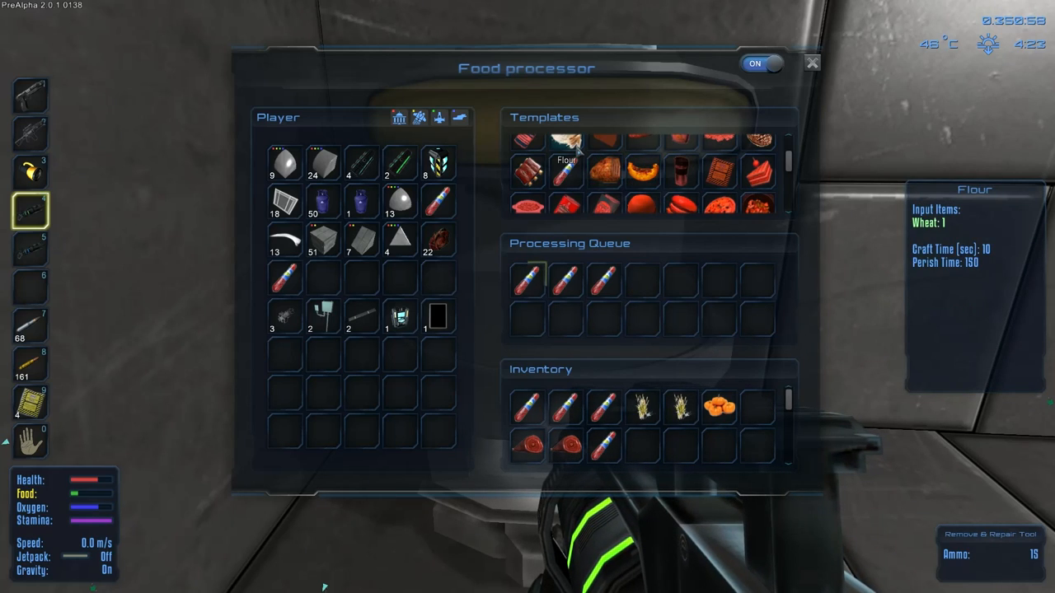
Queue two Flour batches from wheat, scroll the Templates list, and close the processor.
click(567, 142)
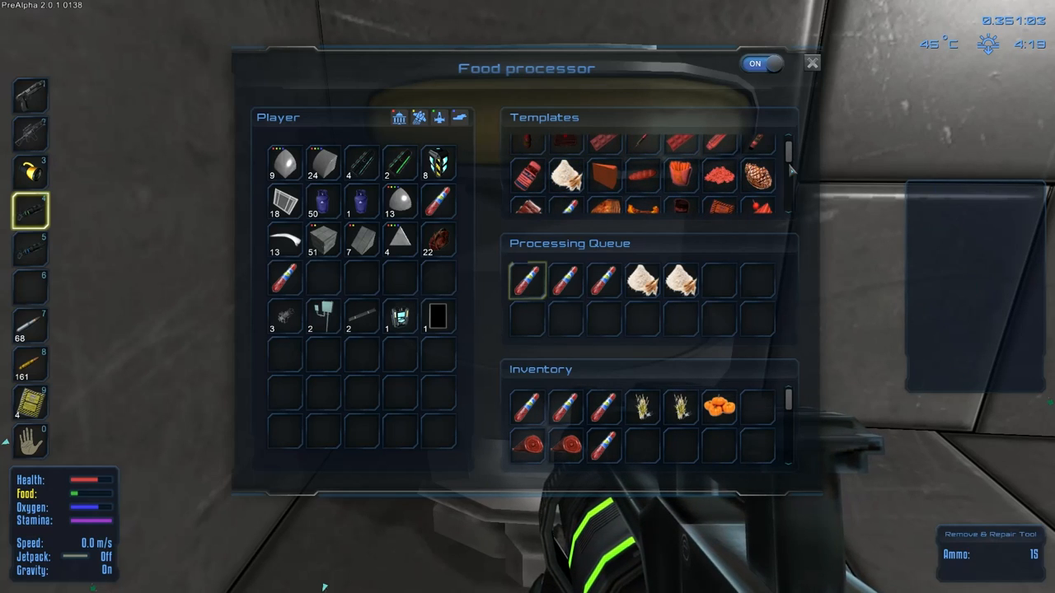
scroll(down, 3)
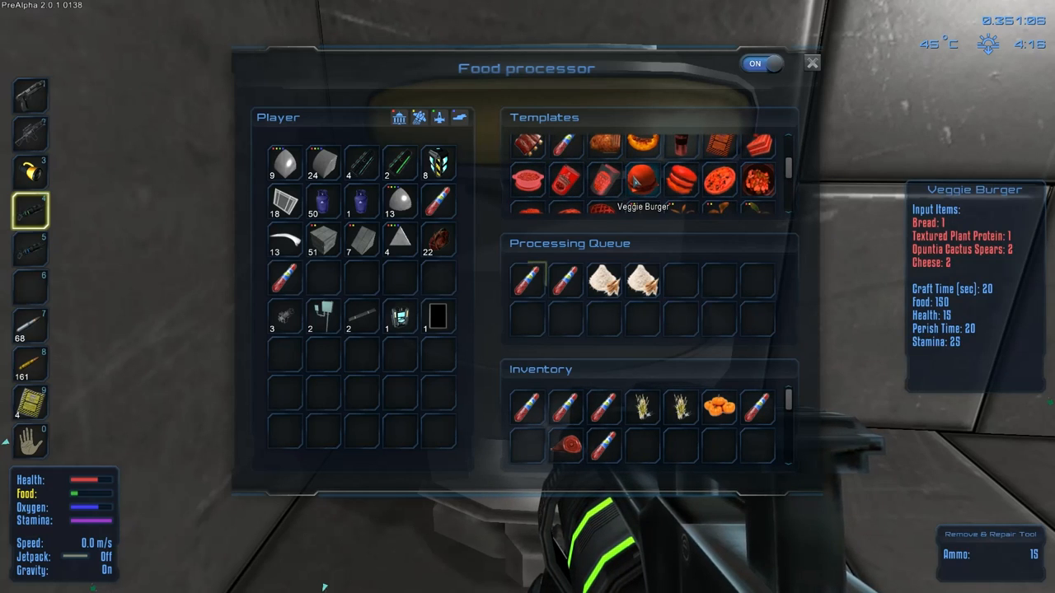
mouse_move(680, 179)
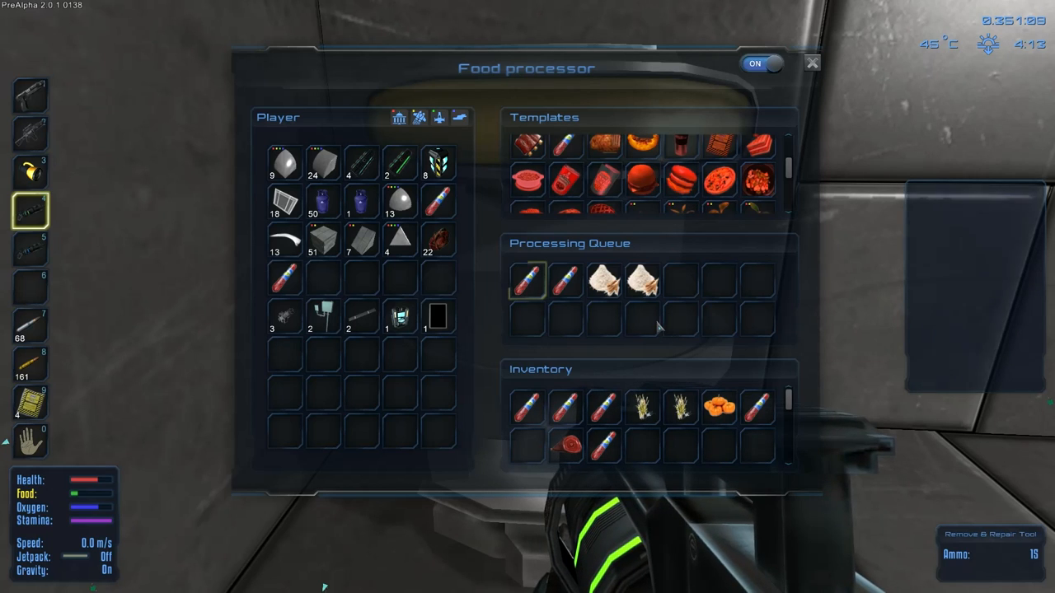
mouse_move(642, 146)
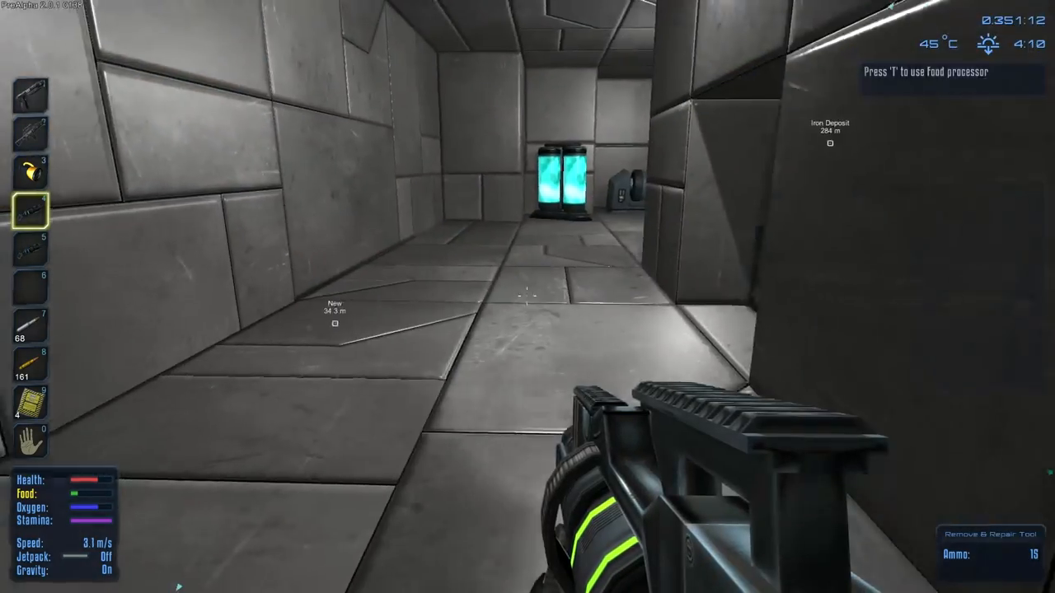
mouse_move(527, 297)
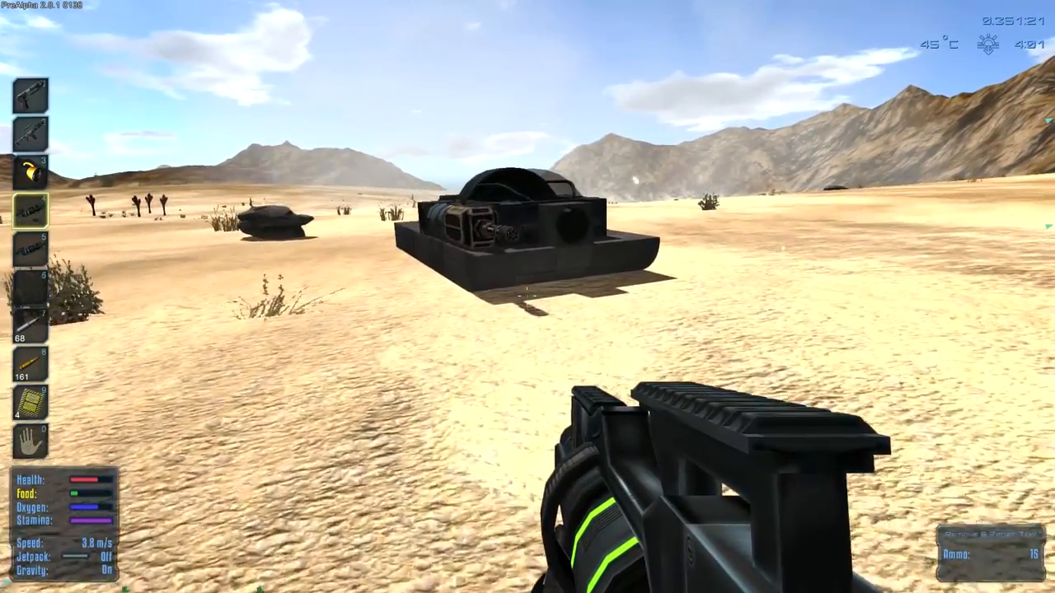
Walk through the base structure toward the food processor until its interaction prompt appears.
key(i)
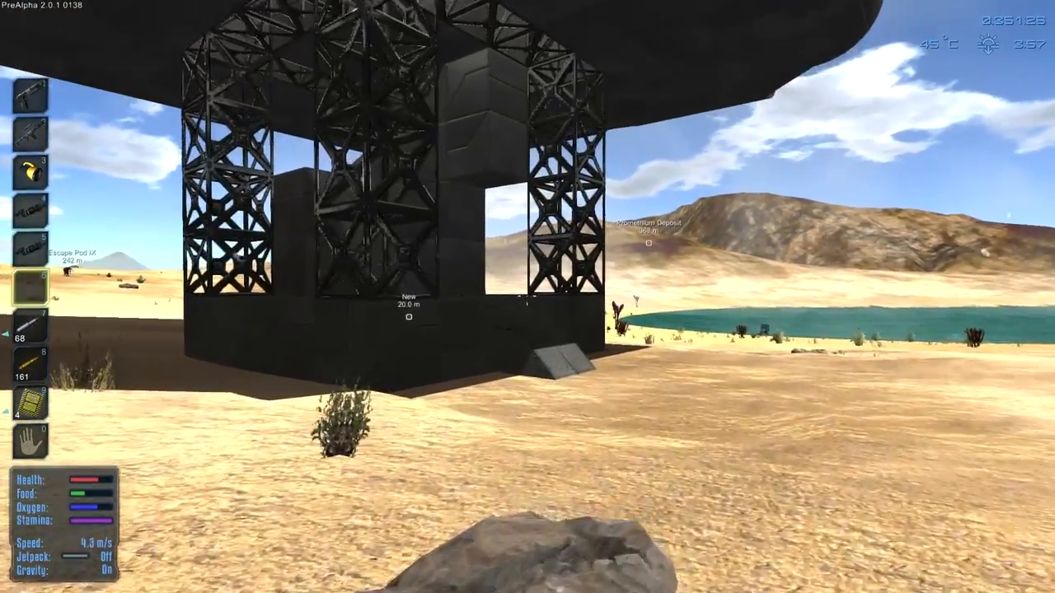
mouse_move(528, 296)
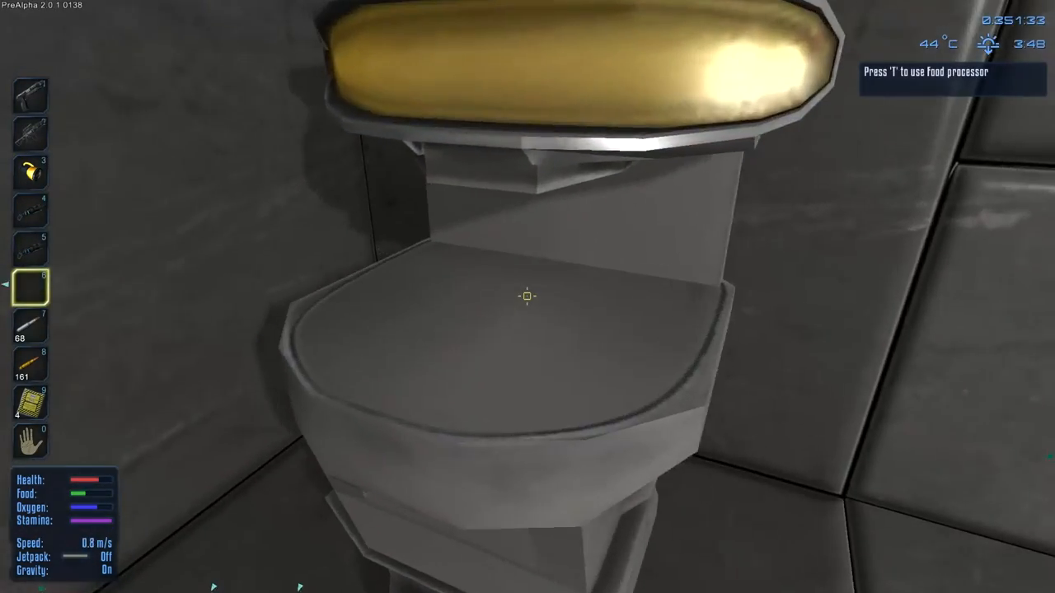
Open the food processor, wait for the queue to finish, and drag the Salami into the toolbar.
key(t)
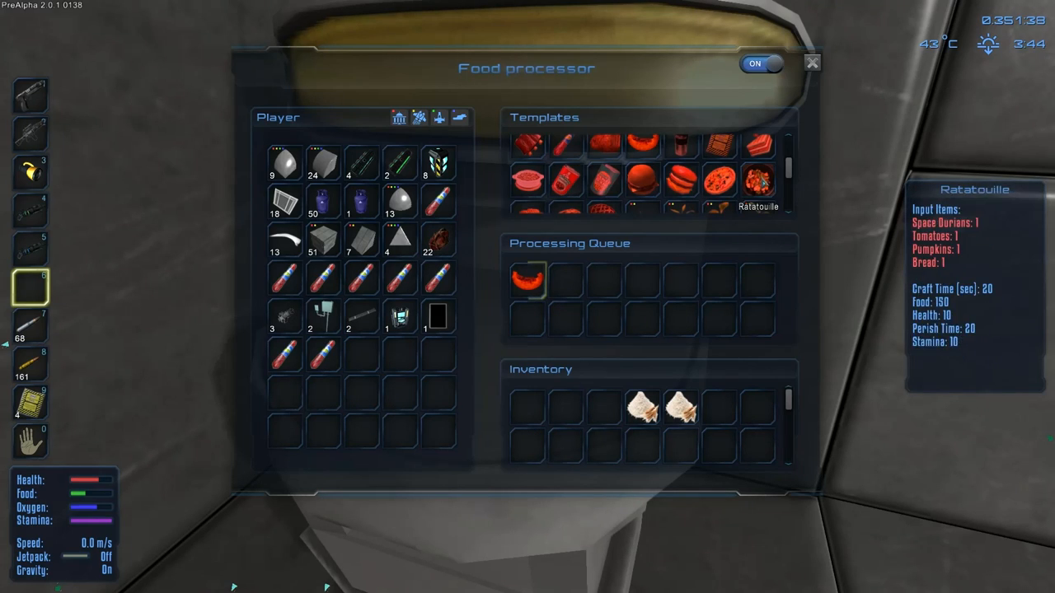
scroll(down, 3)
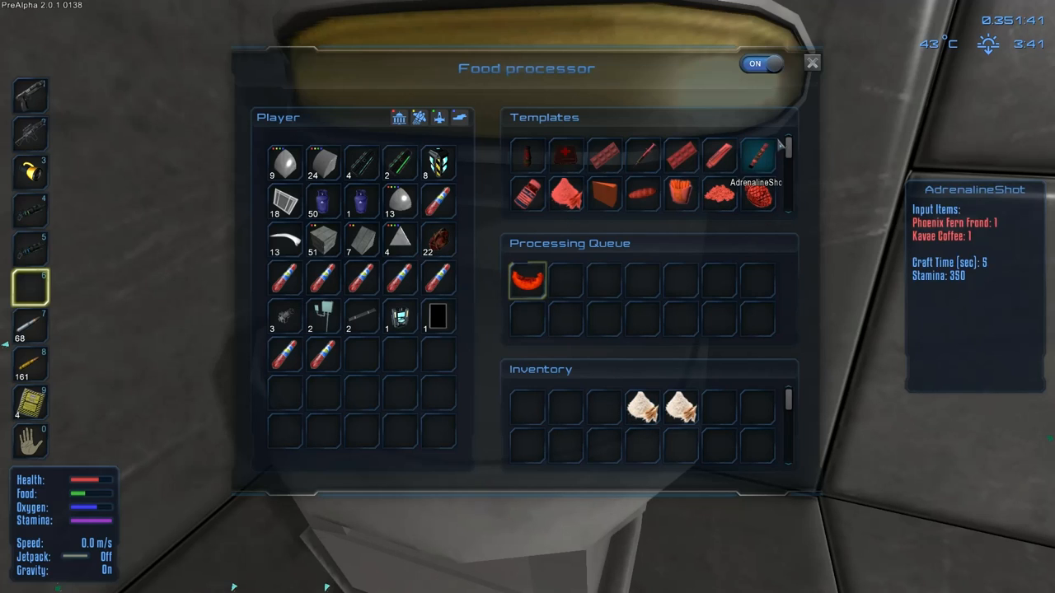
scroll(up, 3)
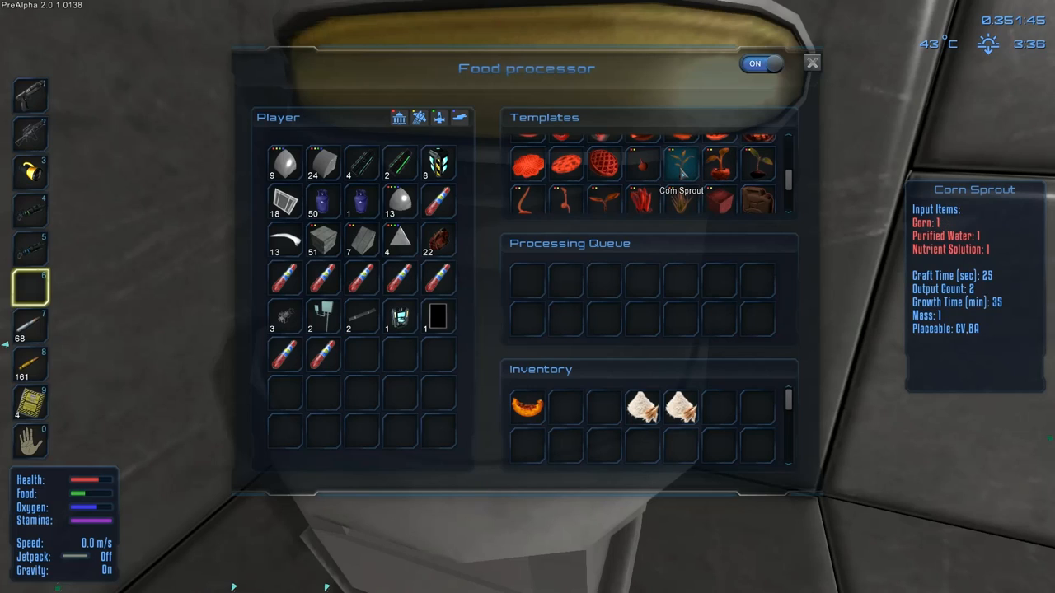
mouse_move(641, 200)
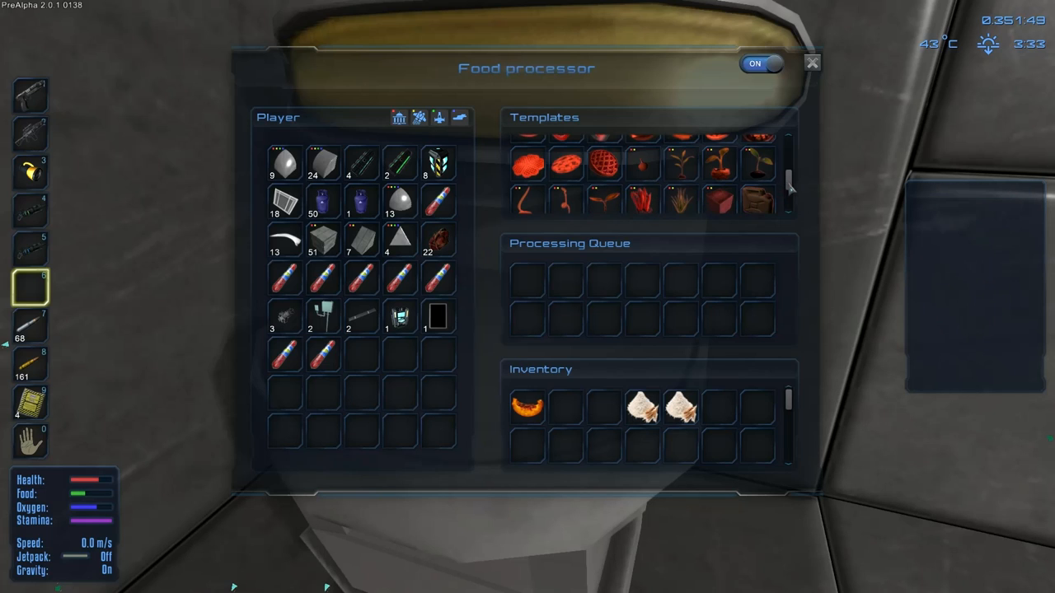
mouse_move(756, 155)
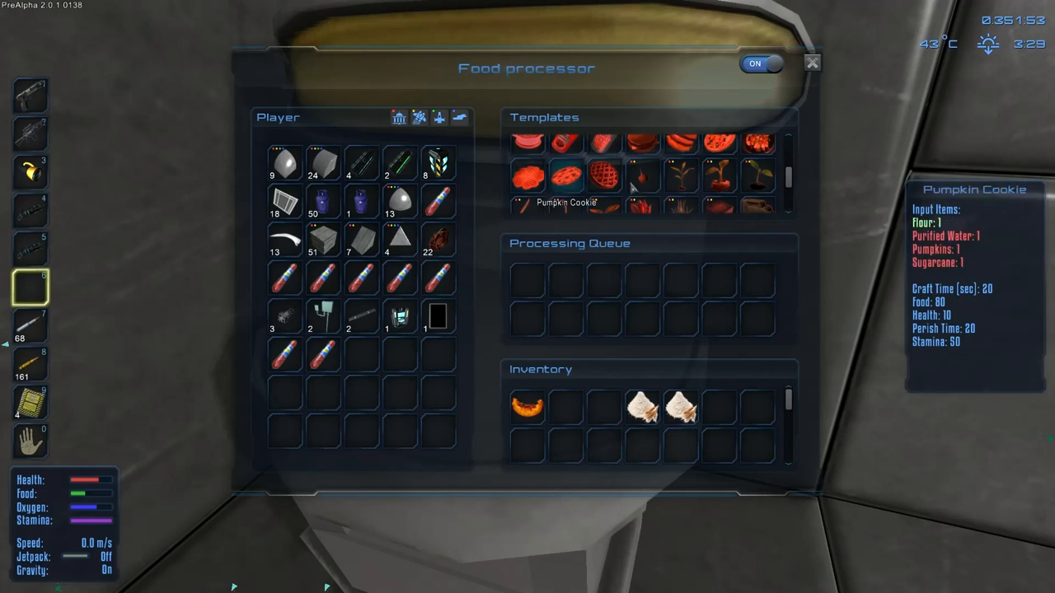
mouse_move(719, 180)
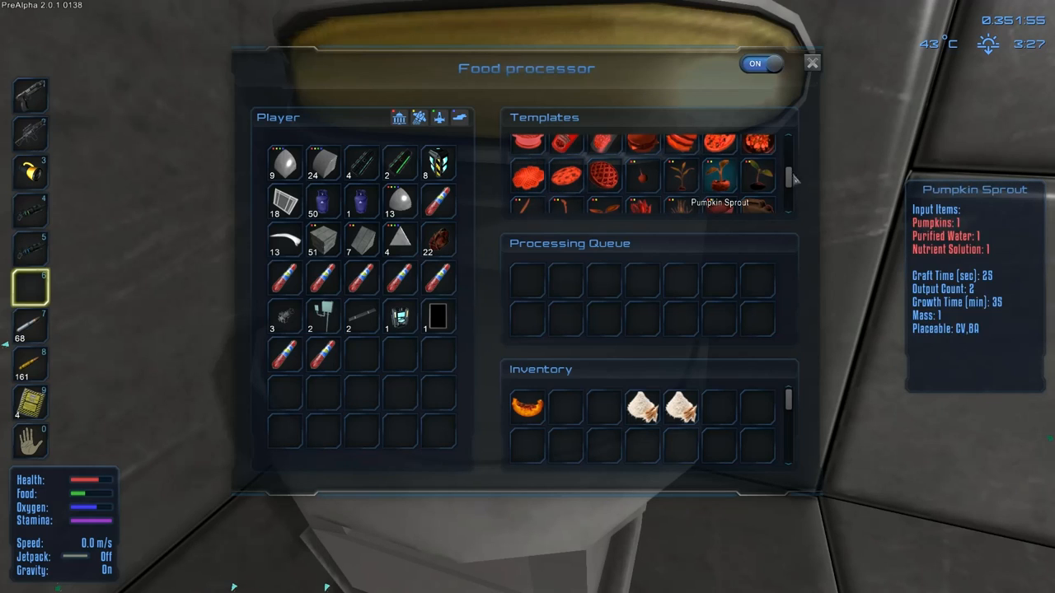
scroll(down, 3)
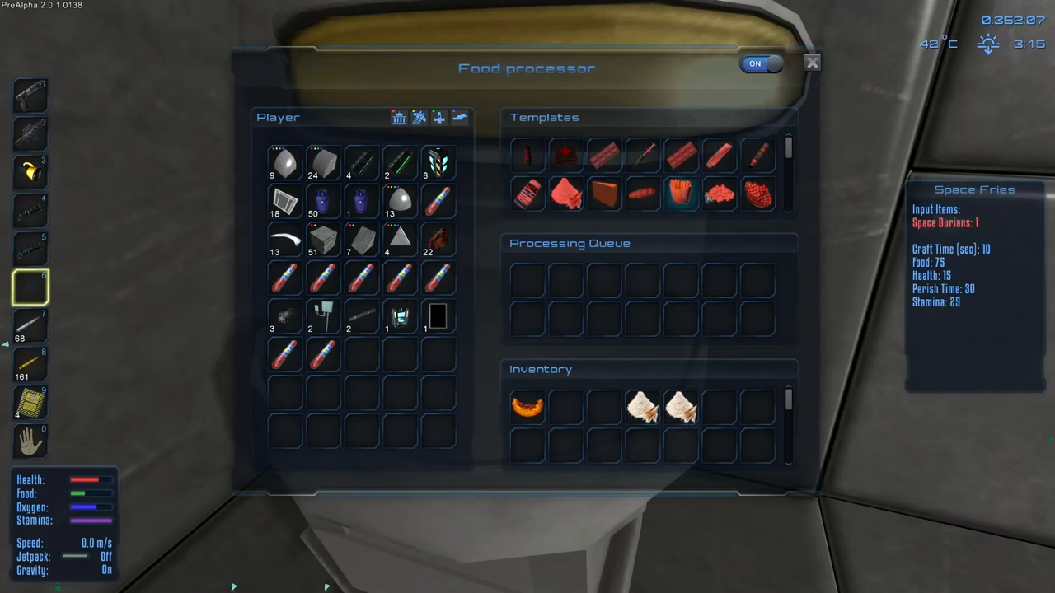
scroll(down, 3)
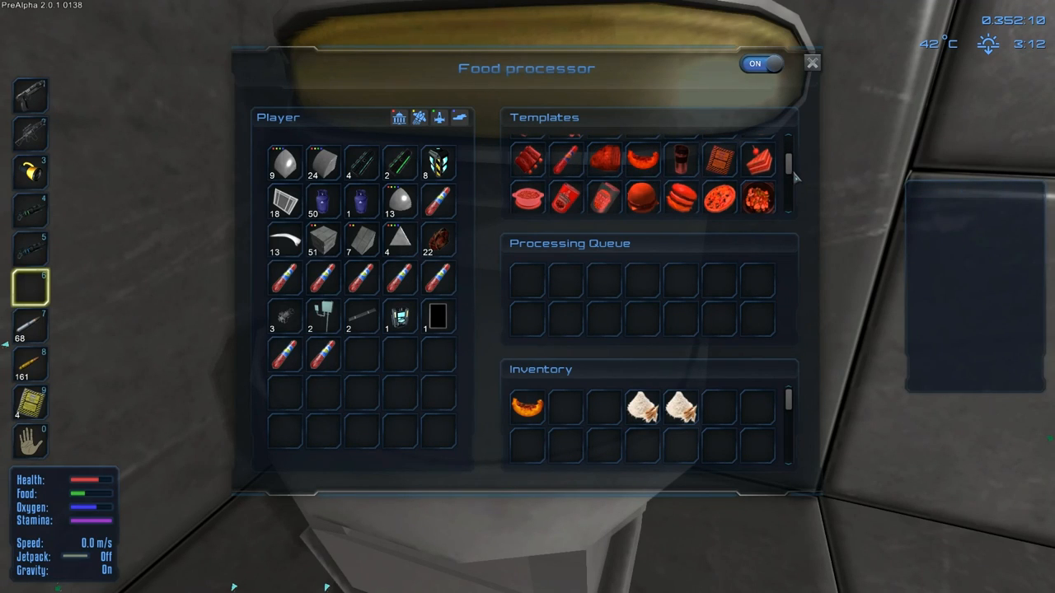
mouse_move(604, 160)
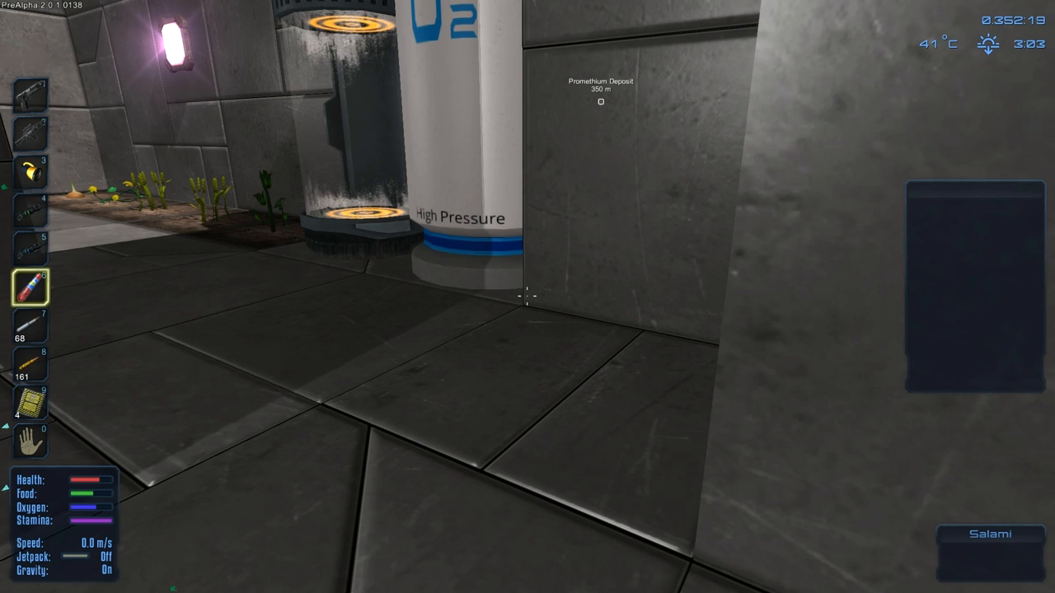
Exit through the base door, board the hover vehicle, and check then close the planet map.
key(i)
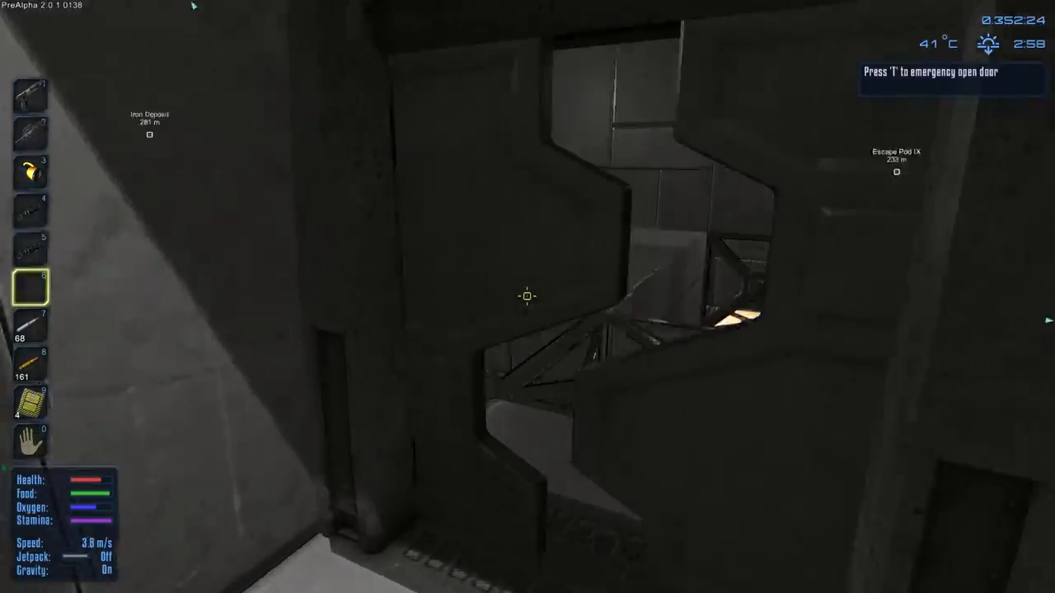
mouse_move(528, 297)
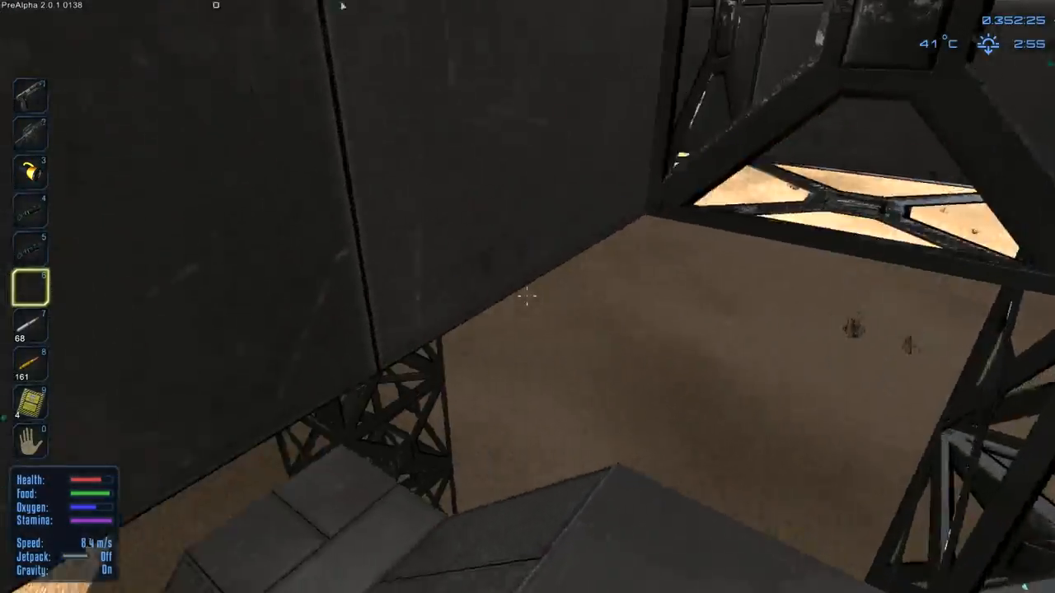
mouse_move(528, 296)
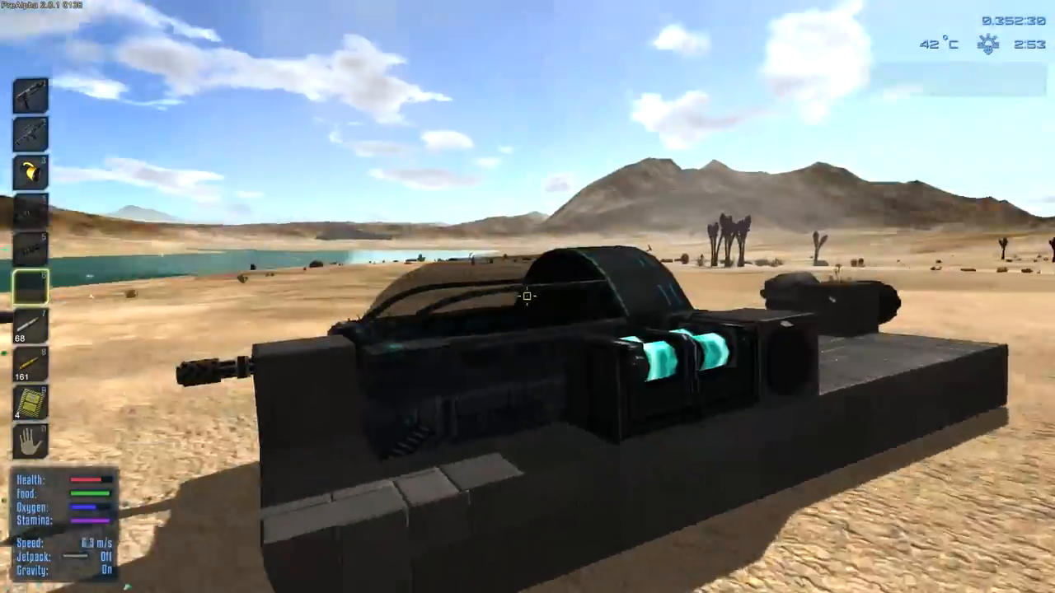
click(523, 297)
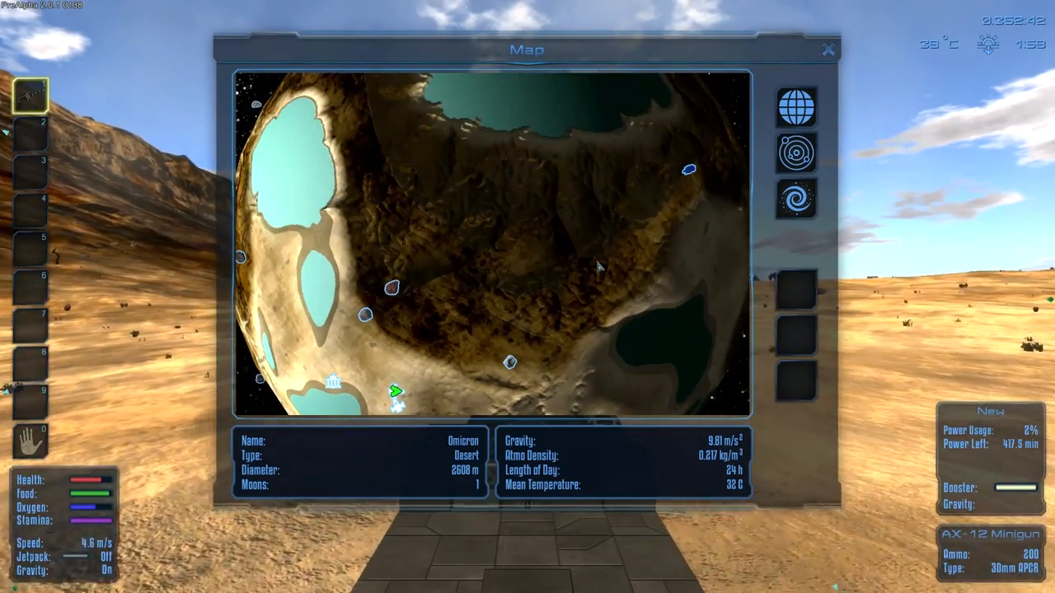
click(829, 49)
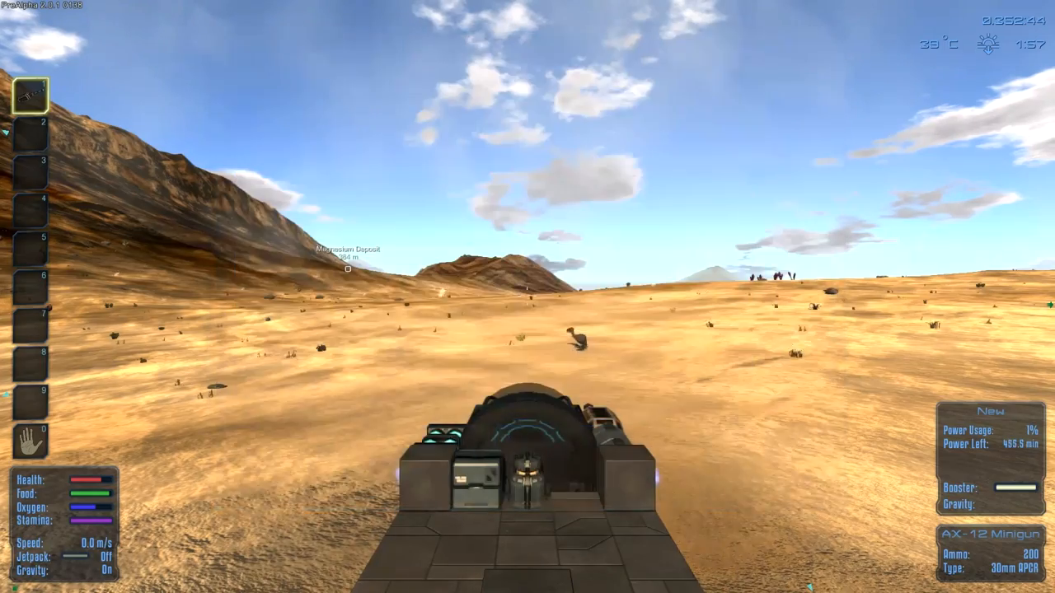
Drive the hover vehicle through the night desert past the lake toward the lit tower.
key(w)
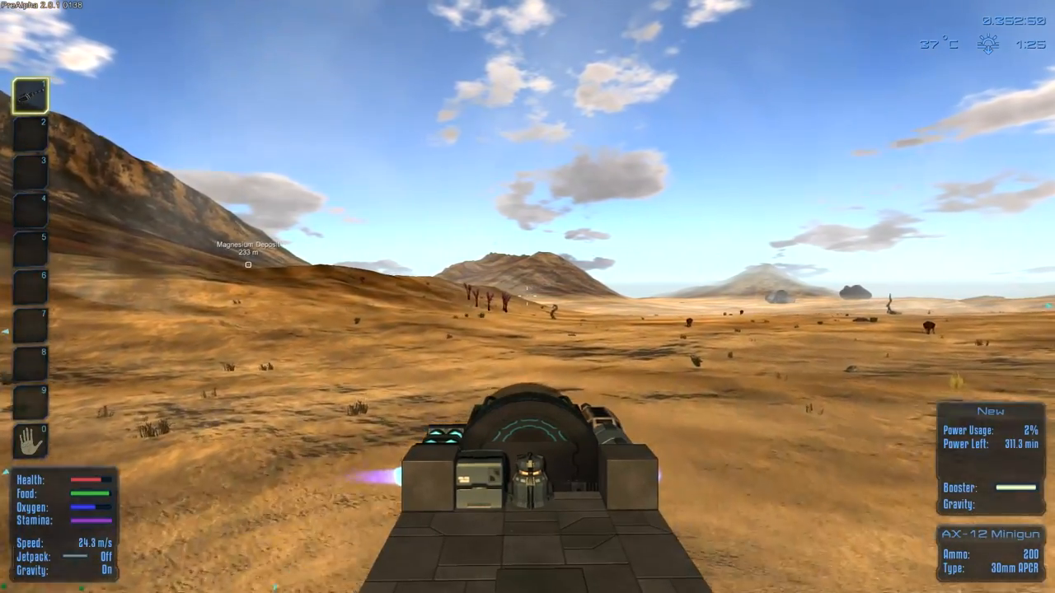
mouse_move(527, 297)
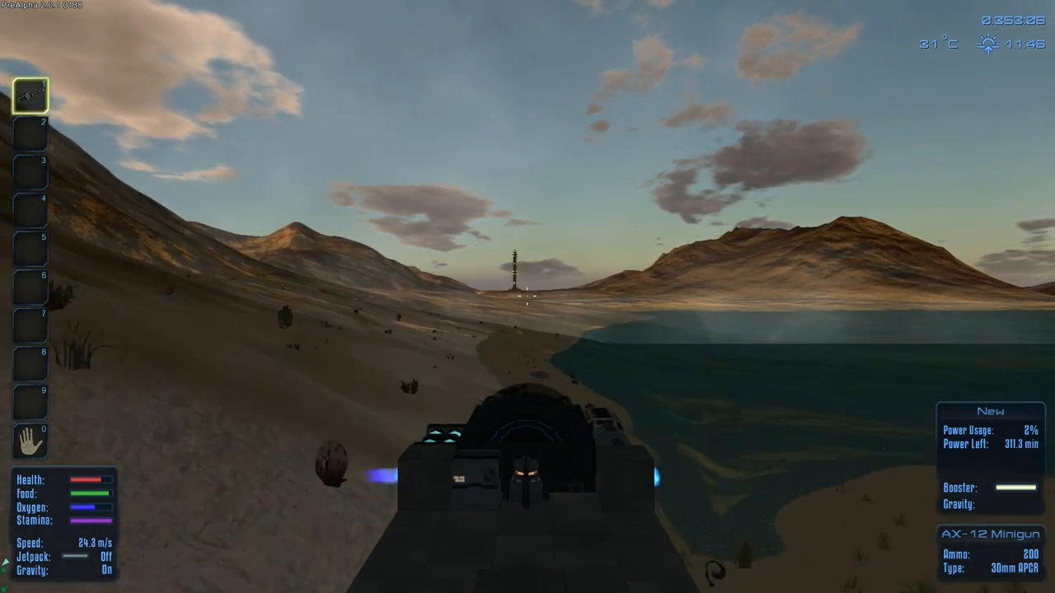
mouse_move(528, 297)
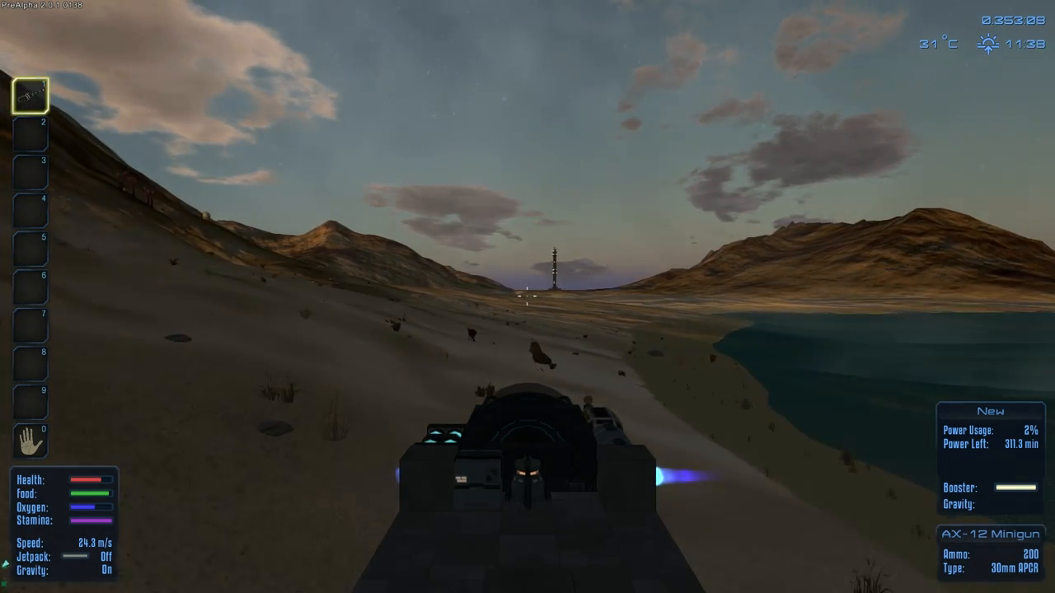
mouse_move(528, 297)
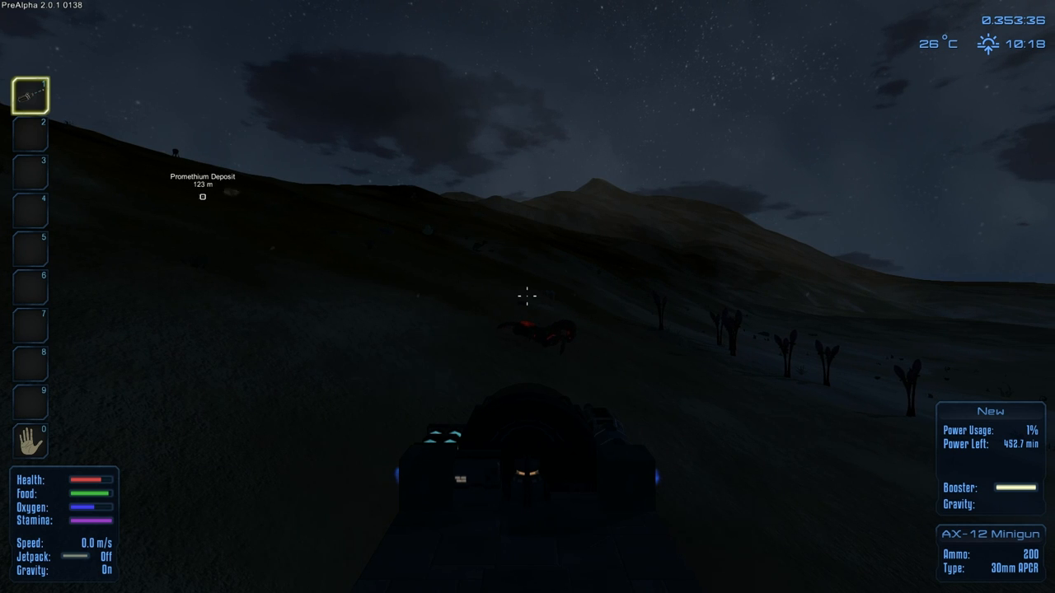
key(w)
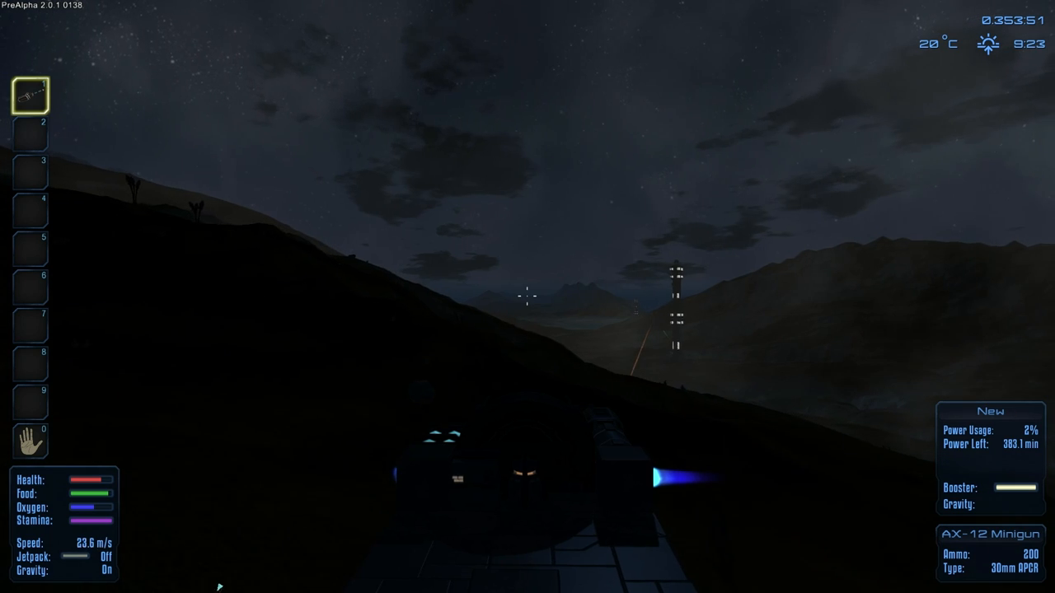
mouse_move(528, 296)
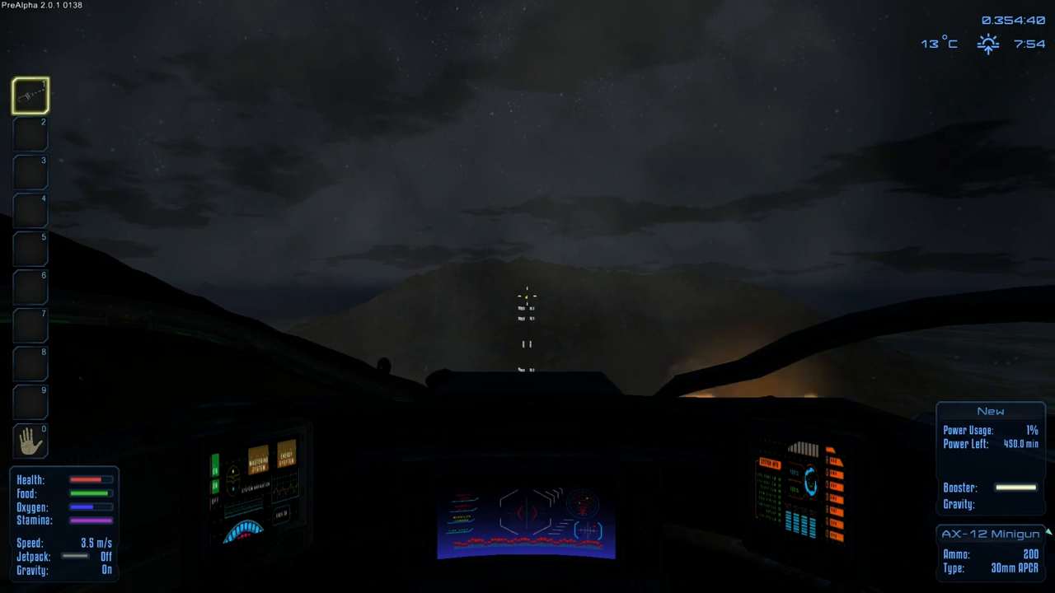
Fire the hover vehicle's minigun repeatedly at the enemy base tower.
click(528, 313)
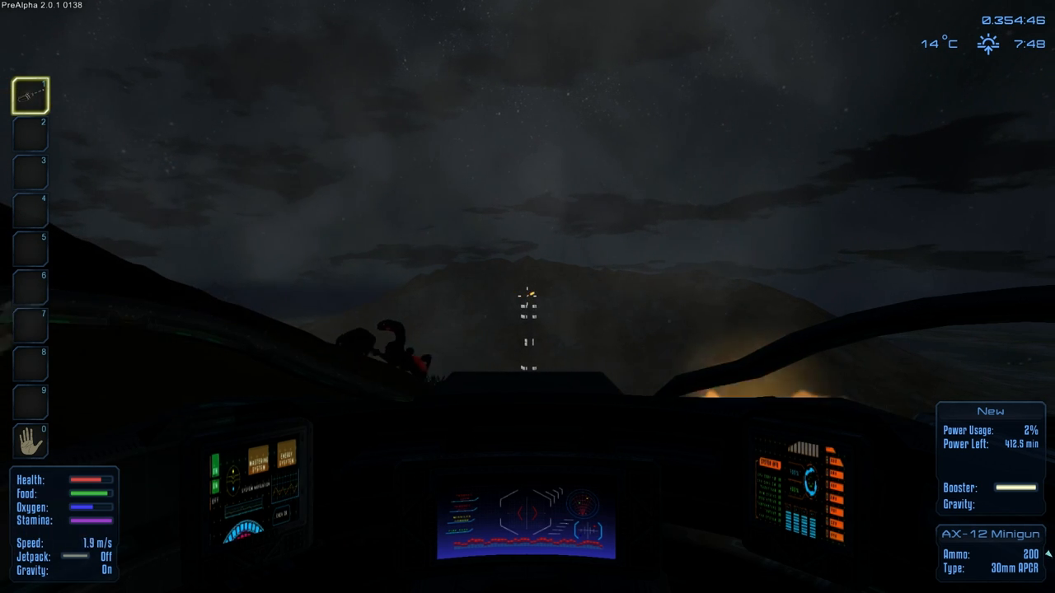
click(527, 309)
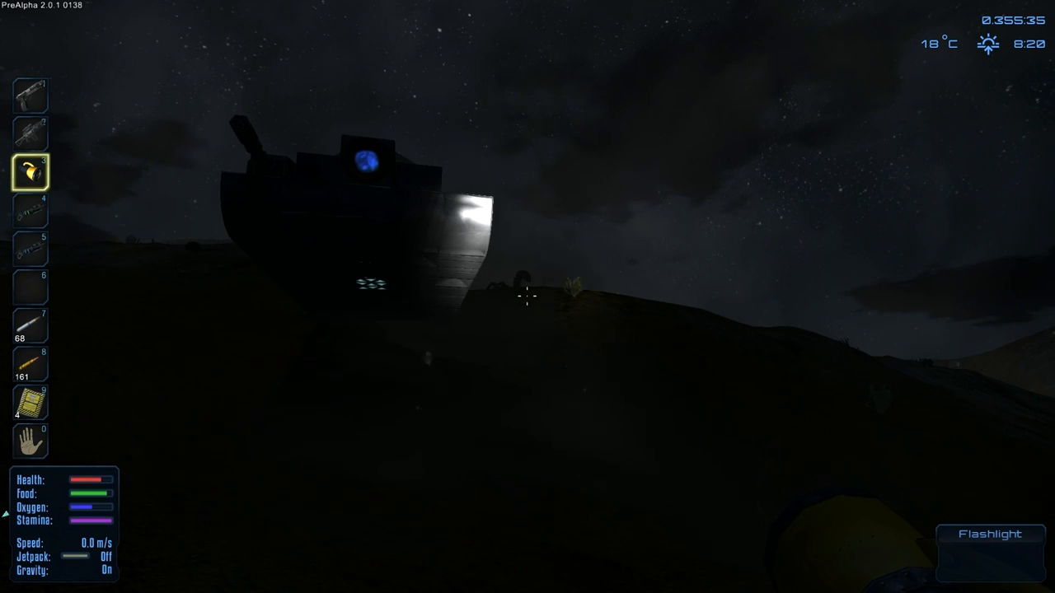
Shoot the creature on the ridge with the assault rifle, then equip the drill.
key(2)
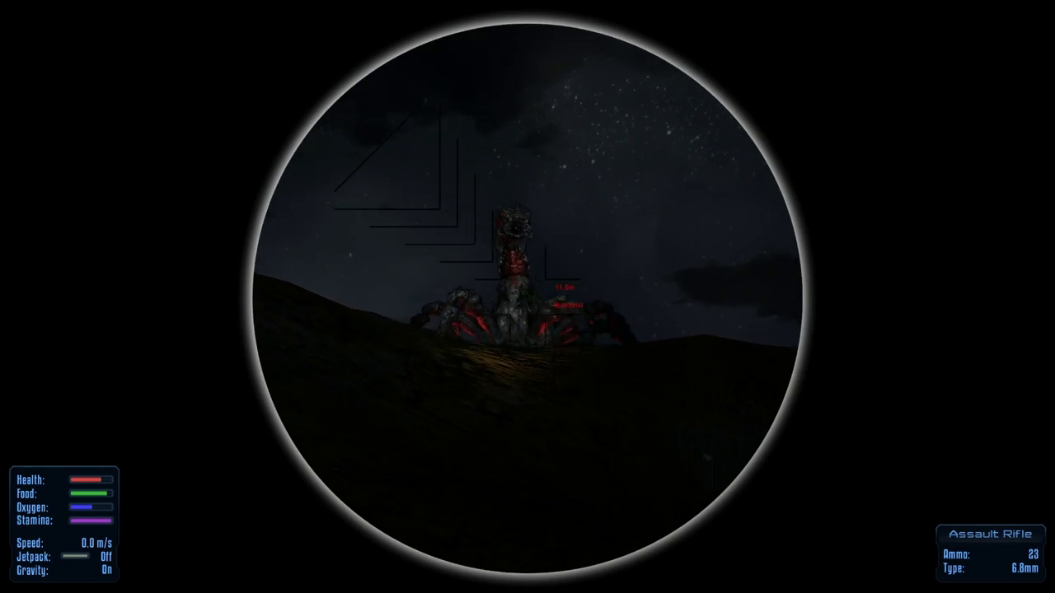
click(528, 297)
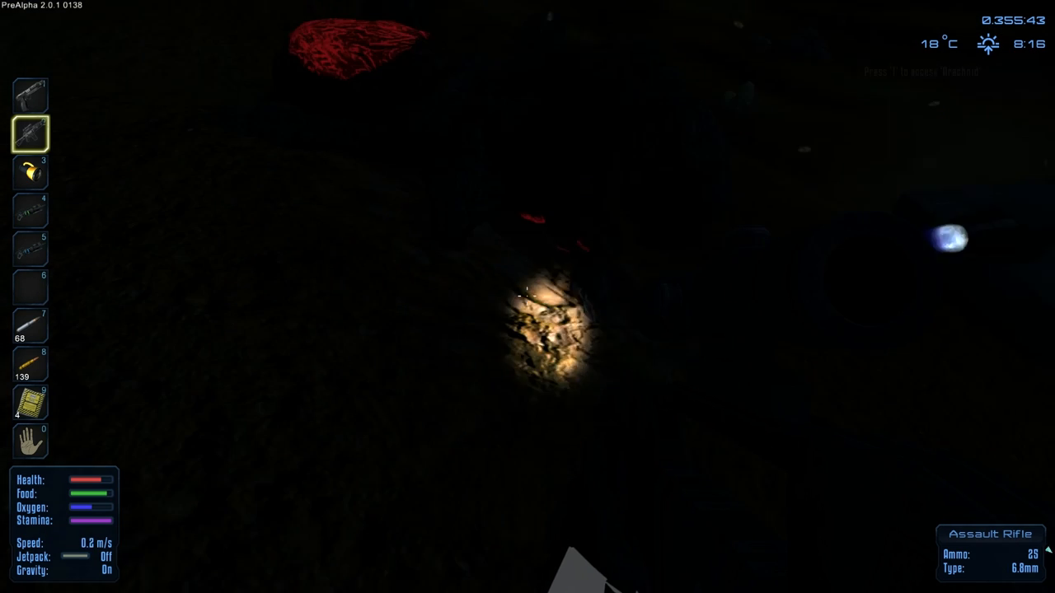
key(t)
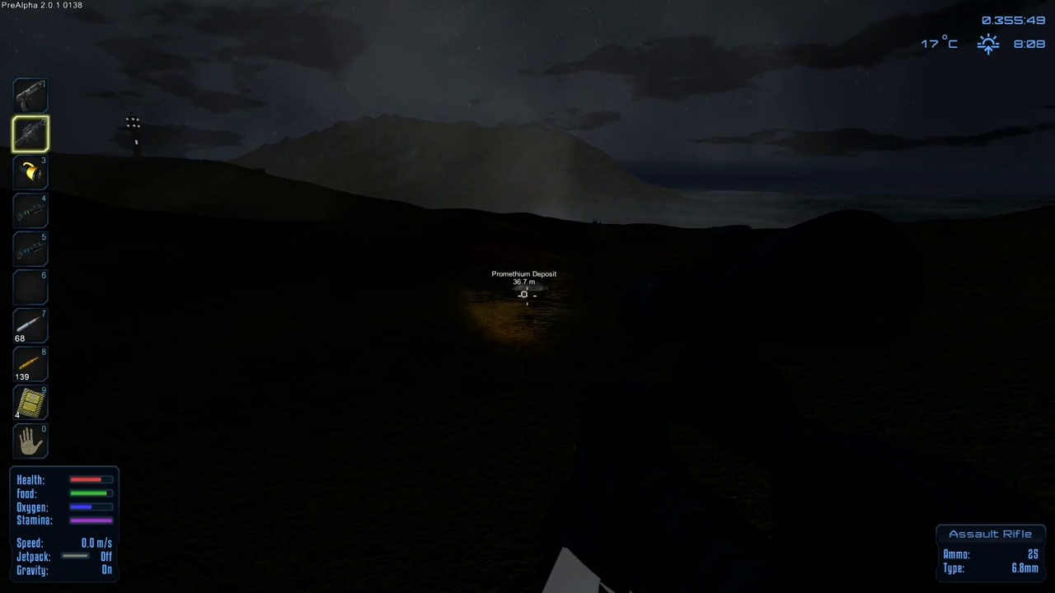
key(i)
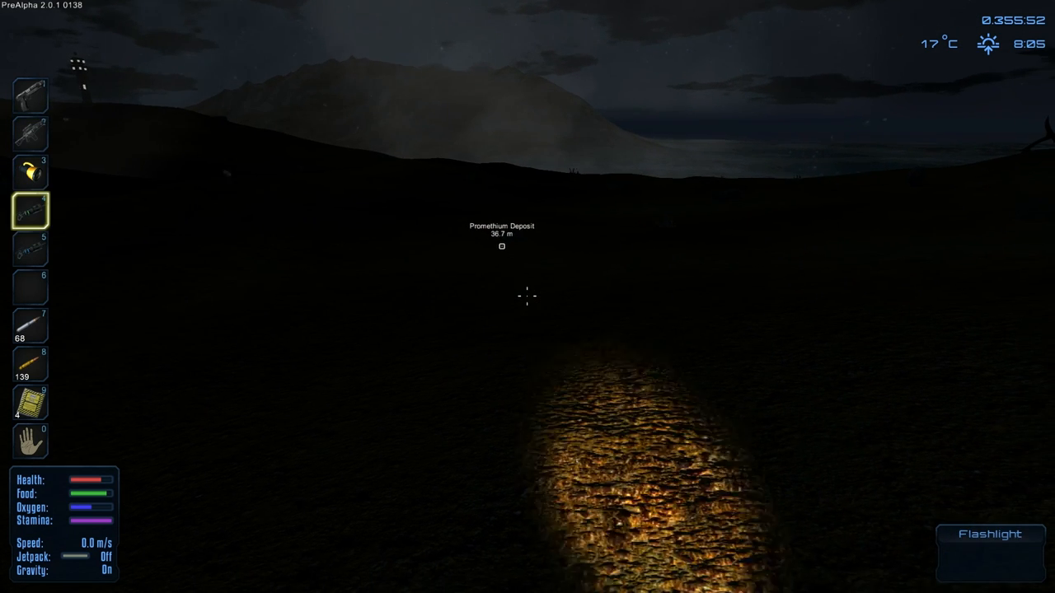
key(5)
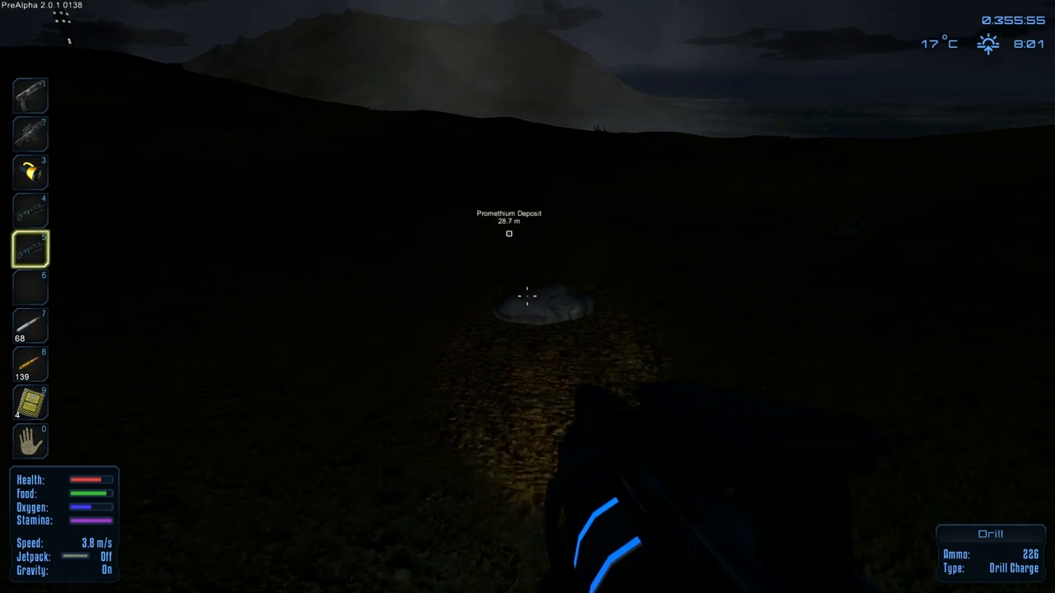
Run toward the Promethium Deposit until it is 18.3 m away.
key(w)
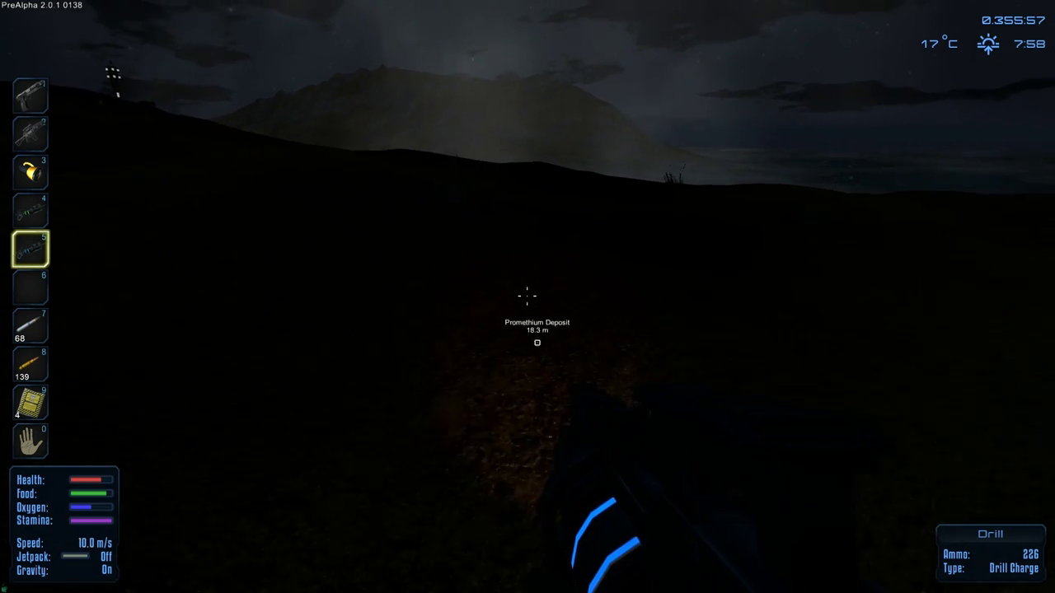
mouse_move(528, 297)
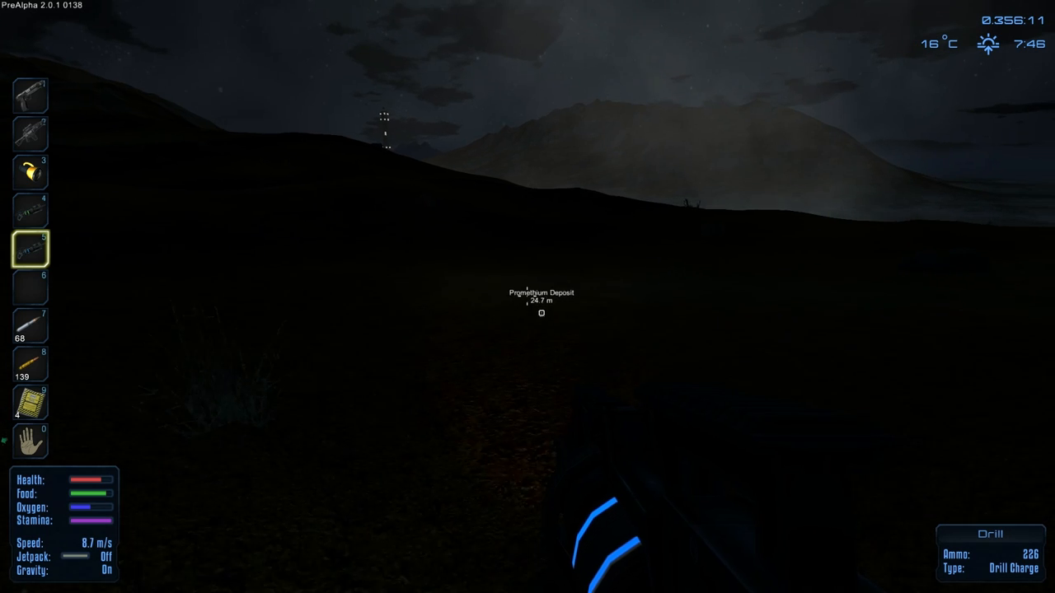
mouse_move(527, 297)
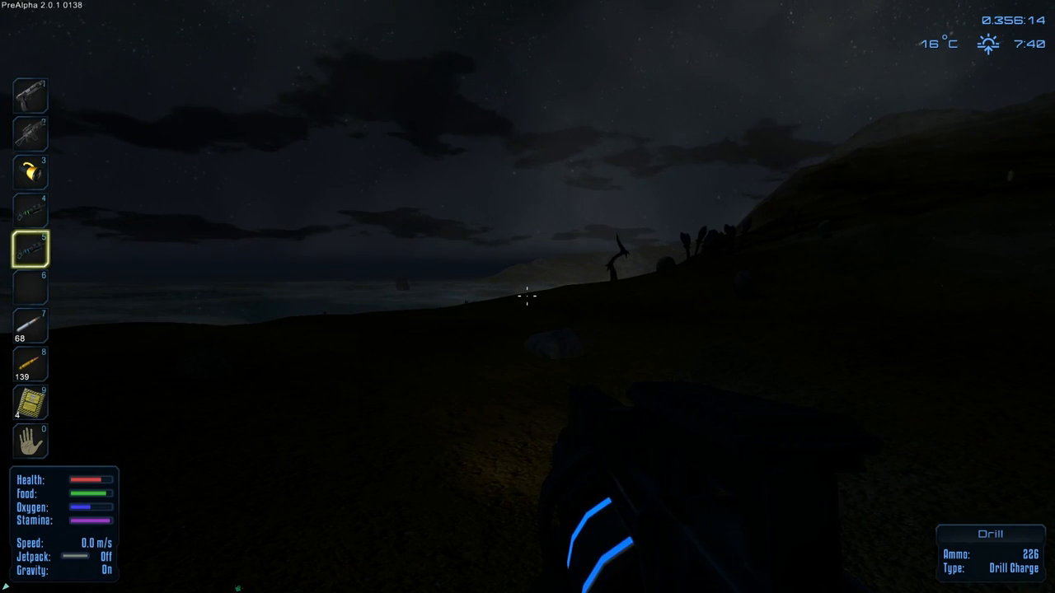
mouse_move(528, 297)
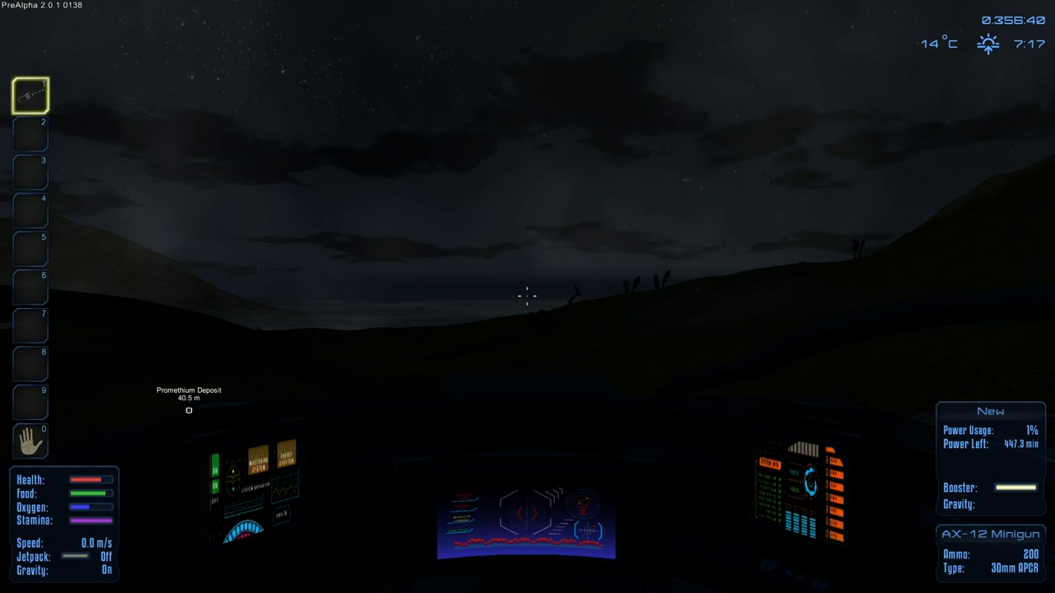
Exit the vehicle and loot crushed stone from the dead Desert Golem.
key(3)
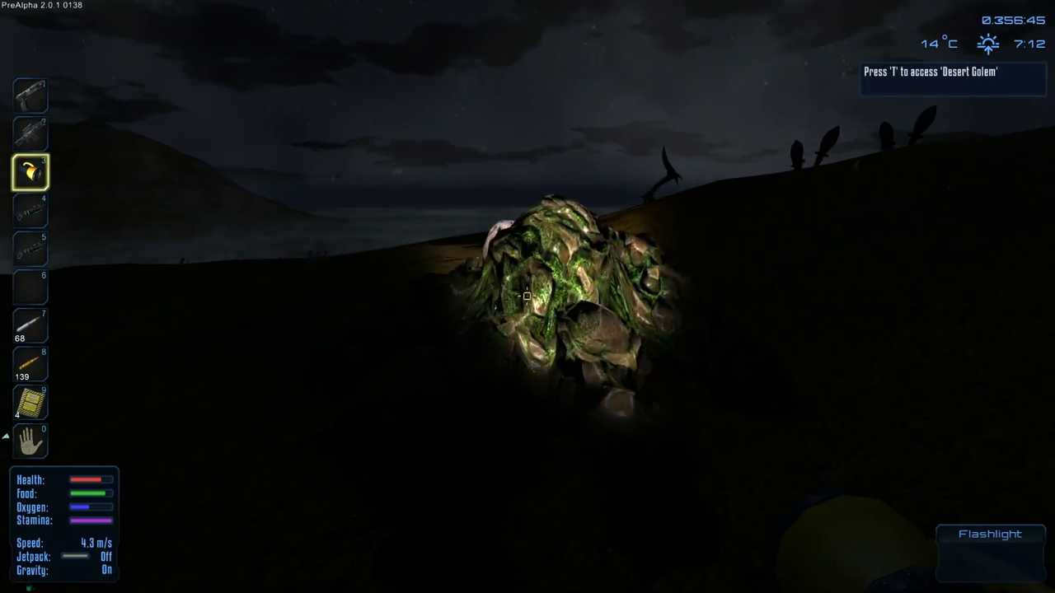
key(t)
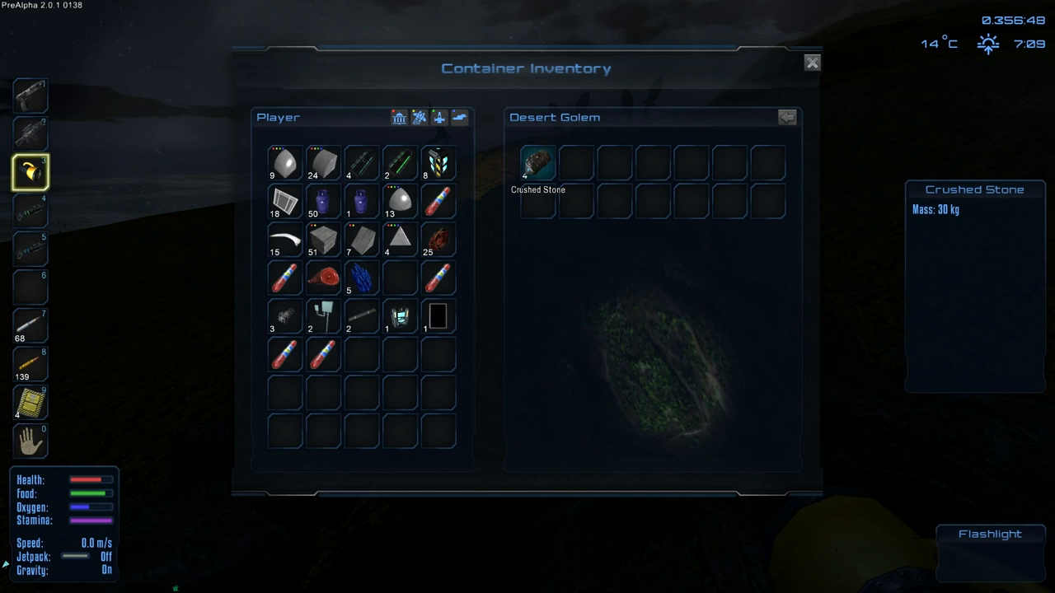
click(812, 63)
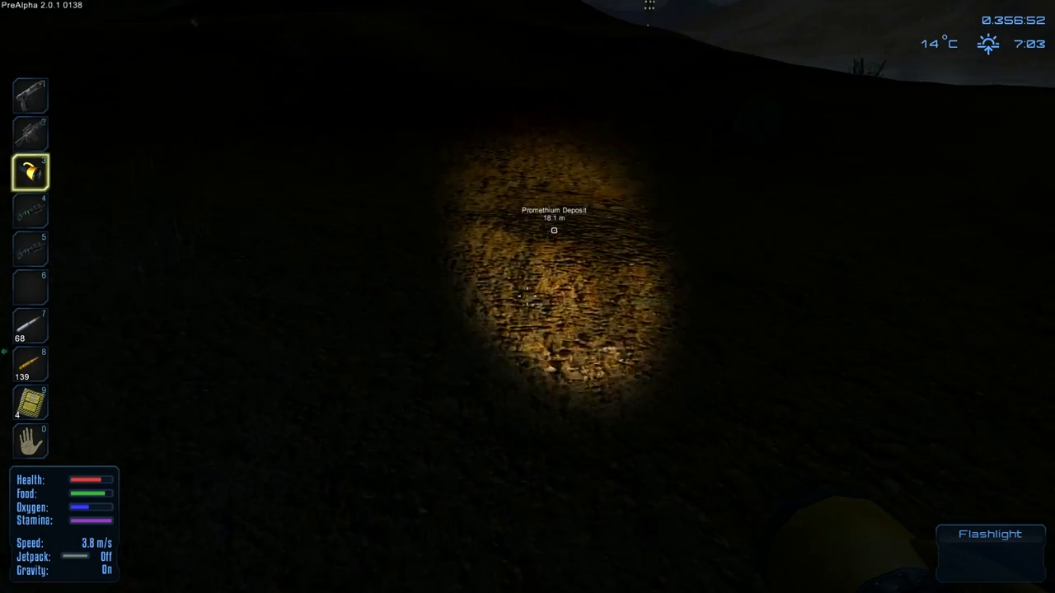
Switch from the projectile pistol back to the drill at the deposit.
key(1)
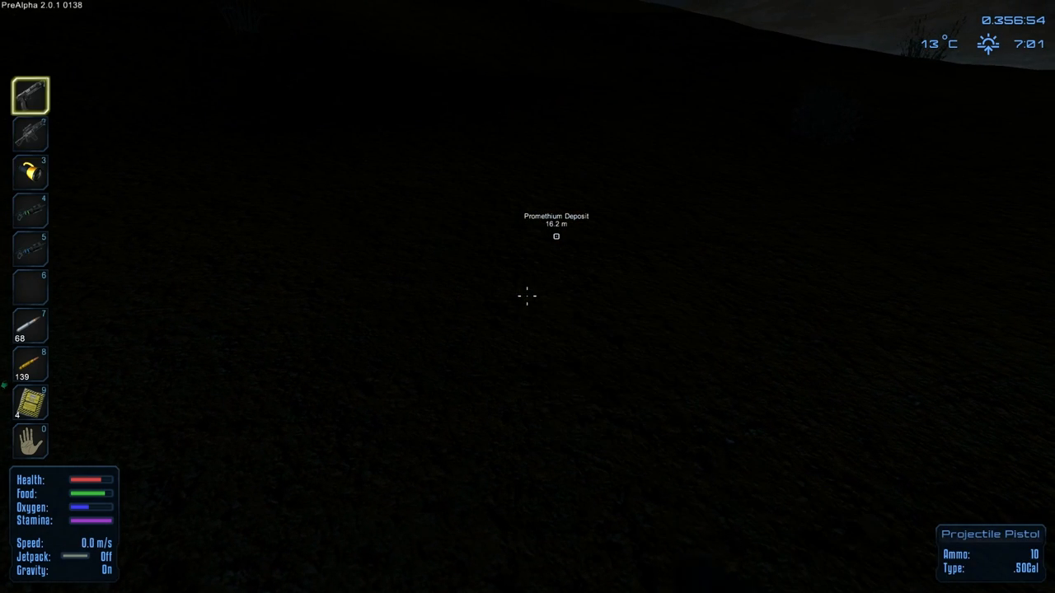
key(5)
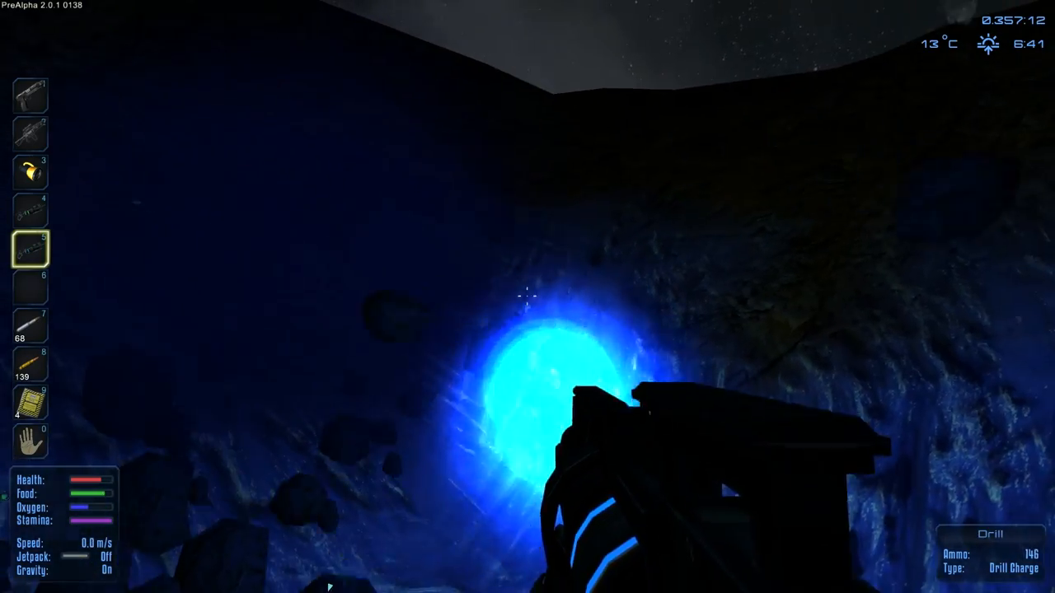
Drill into the deposit rock and pick up the loose Promethium Ore.
click(527, 297)
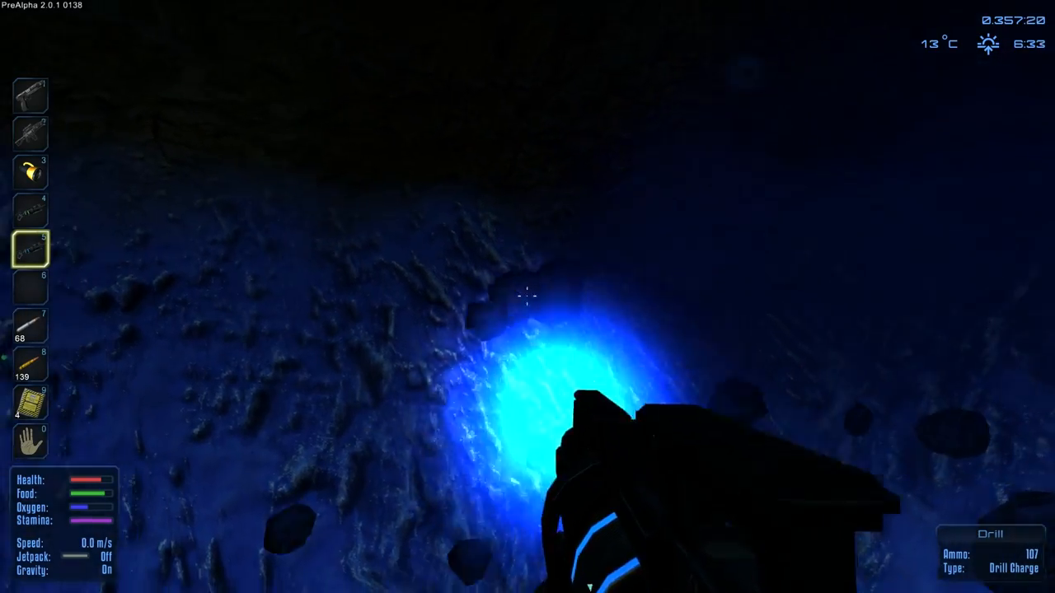
click(528, 297)
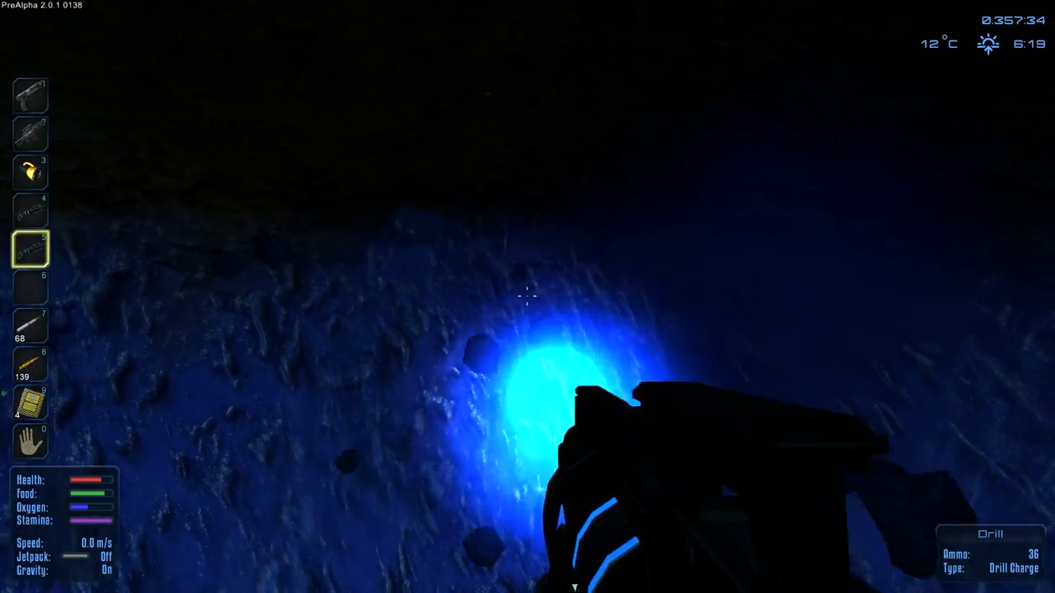
click(527, 297)
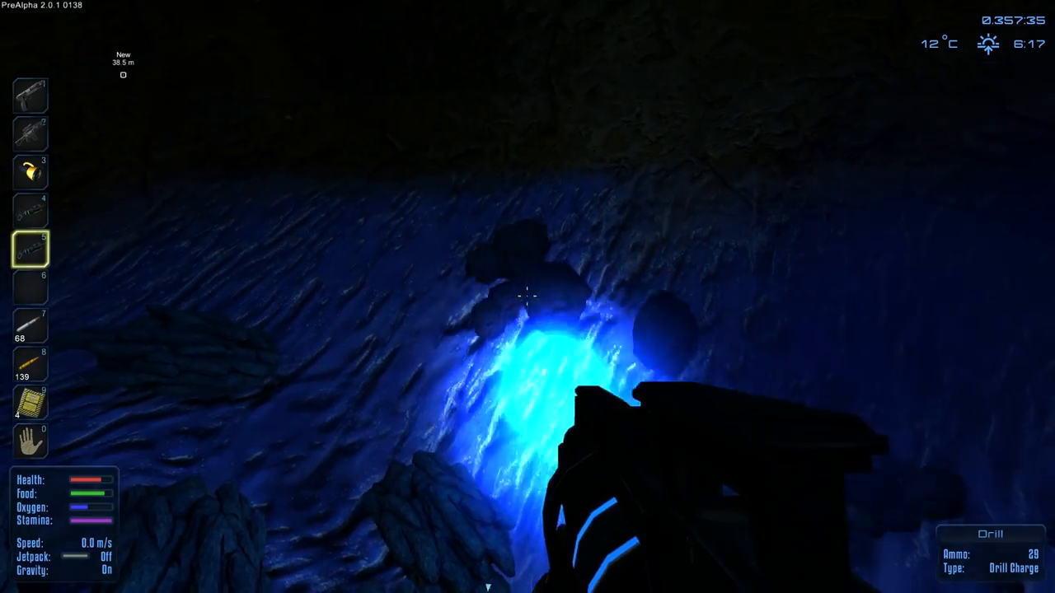
click(528, 296)
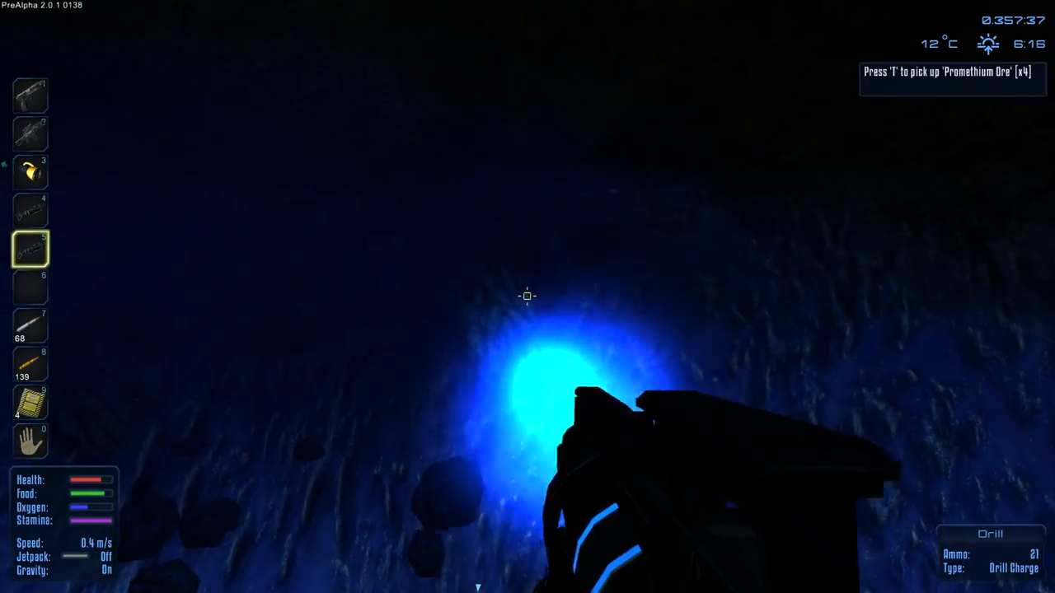
click(528, 297)
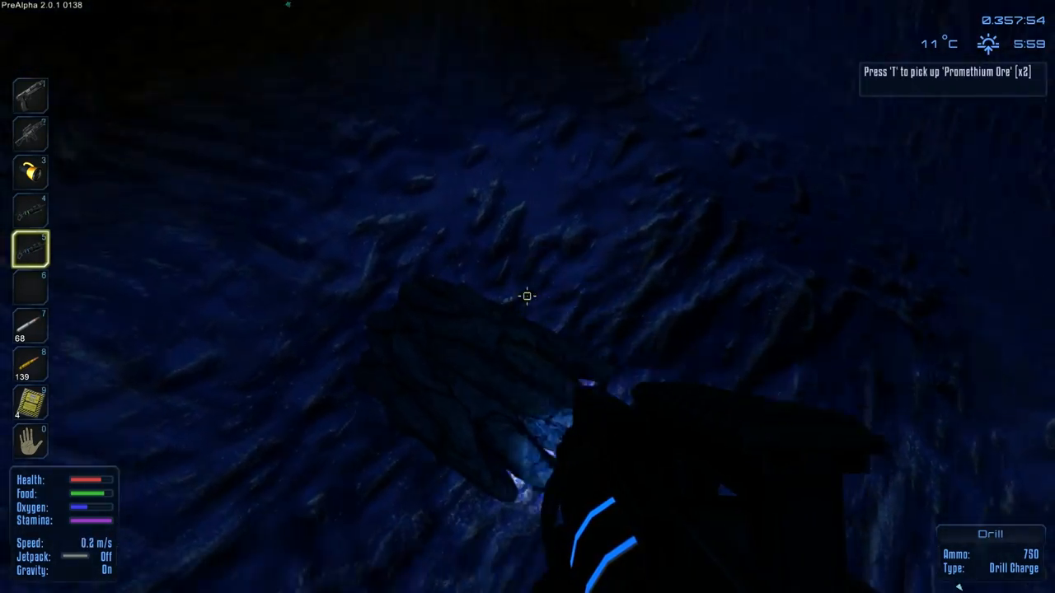
key(i)
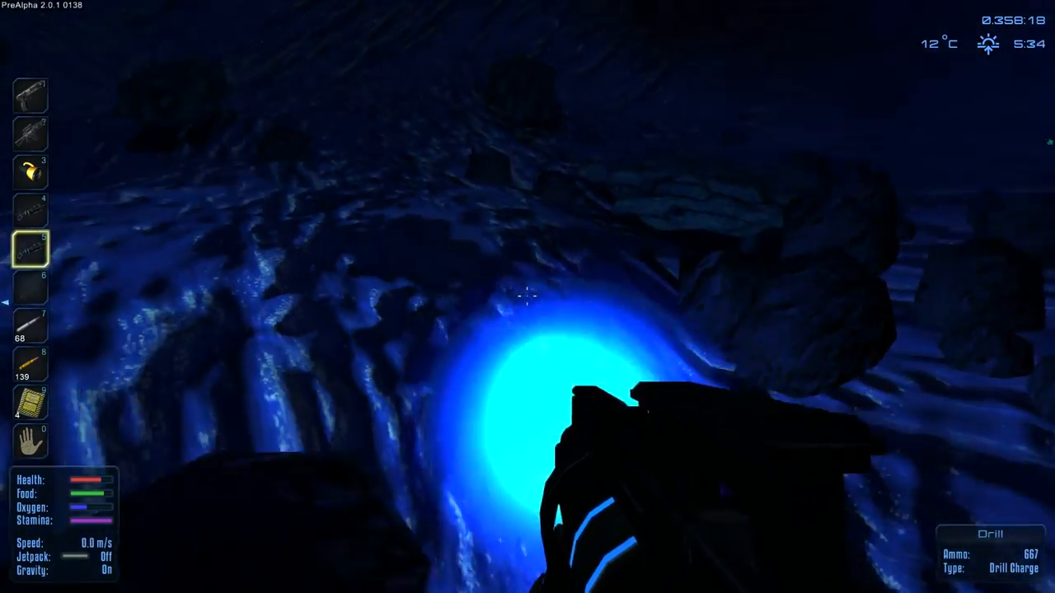
Drill deeper into the hole, breaking up the lower rock walls.
click(527, 296)
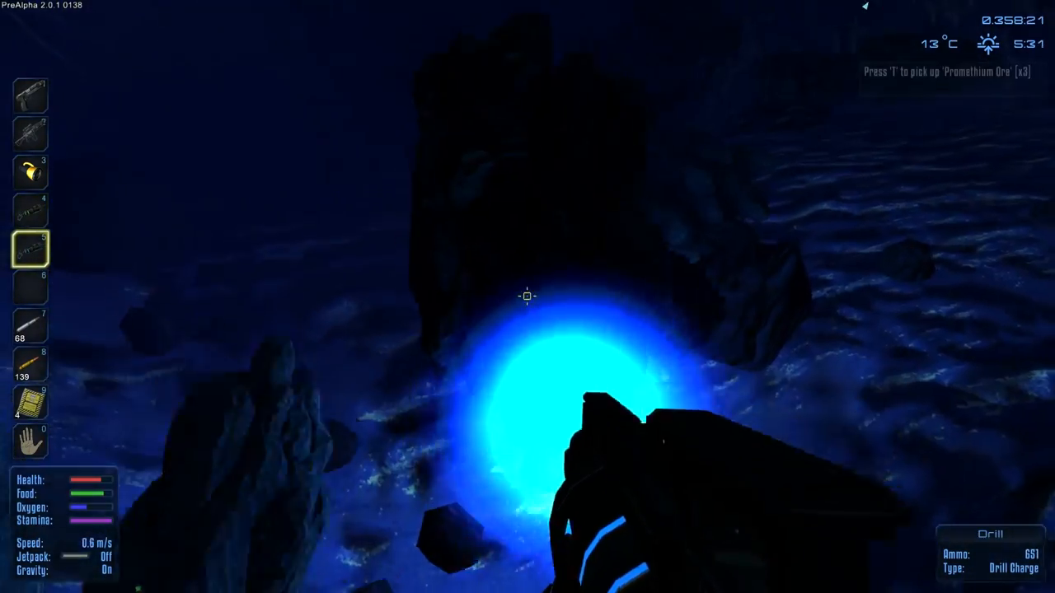
mouse_move(527, 297)
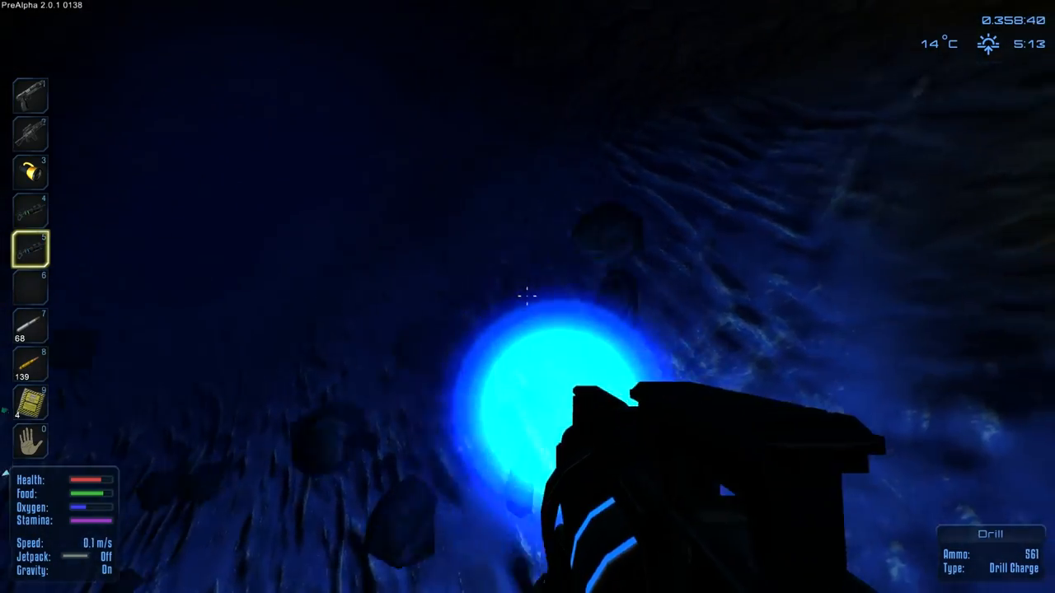
click(527, 296)
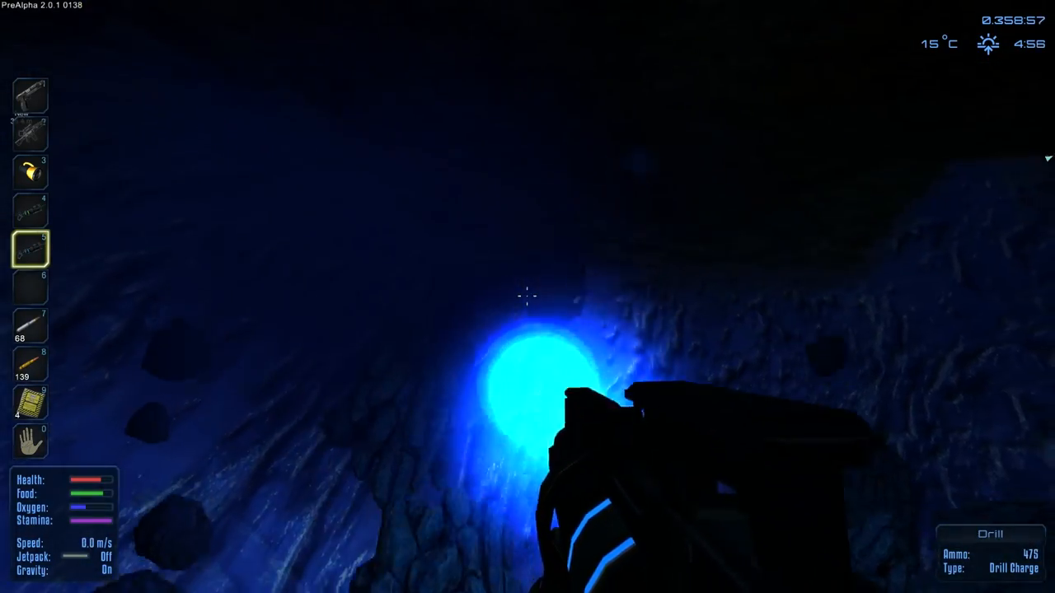
click(528, 296)
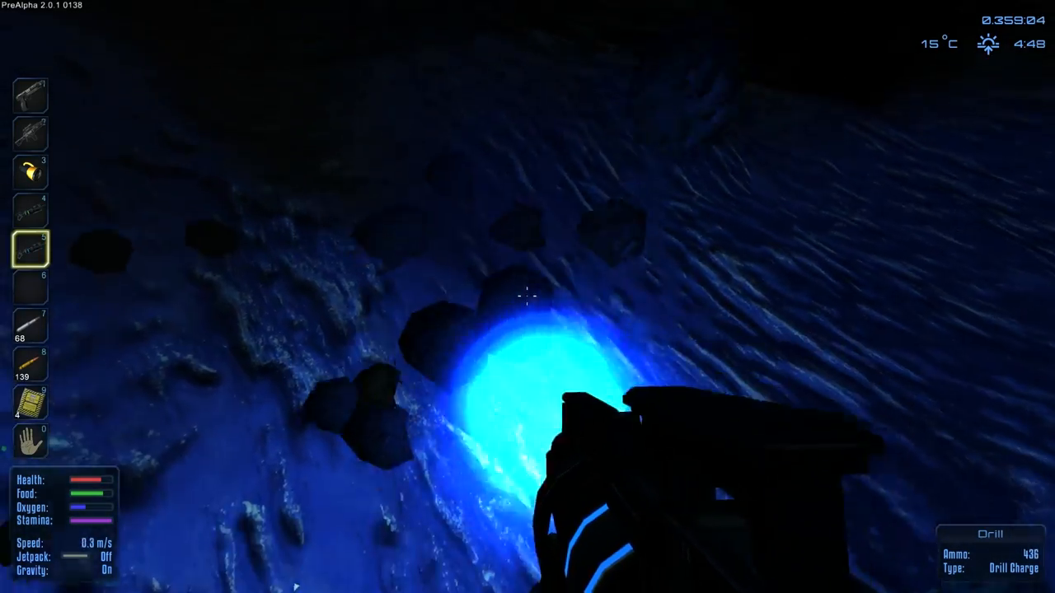
click(528, 297)
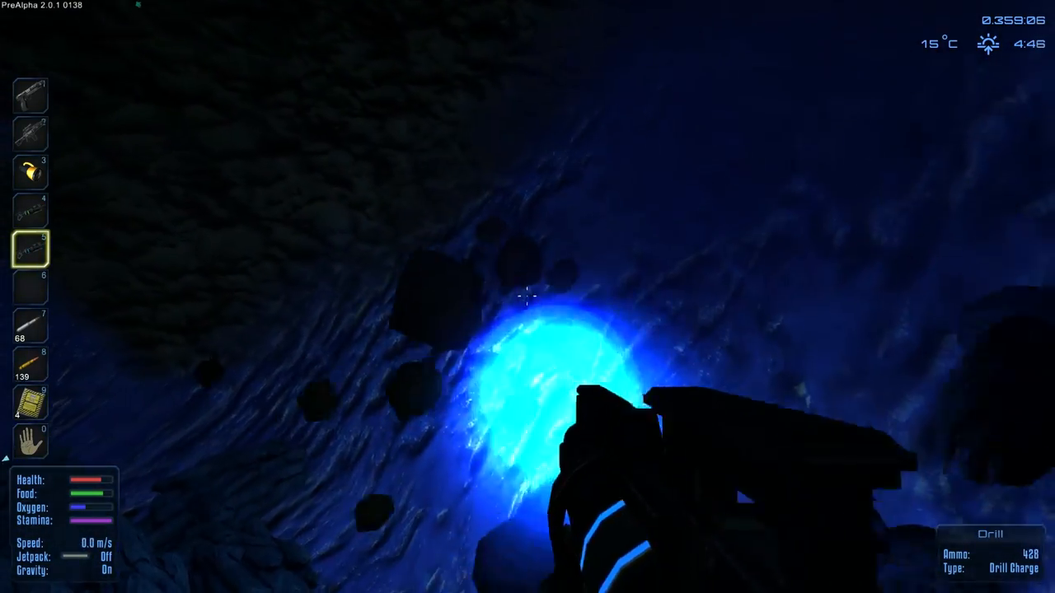
click(527, 296)
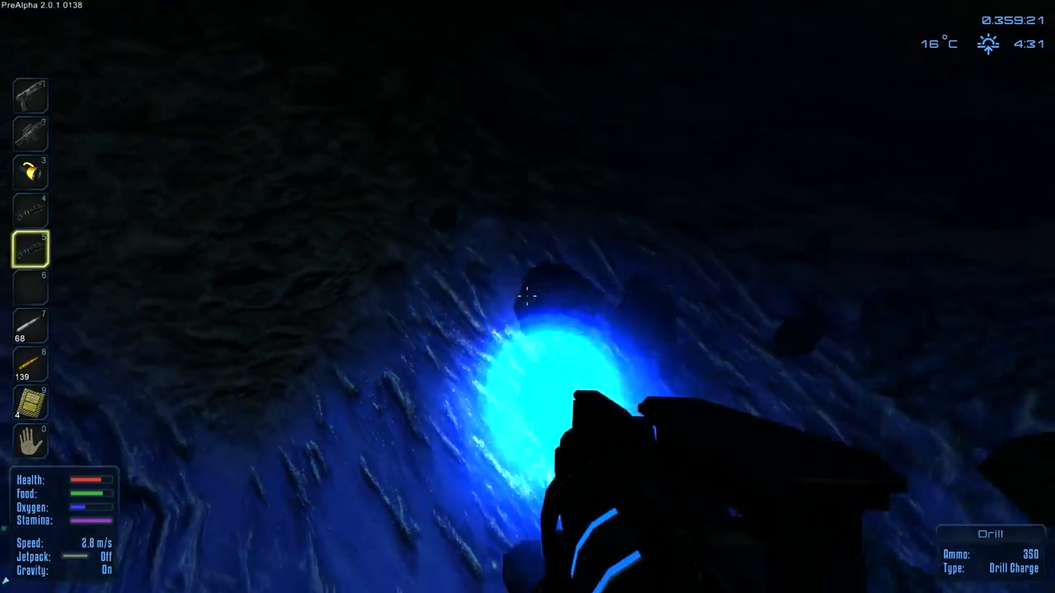
Drill further into the tunnel's rock face, dropping charge to 346.
click(528, 297)
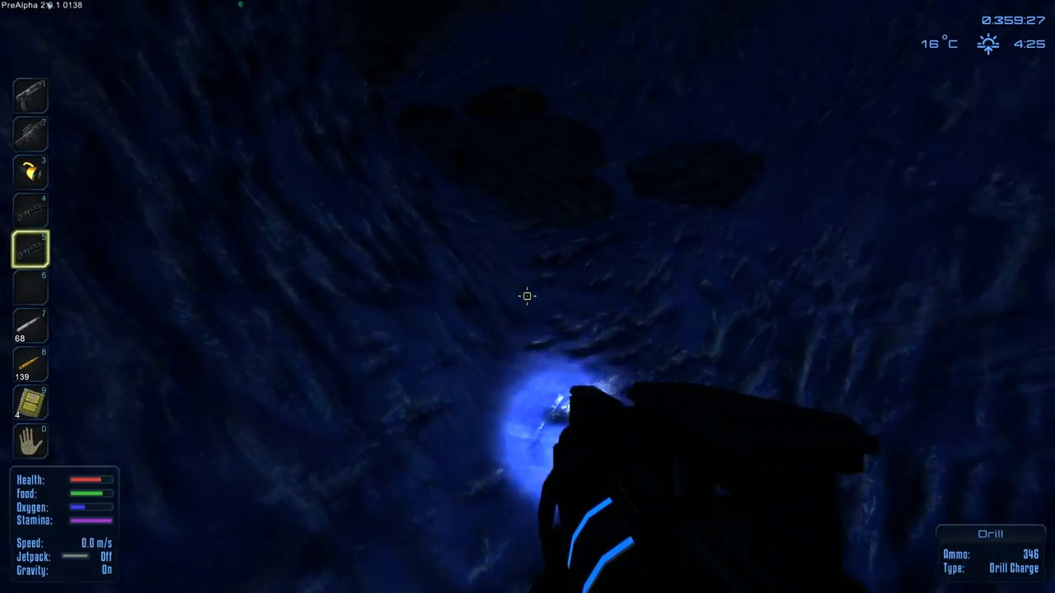
mouse_move(528, 297)
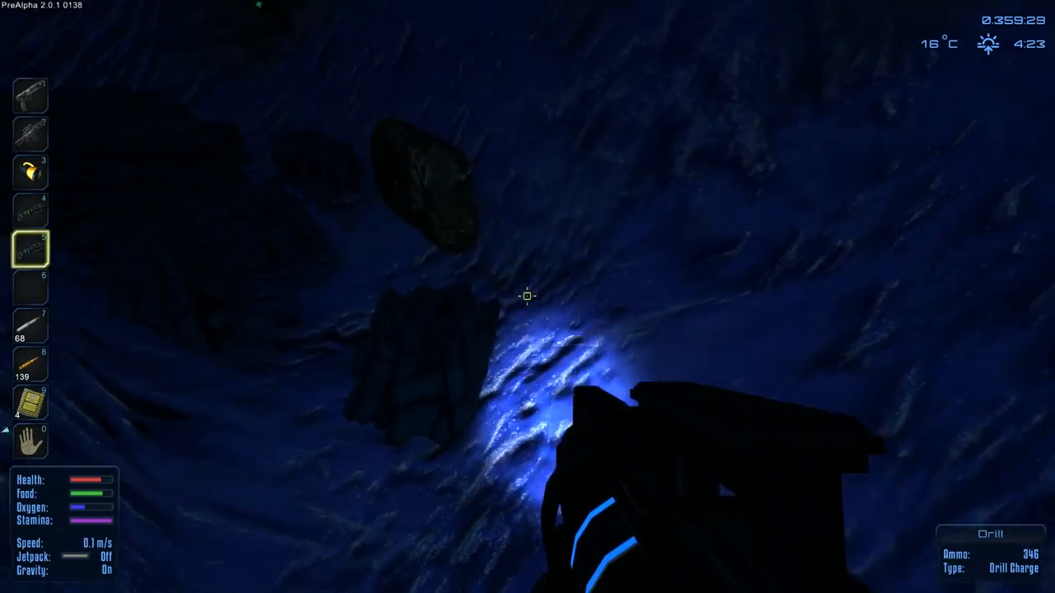